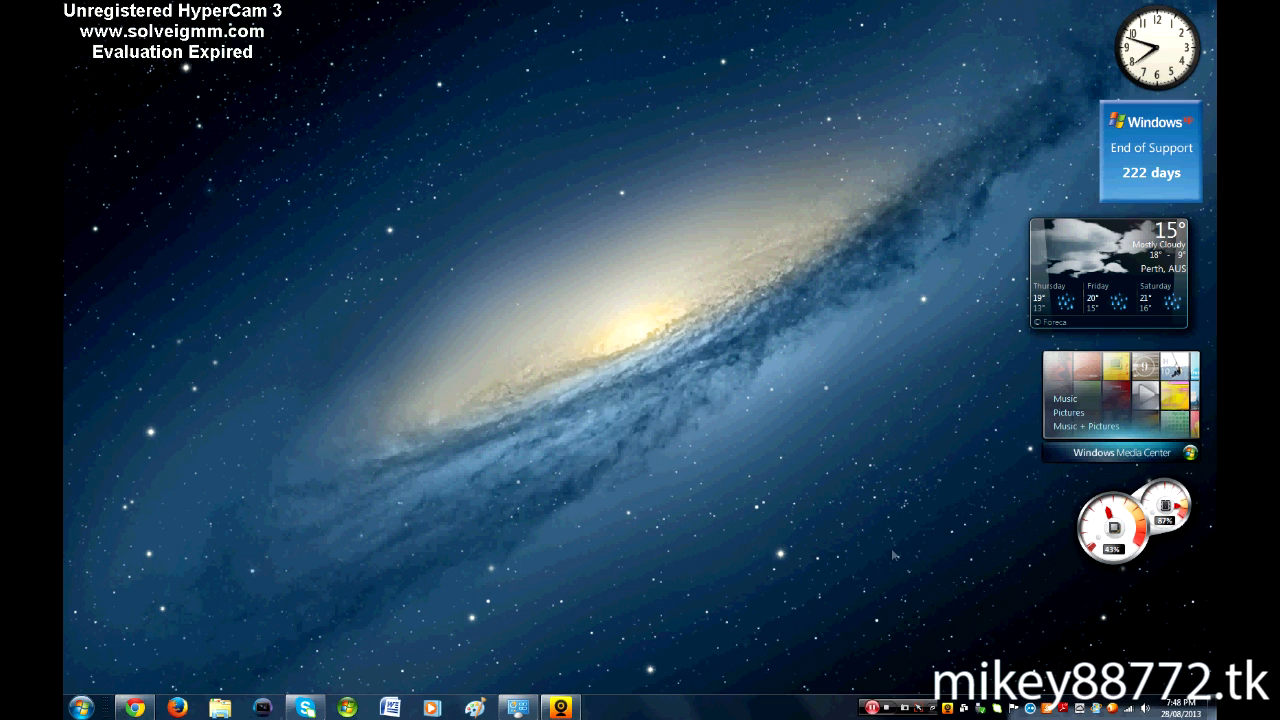
pyautogui.moveTo(915, 619)
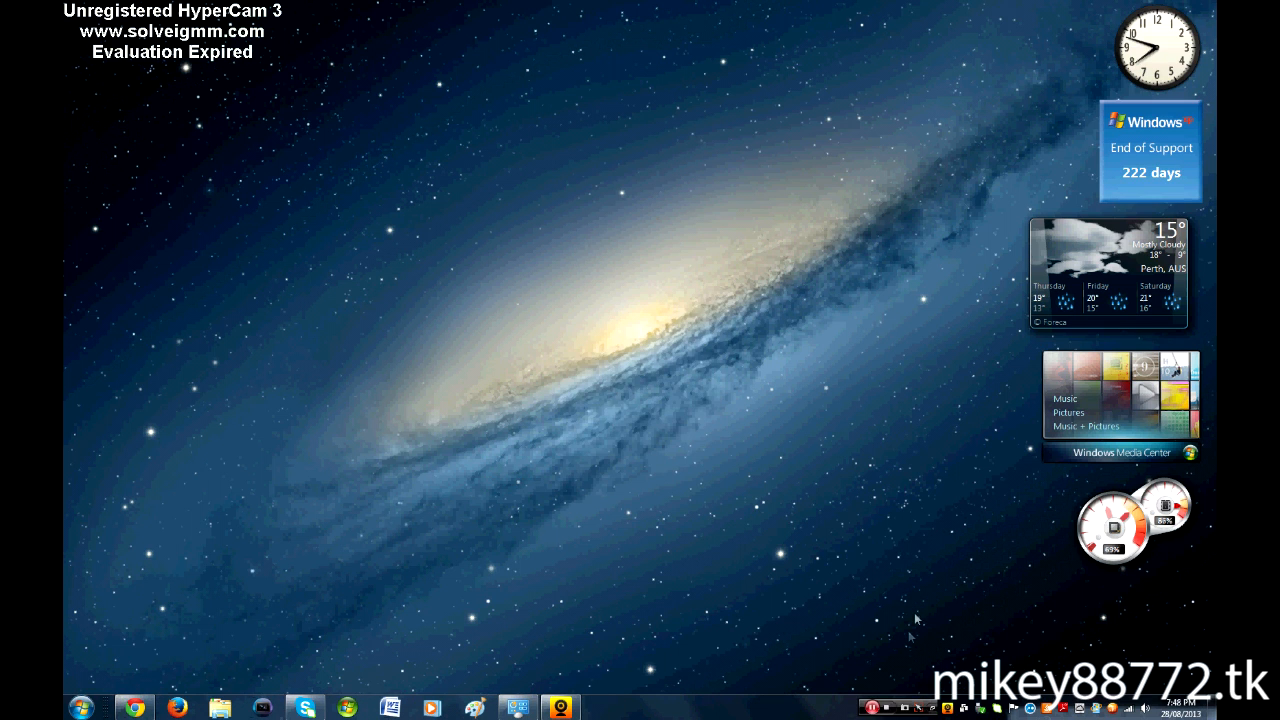
pyautogui.moveTo(905, 568)
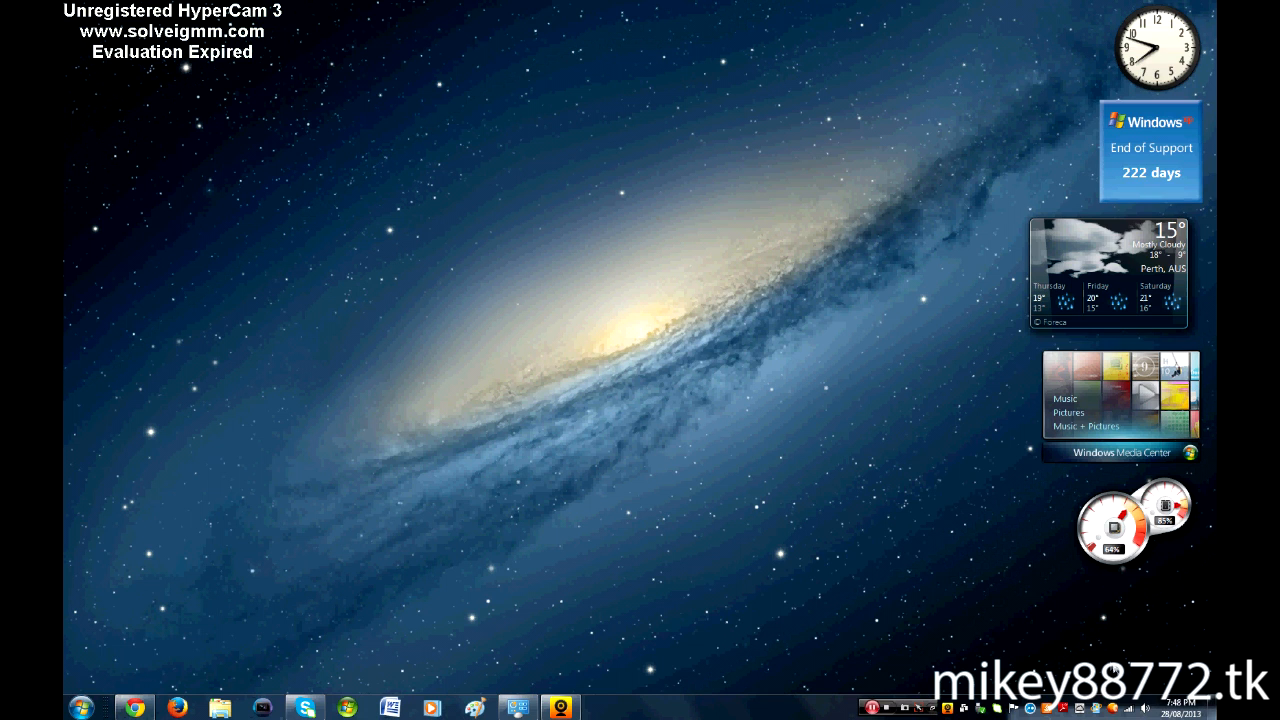
pyautogui.moveTo(553, 643)
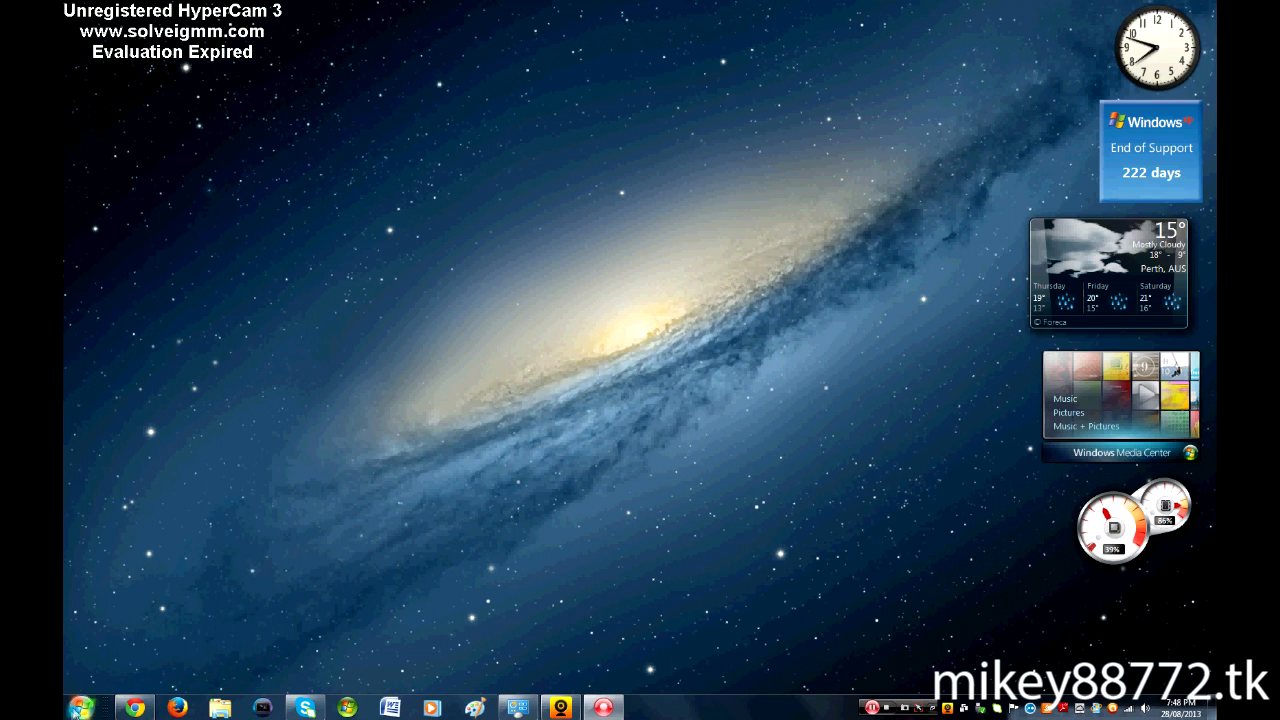
# Open the Windows 7 Start menu to reach VMware Workstation
pyautogui.click(82, 706)
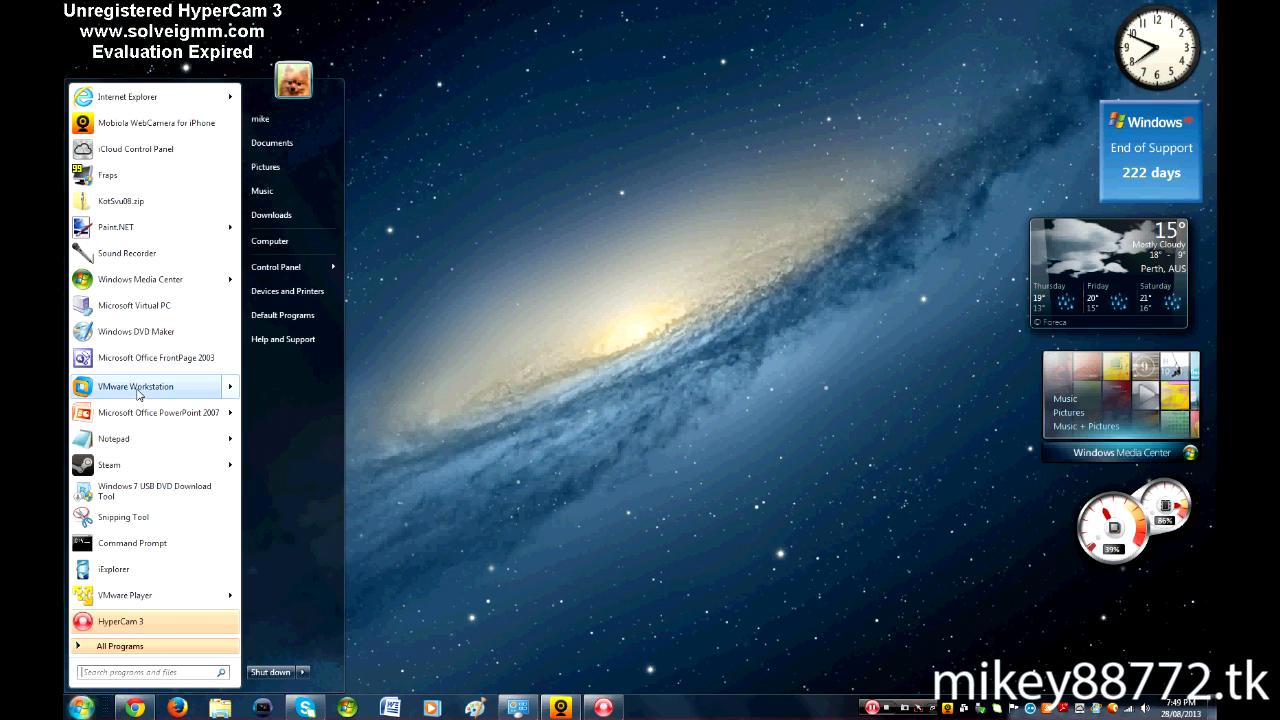
pyautogui.moveTo(435, 365)
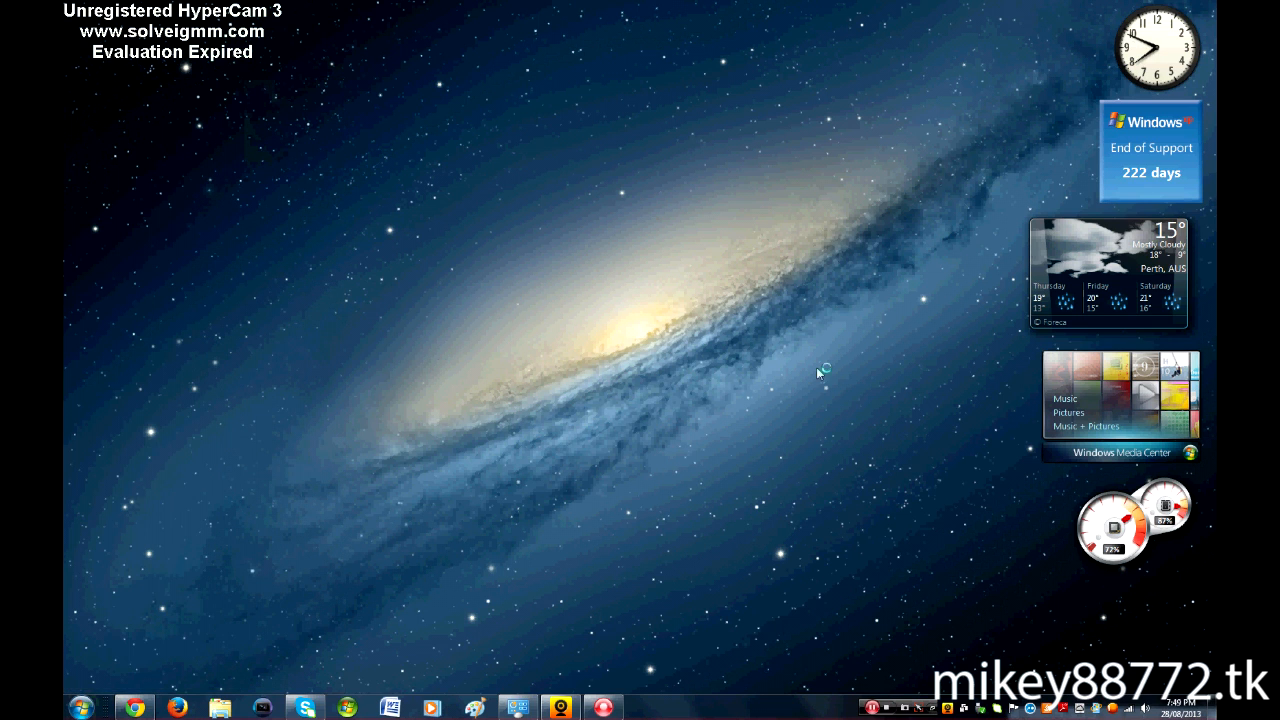
pyautogui.moveTo(500, 178)
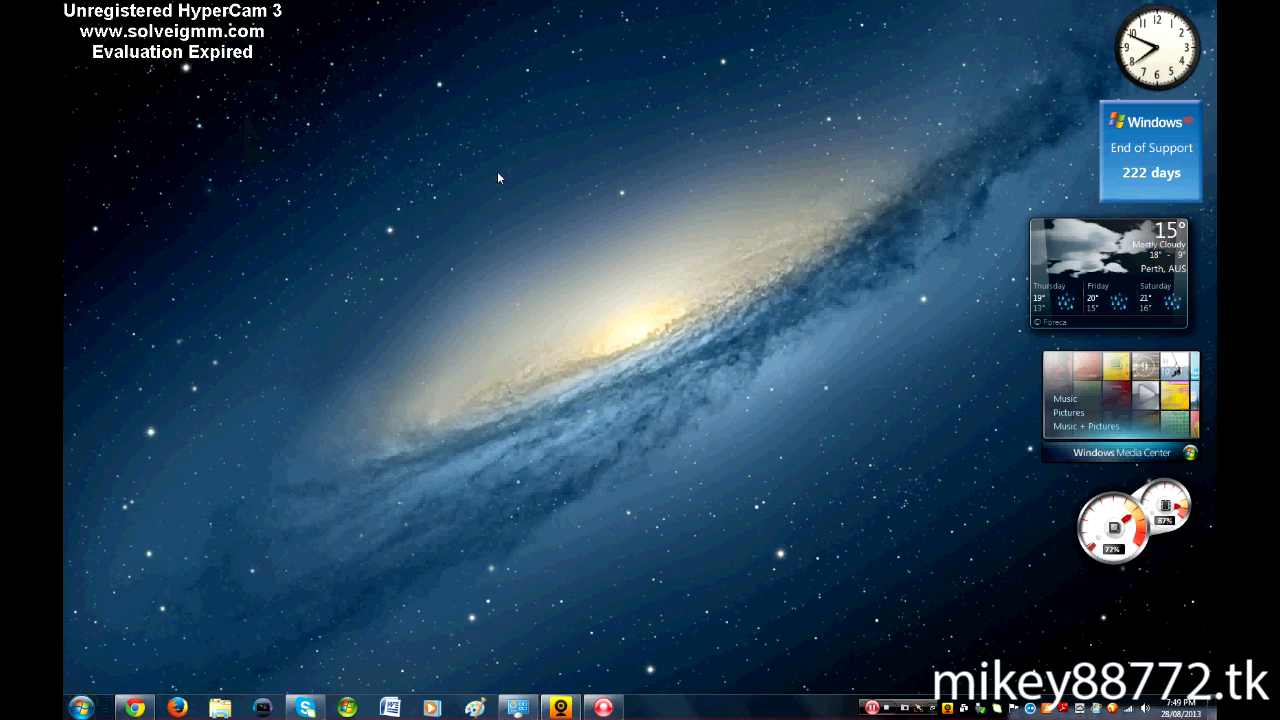
pyautogui.moveTo(548, 255)
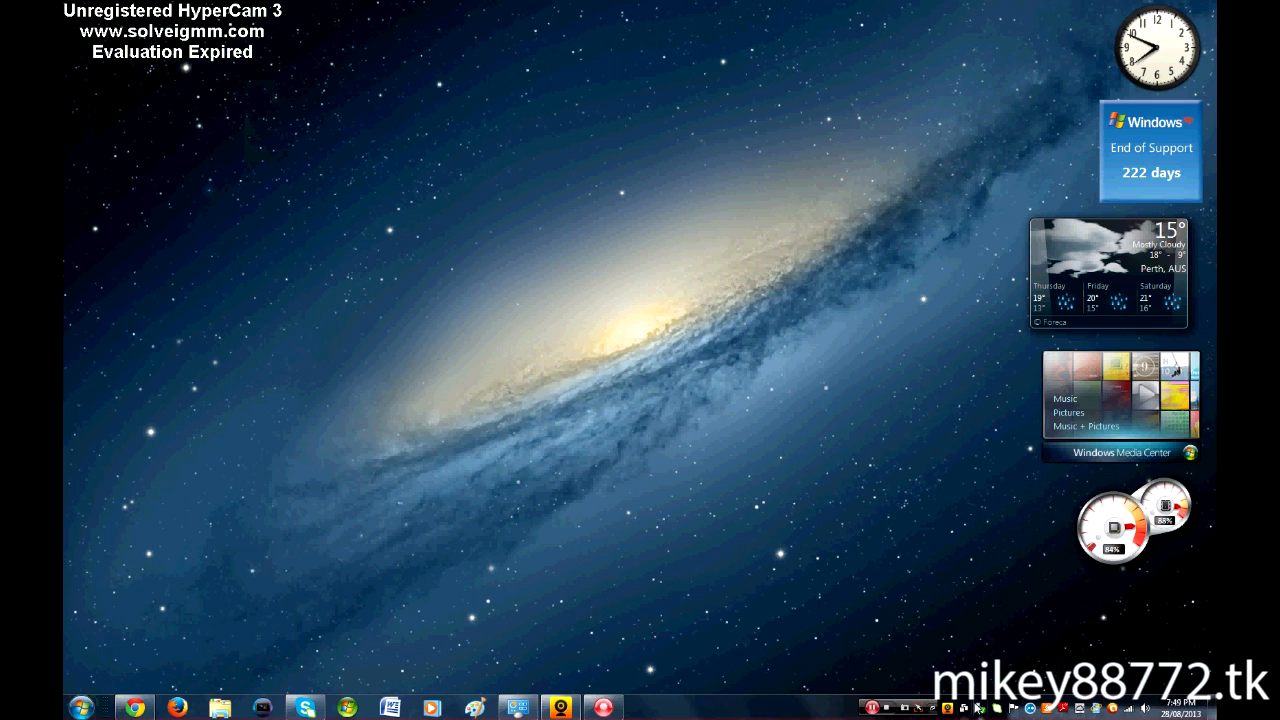
pyautogui.moveTo(745, 598)
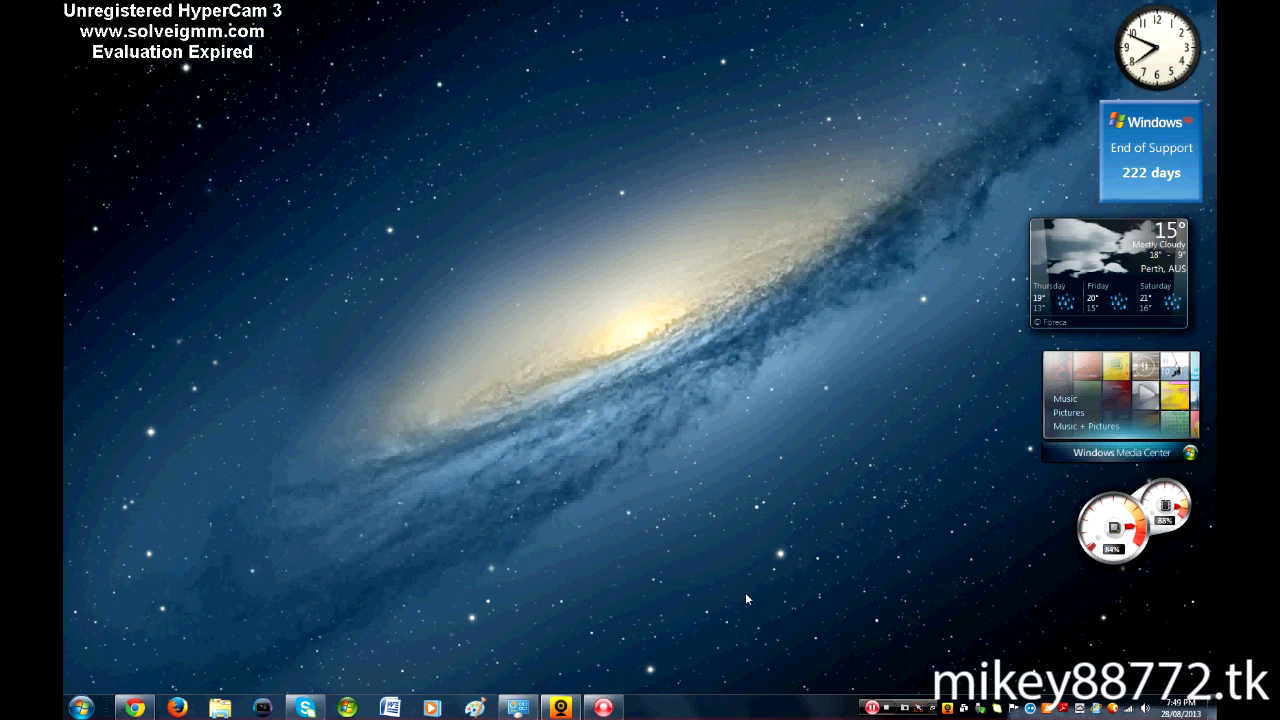
pyautogui.moveTo(567, 659)
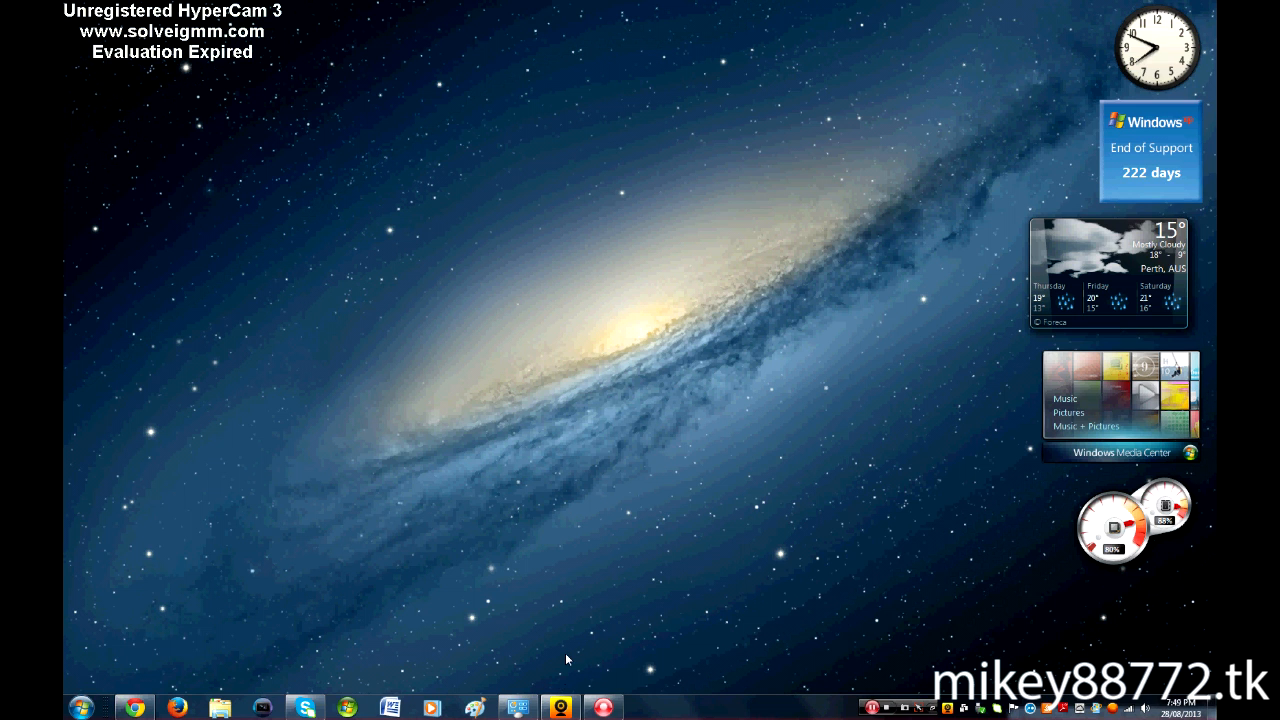
pyautogui.moveTo(569, 655)
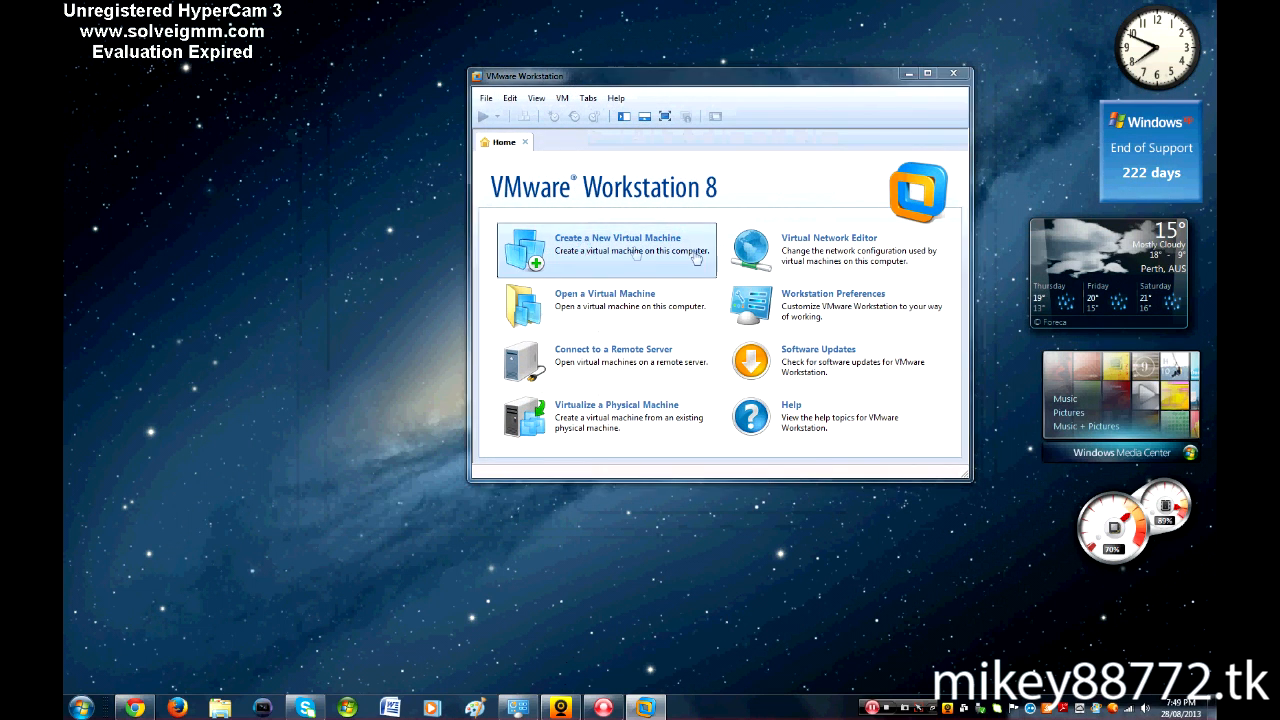
# Start a Typical new virtual machine from the Windows_95.iso installer disc image
pyautogui.click(617, 237)
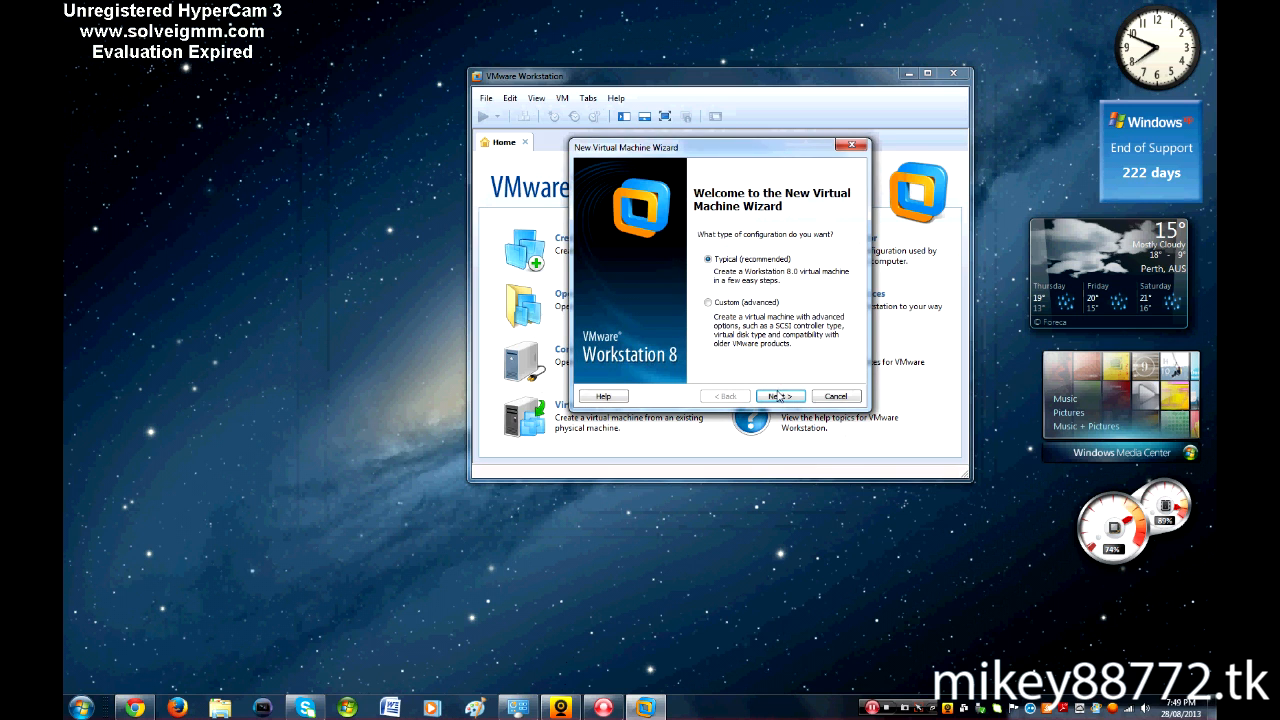
pyautogui.click(780, 395)
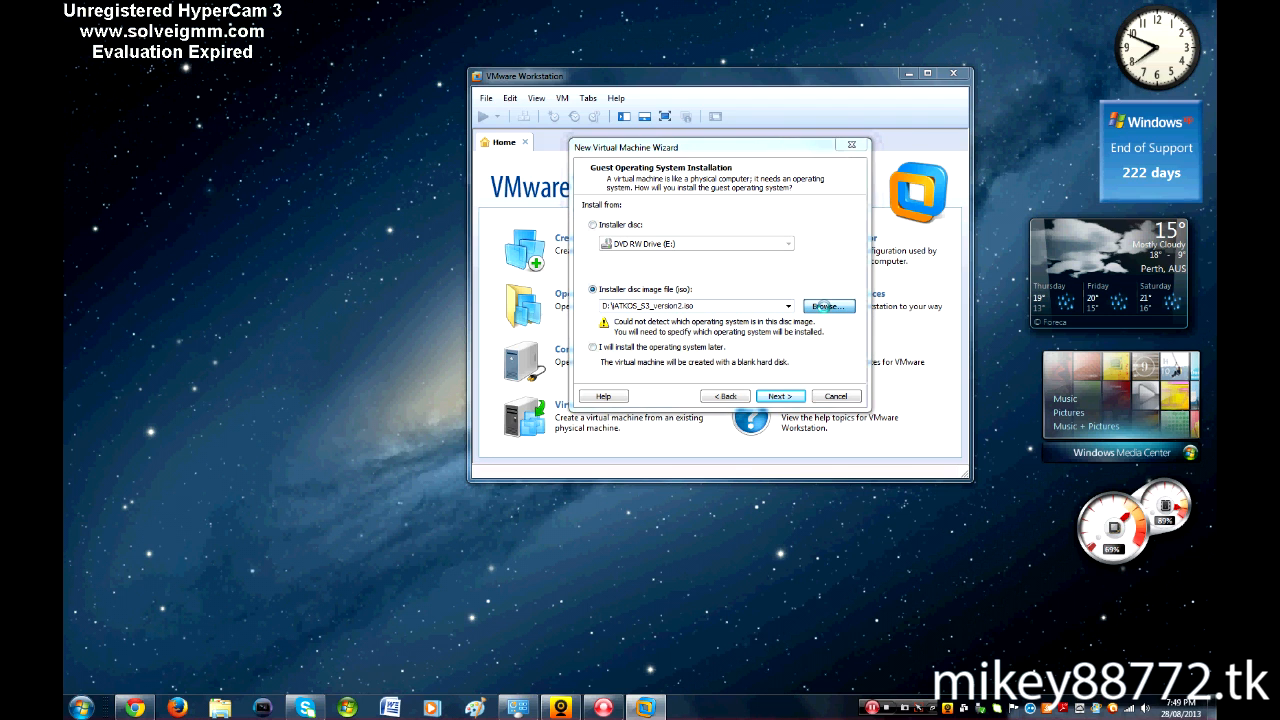
pyautogui.click(828, 306)
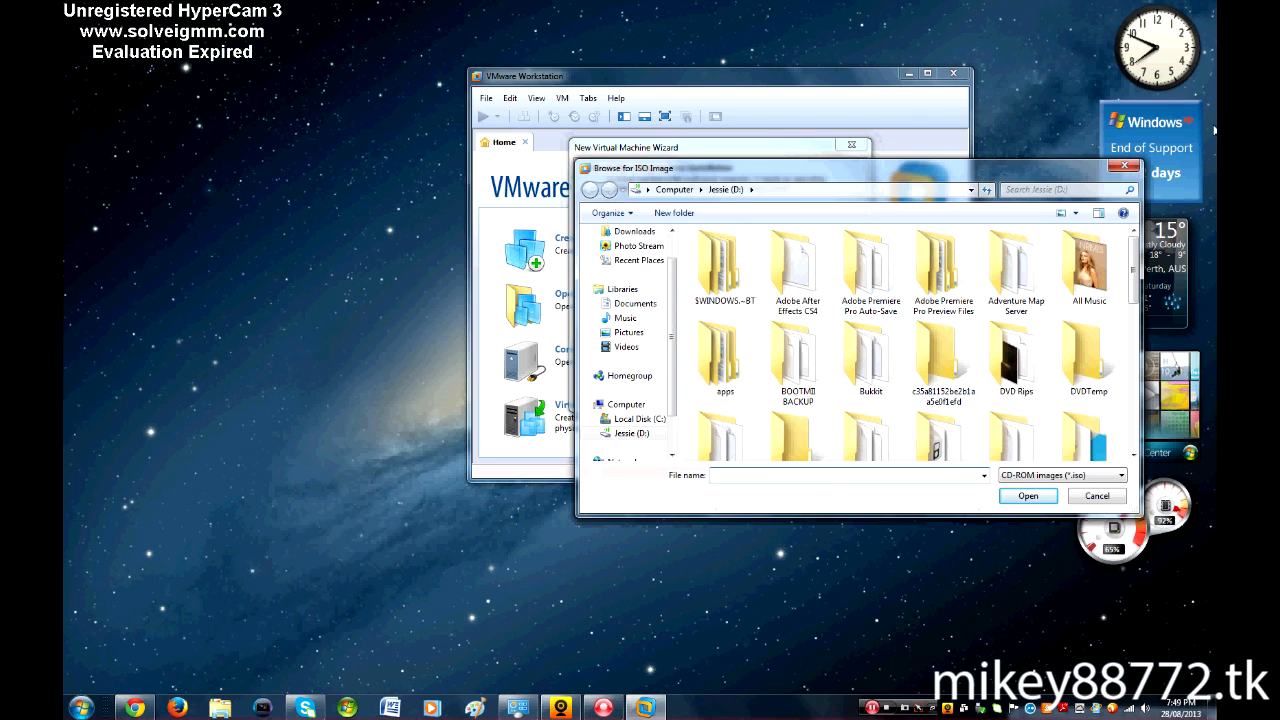
pyautogui.scroll(-3)
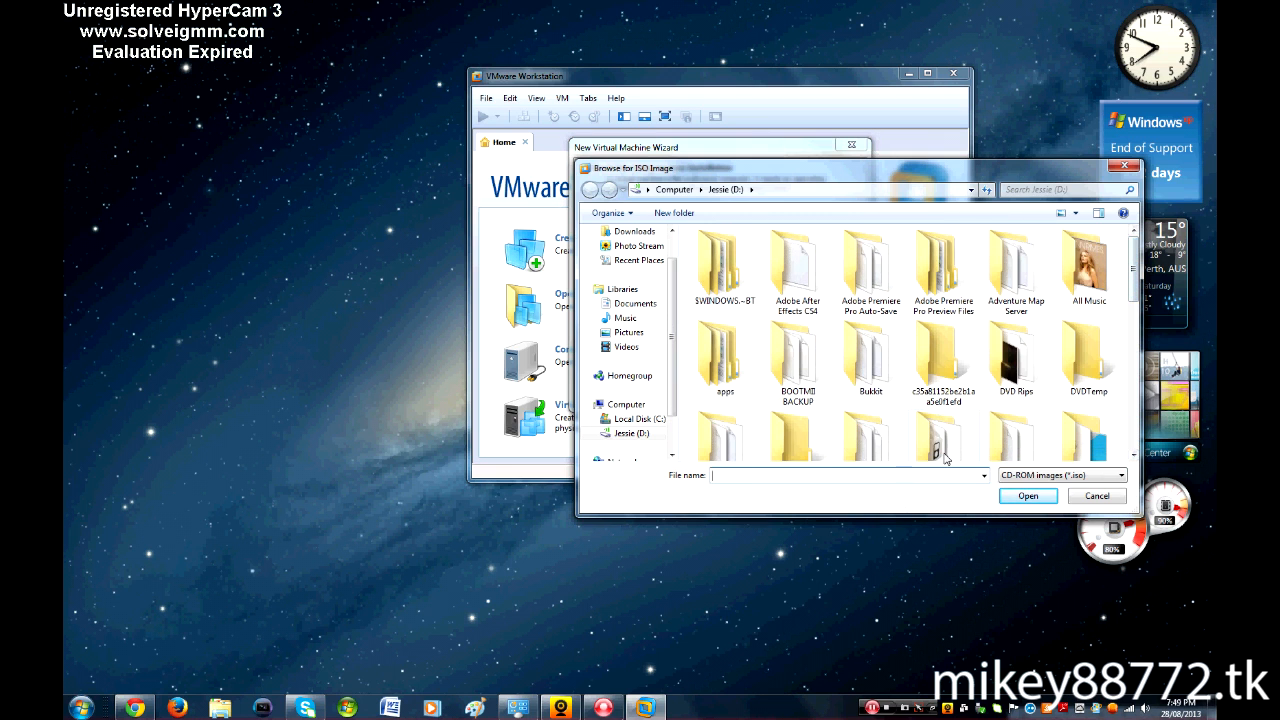
pyautogui.write('my')
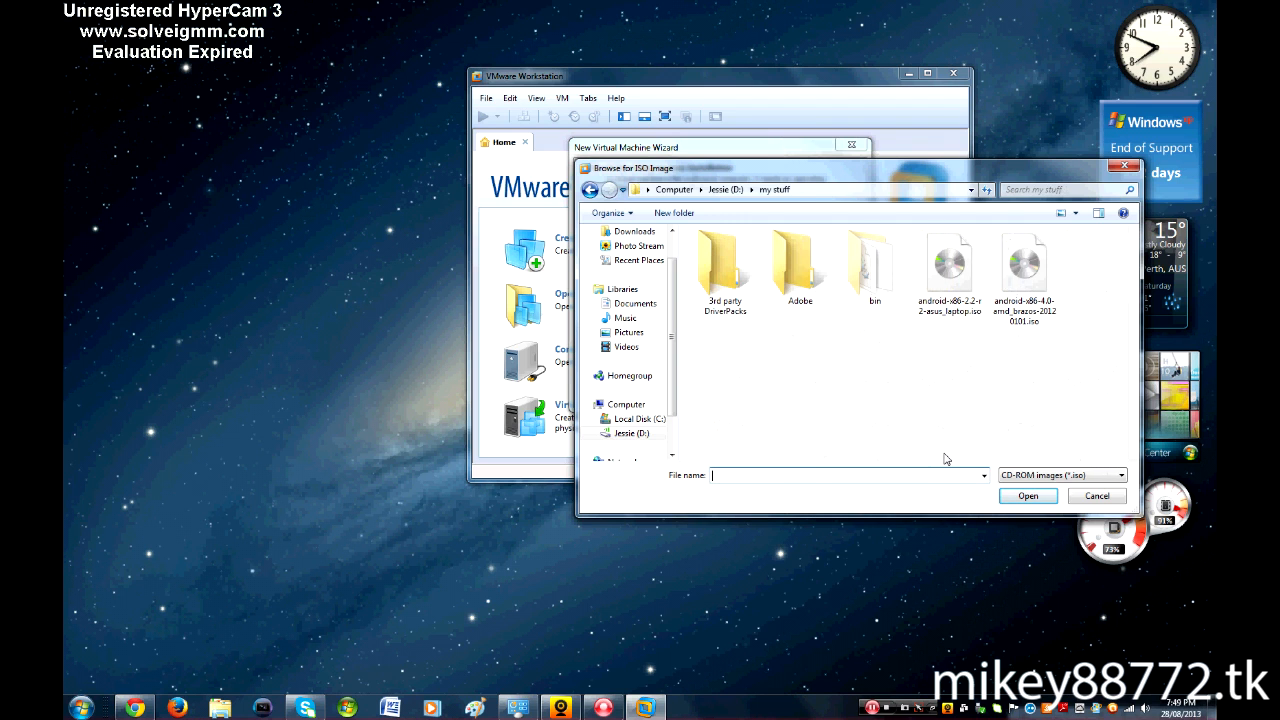
pyautogui.write('window')
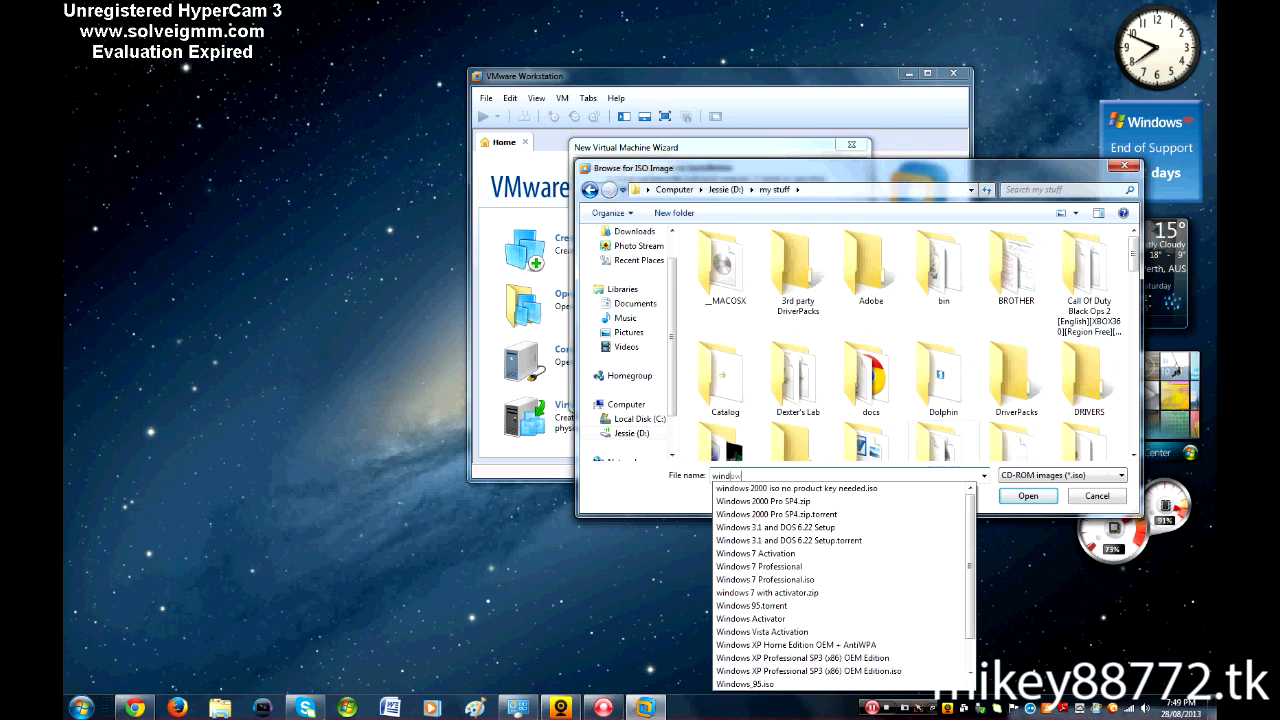
pyautogui.click(744, 683)
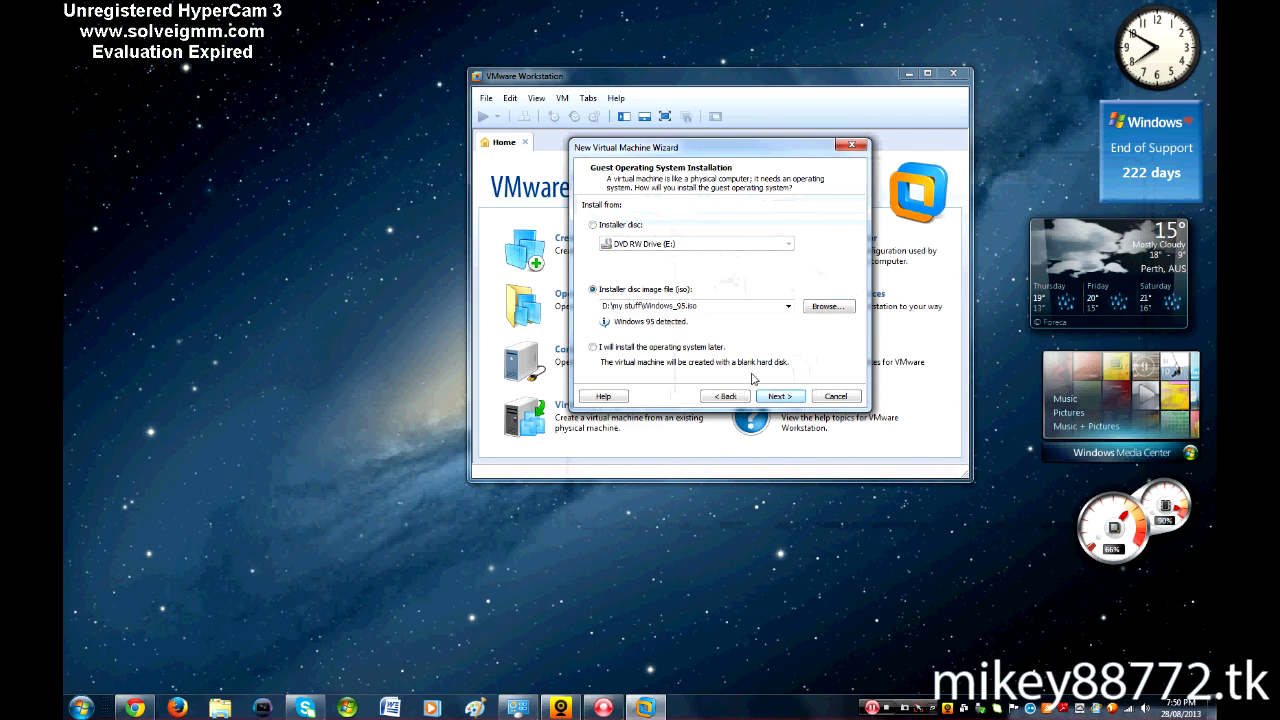
# Keep the name Windows 95, set location to D:\, and accept the 2.0 GB split disk
pyautogui.click(779, 396)
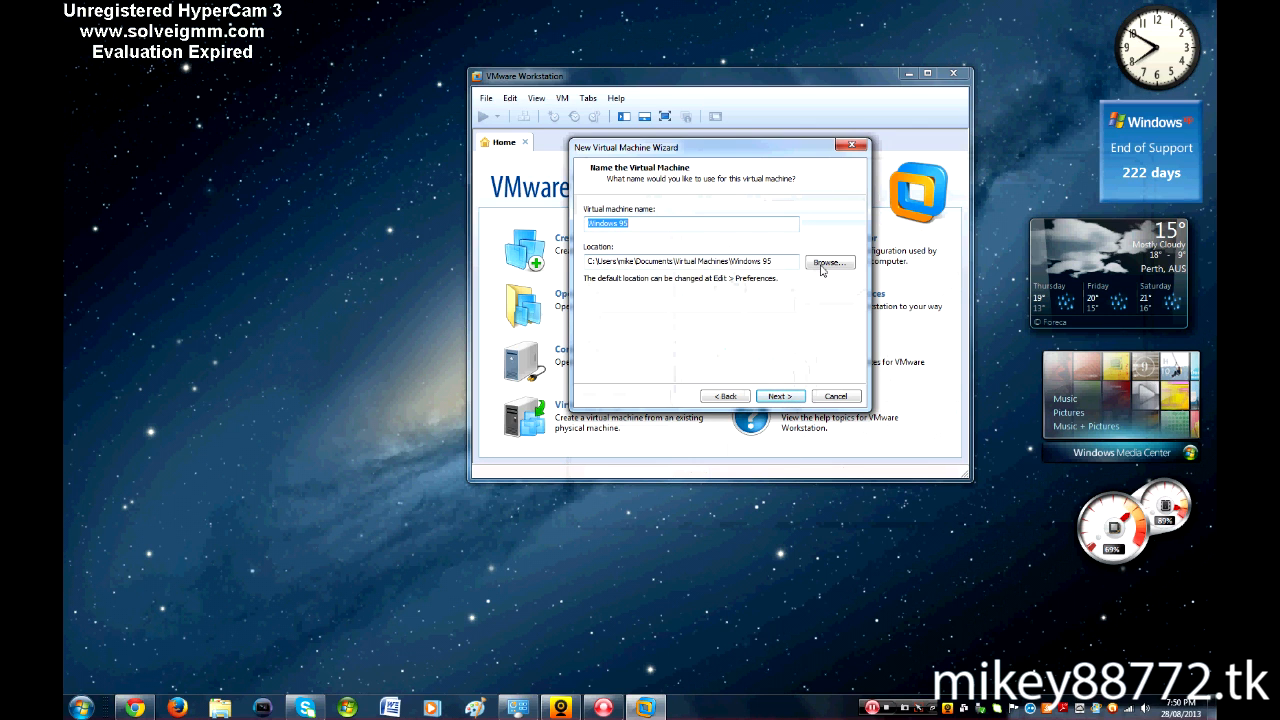
pyautogui.click(829, 262)
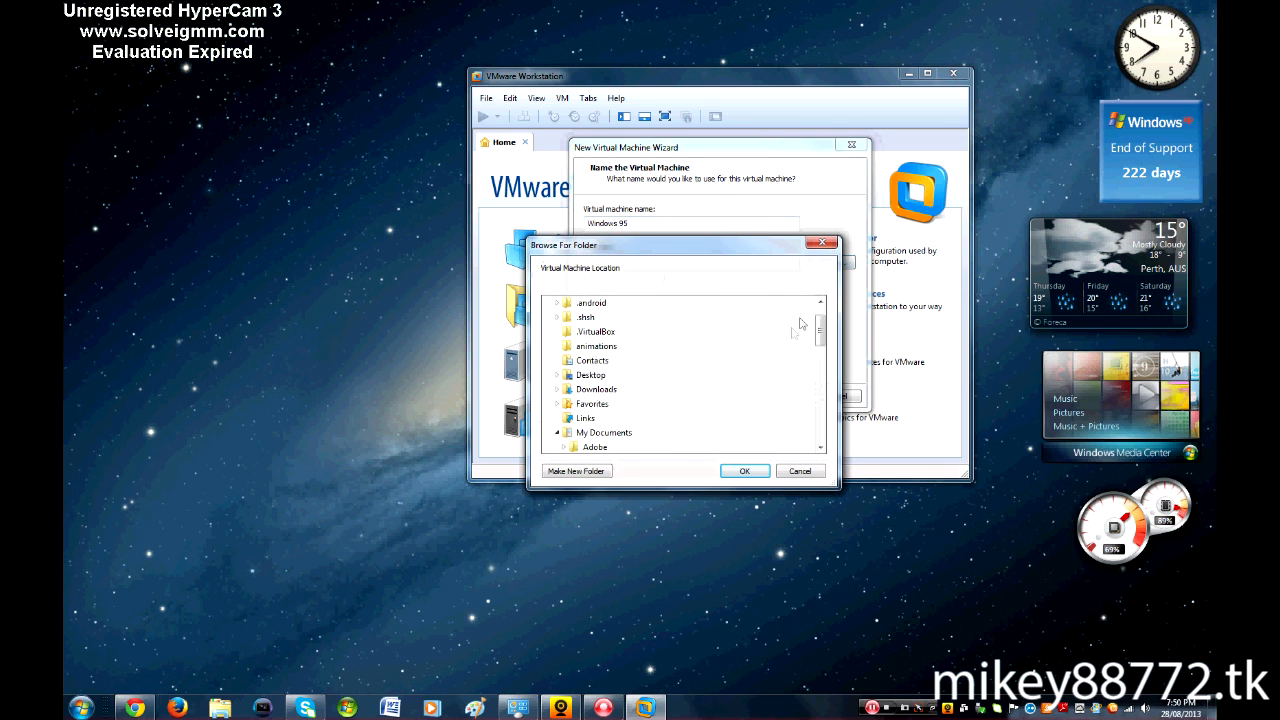
pyautogui.scroll(-3)
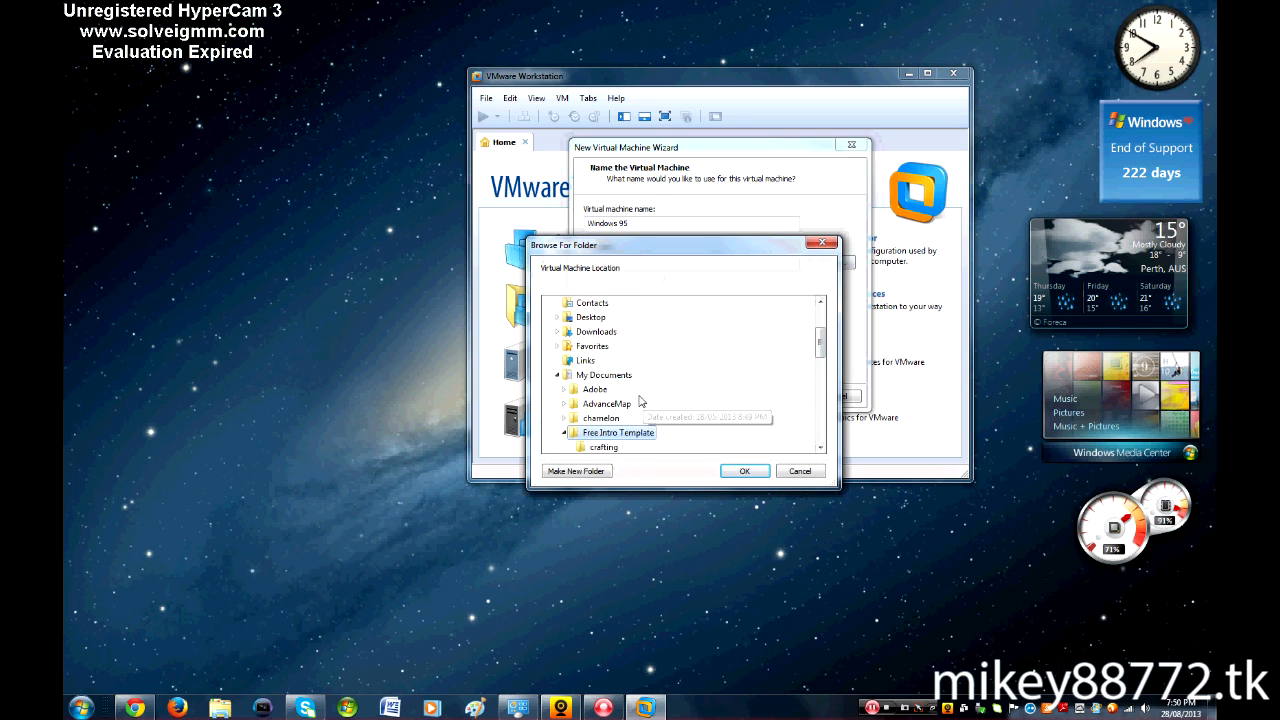
pyautogui.click(744, 470)
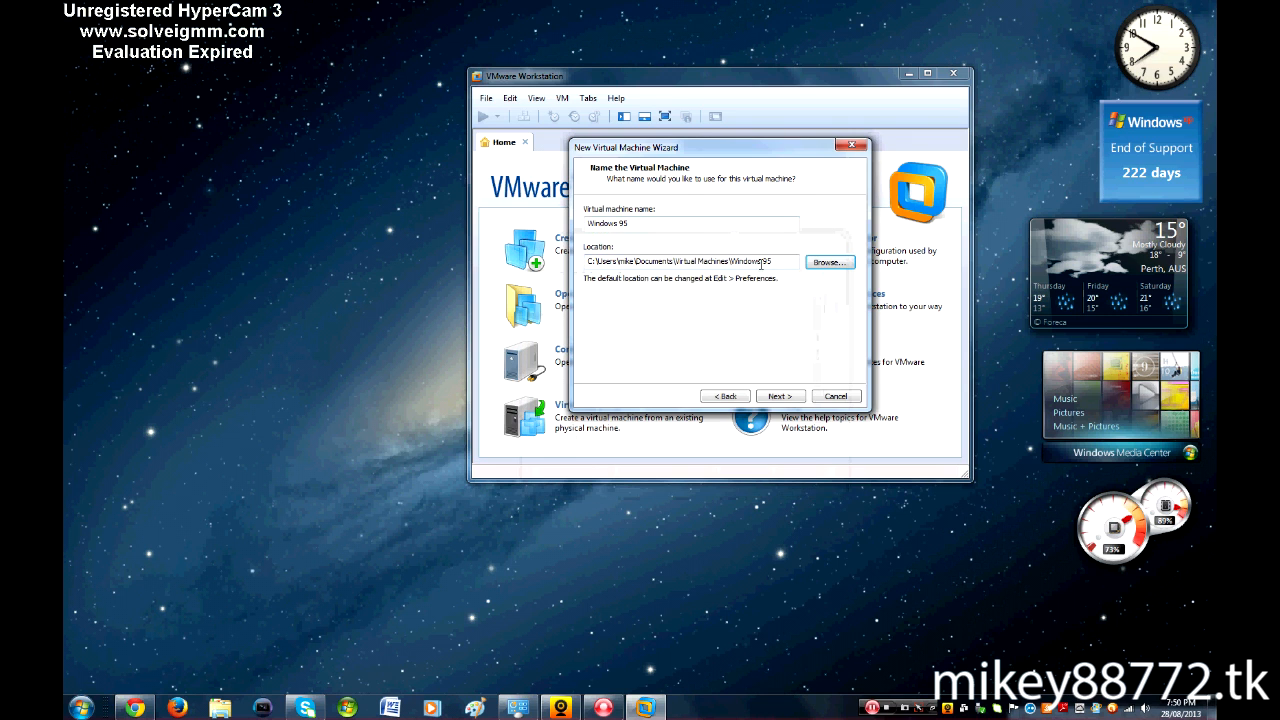
pyautogui.write('D:\\W')
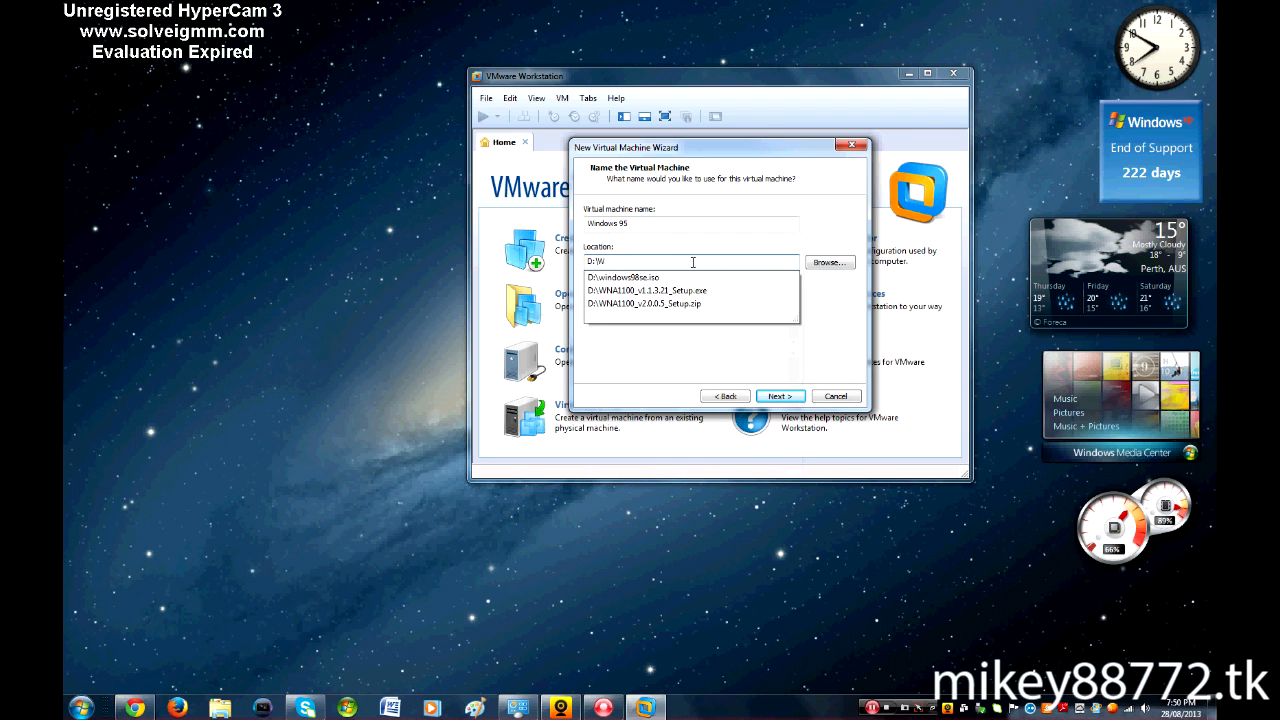
pyautogui.press('Backspace')
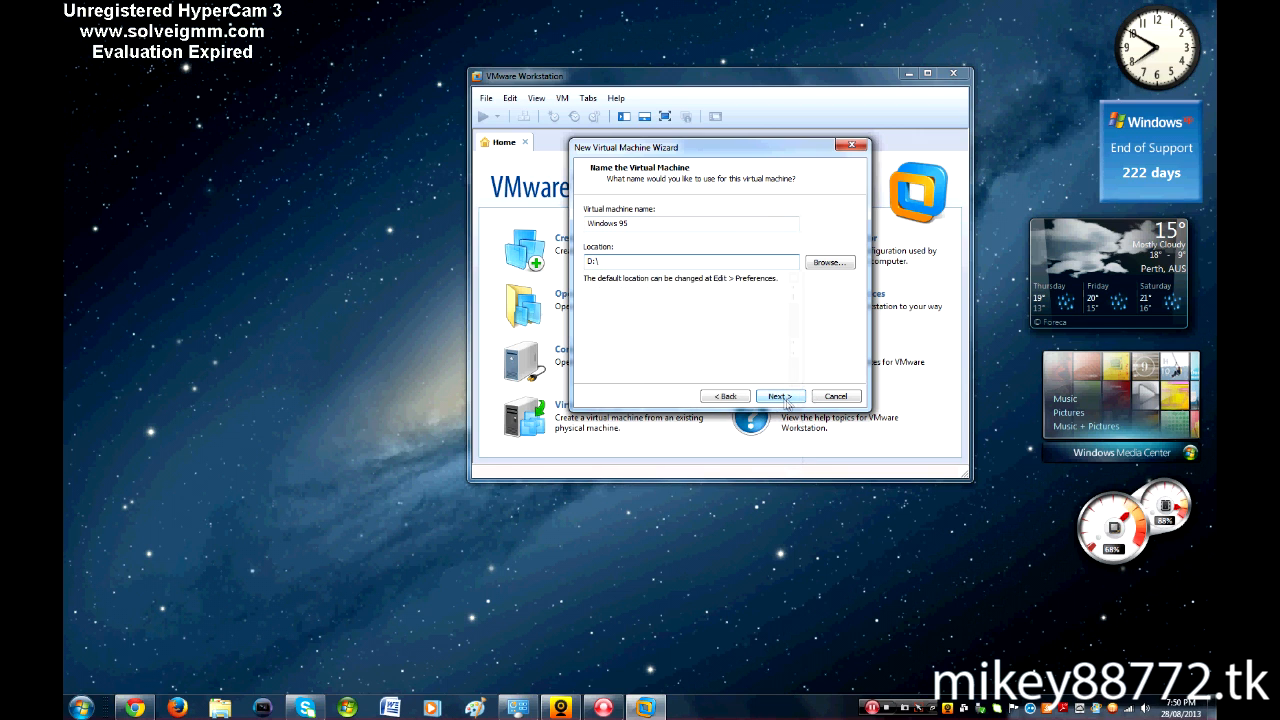
pyautogui.click(779, 395)
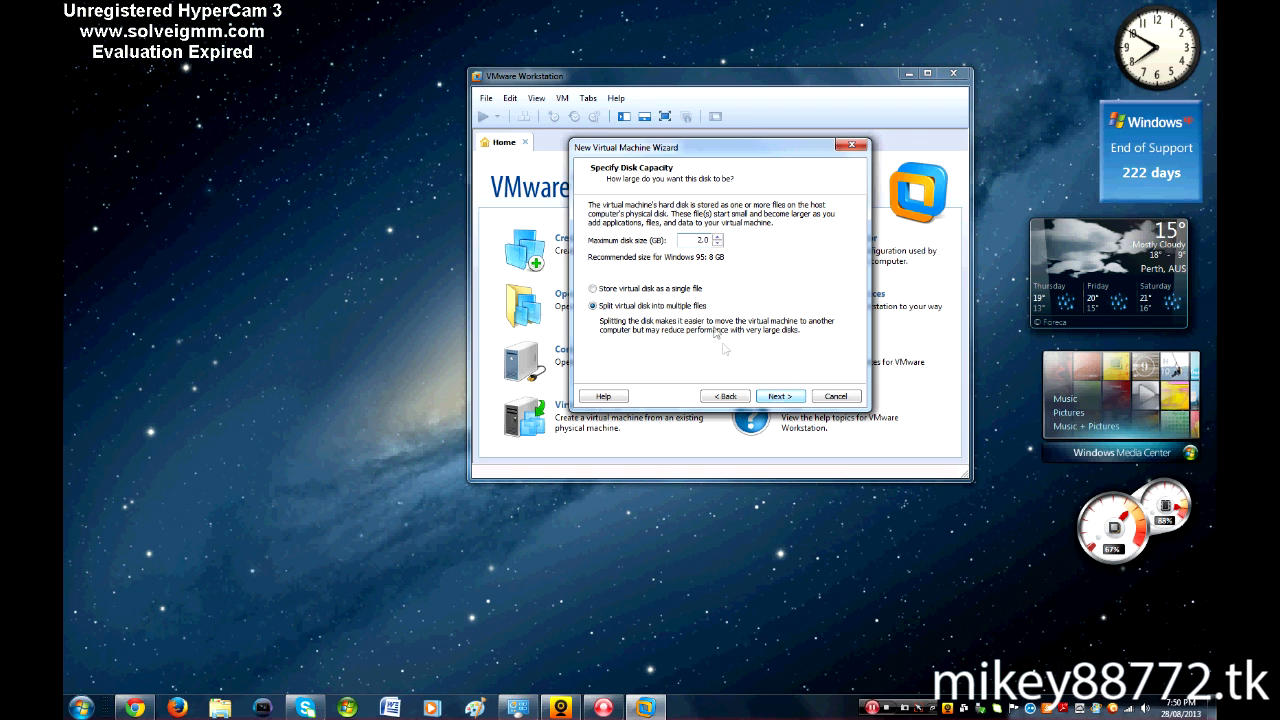
pyautogui.click(779, 395)
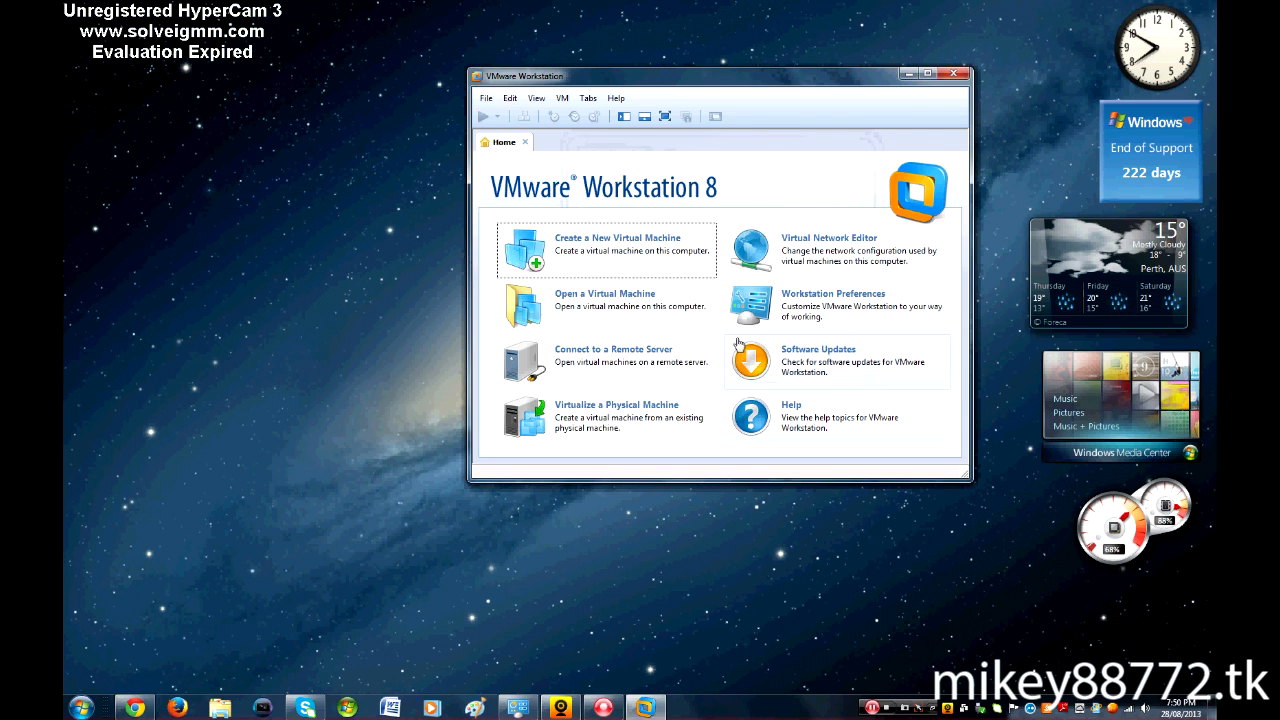
pyautogui.moveTo(620, 255)
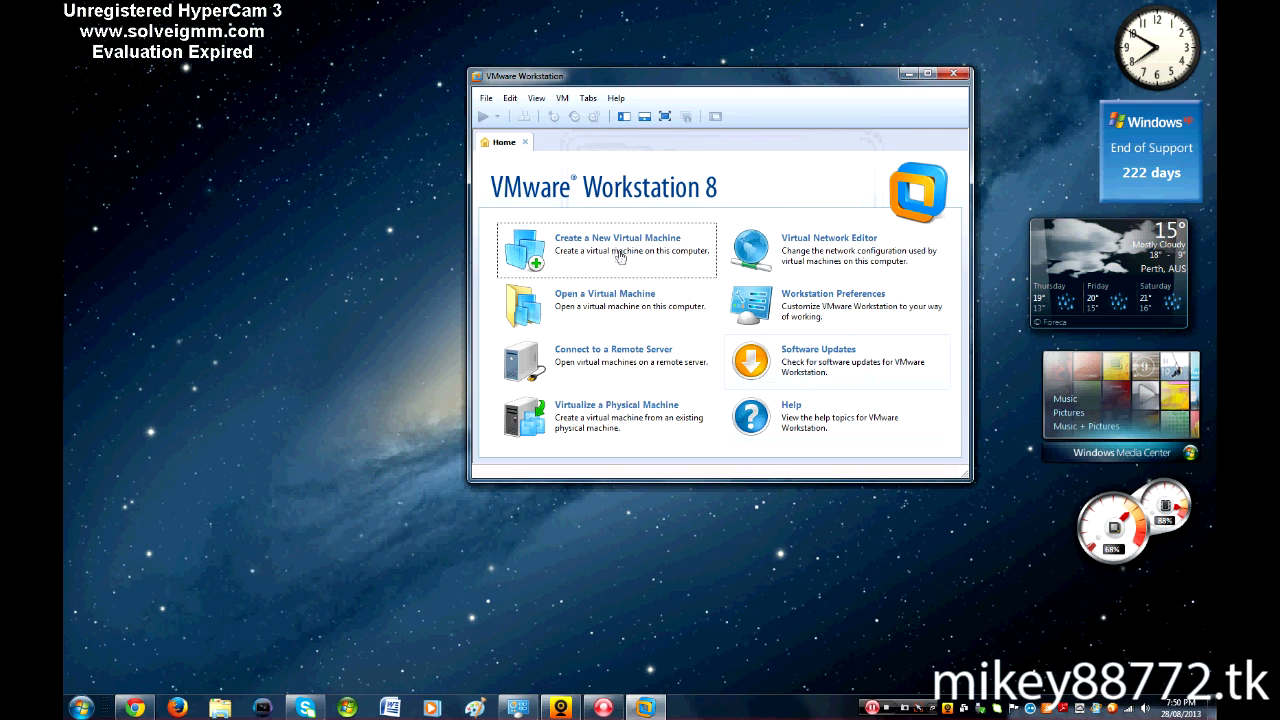
pyautogui.moveTo(631, 263)
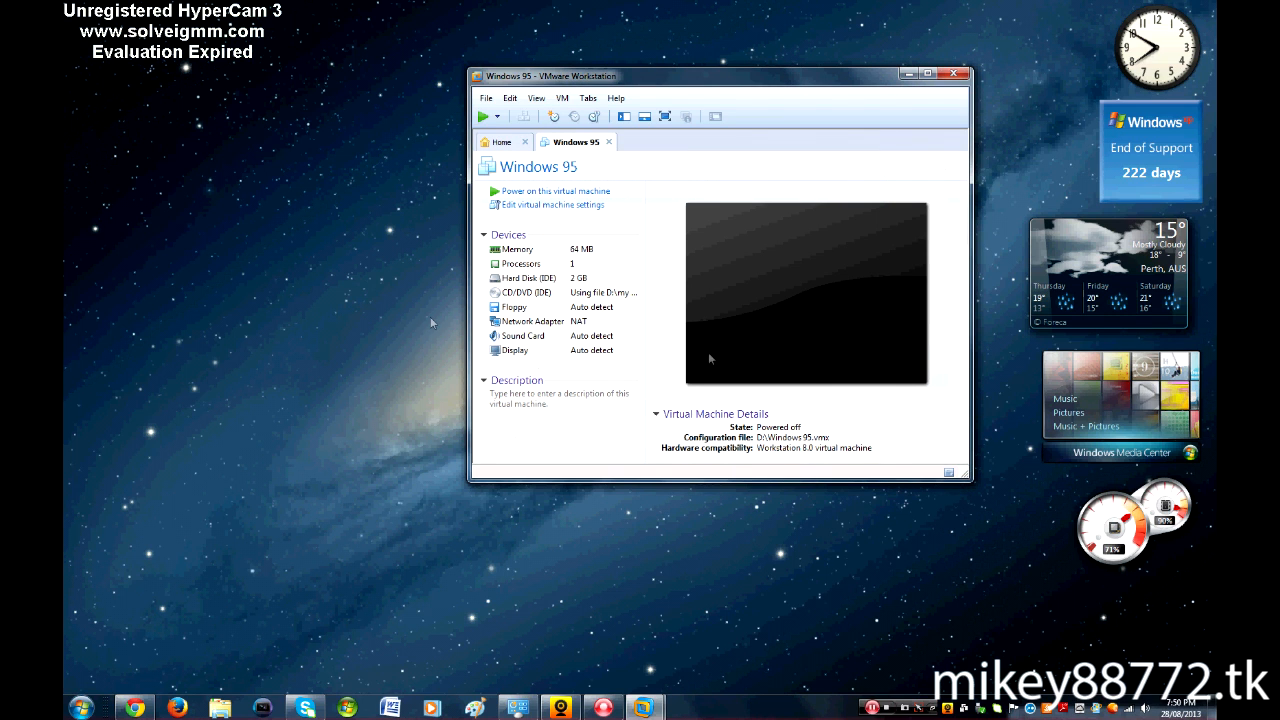
pyautogui.moveTo(560, 210)
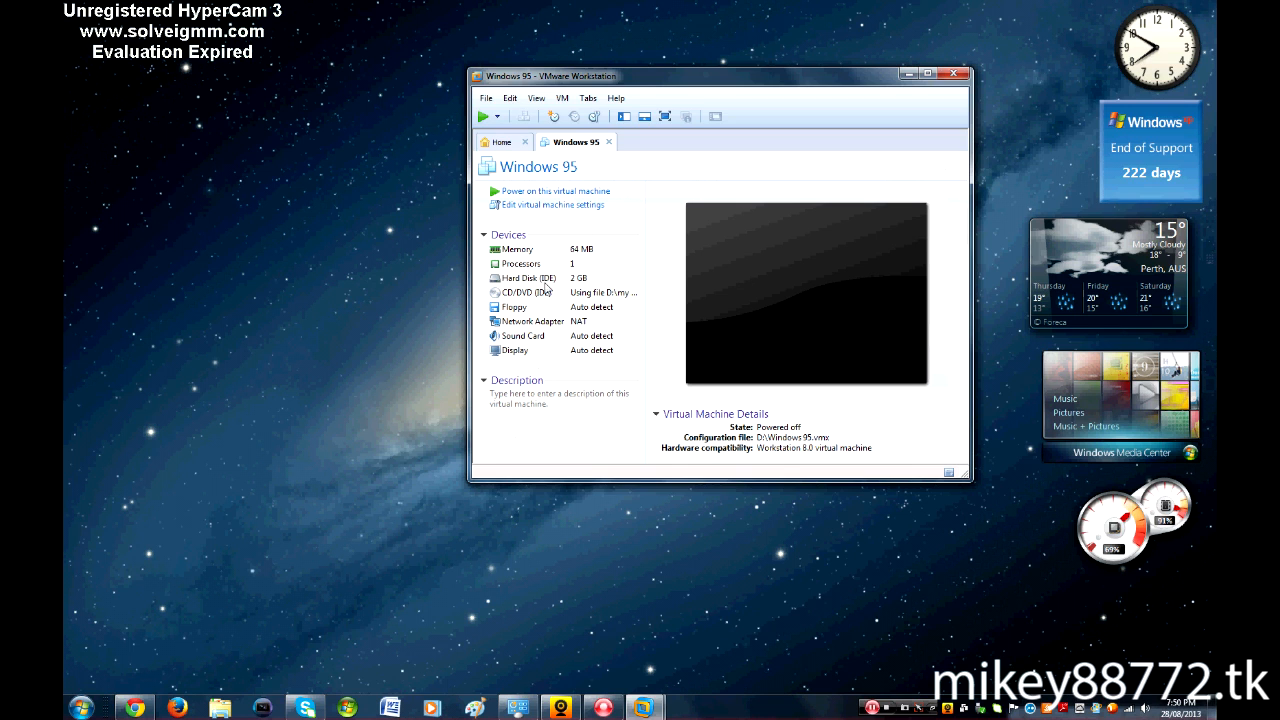
pyautogui.click(484, 116)
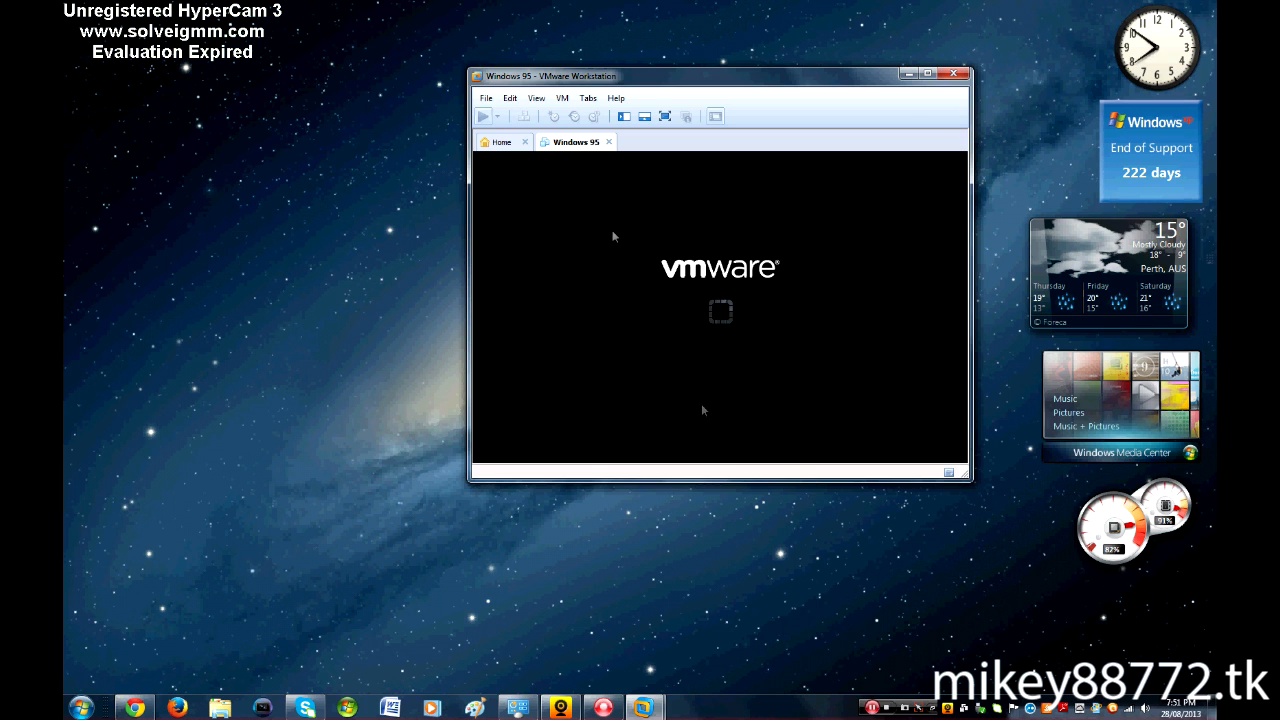
pyautogui.click(484, 116)
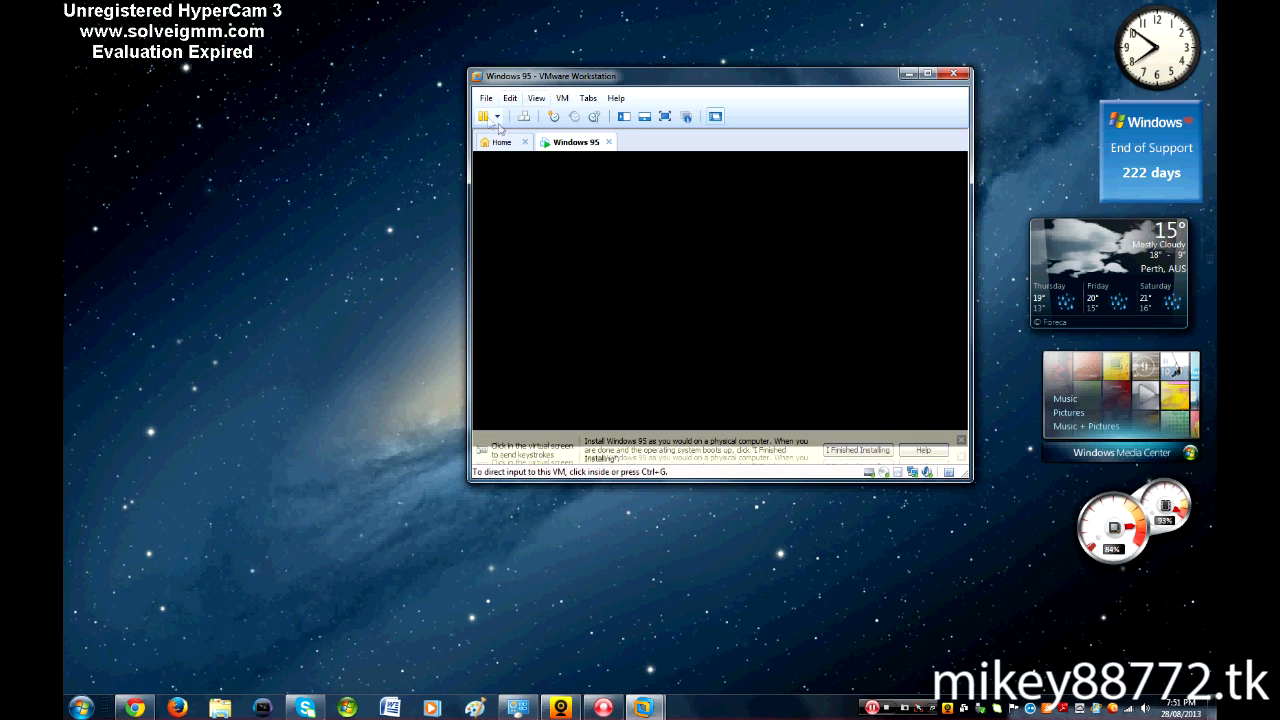
pyautogui.click(496, 116)
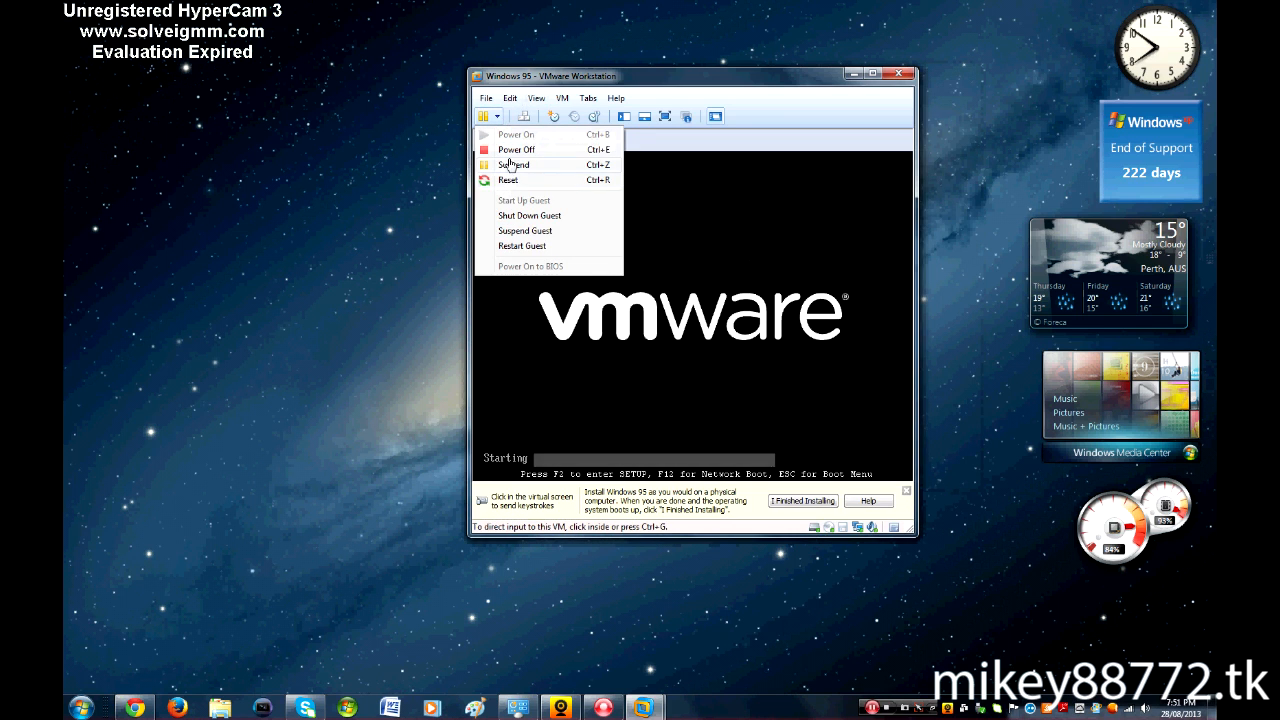
pyautogui.click(516, 149)
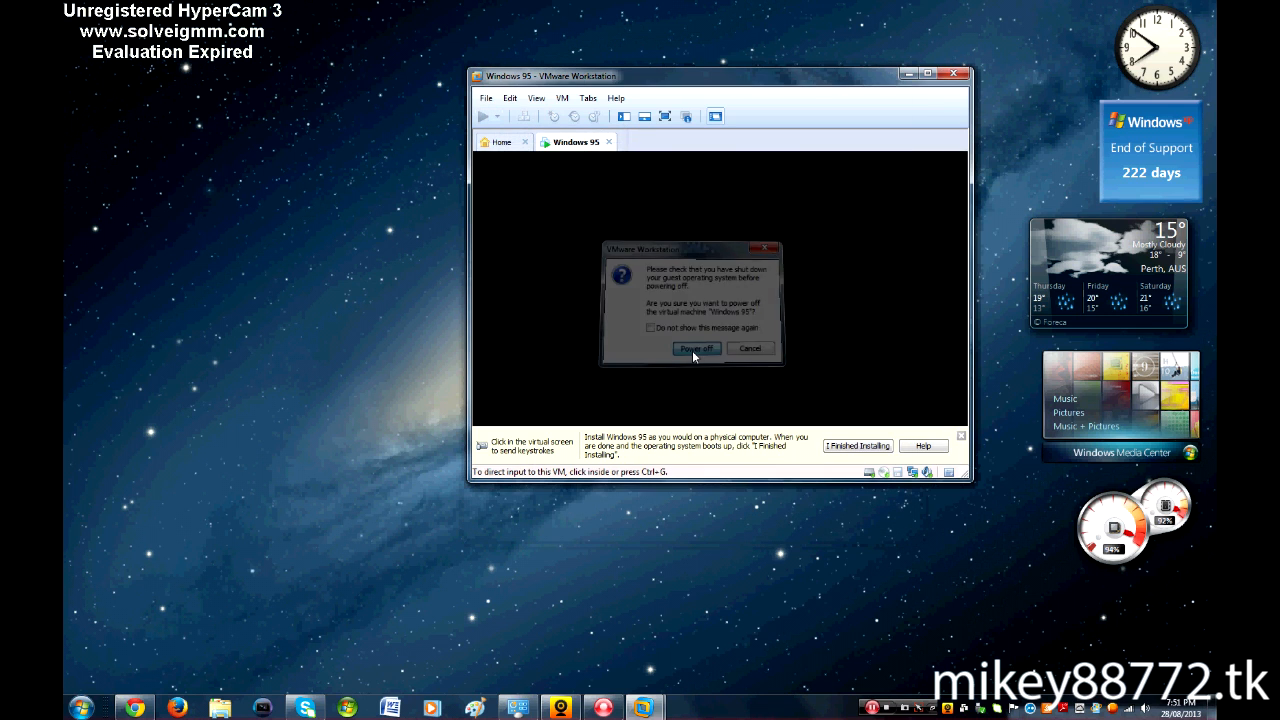
pyautogui.click(697, 348)
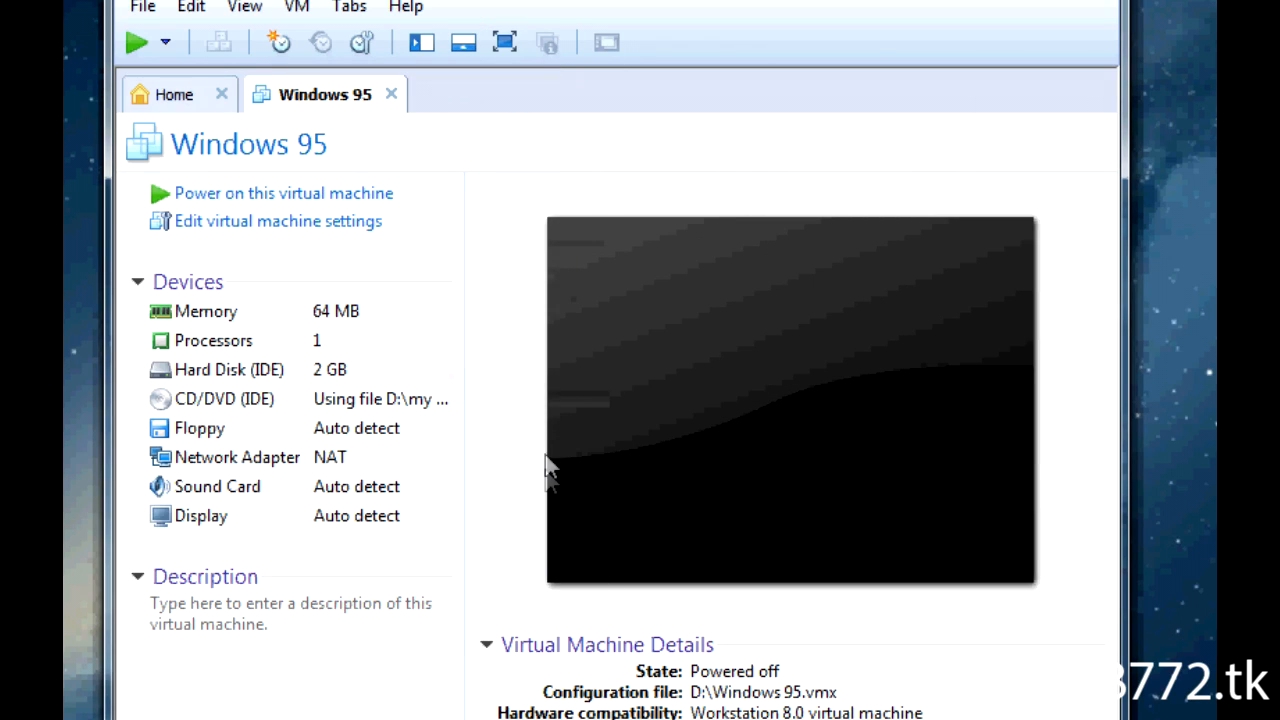
pyautogui.moveTo(307, 221)
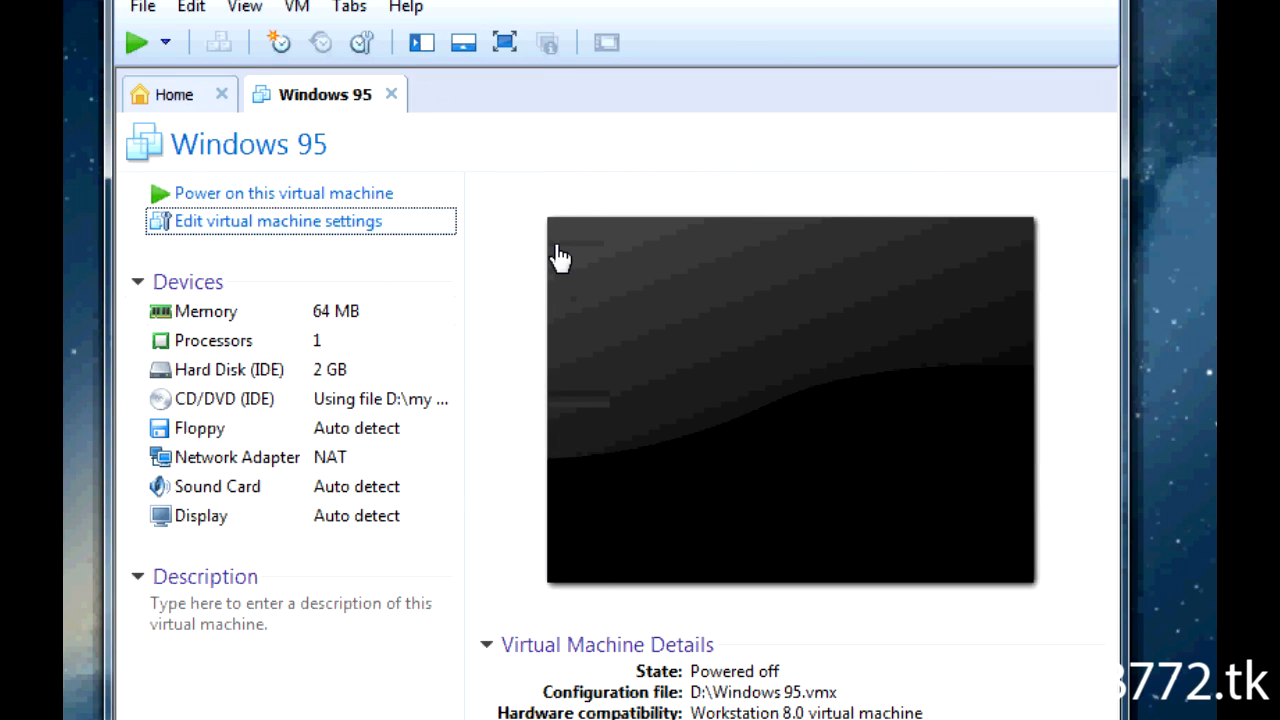
# Point the virtual floppy drive at the Windows95a.img image file and save the settings
pyautogui.click(277, 221)
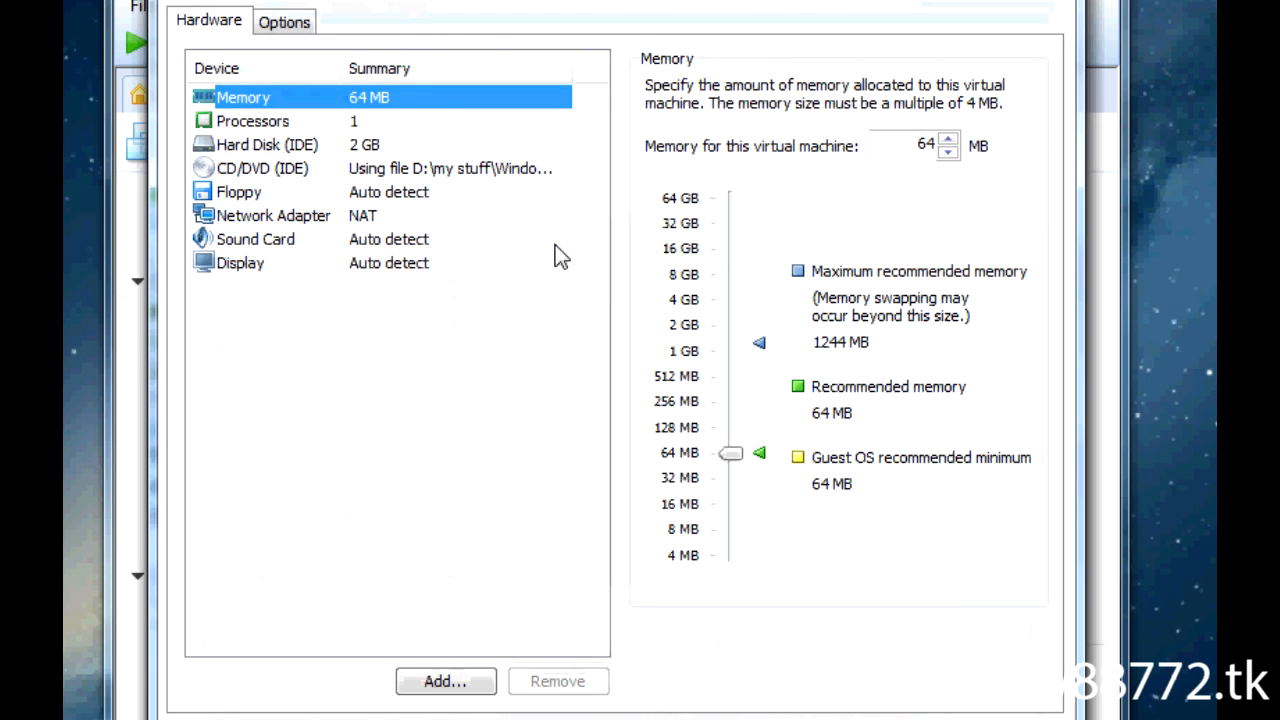
pyautogui.click(239, 191)
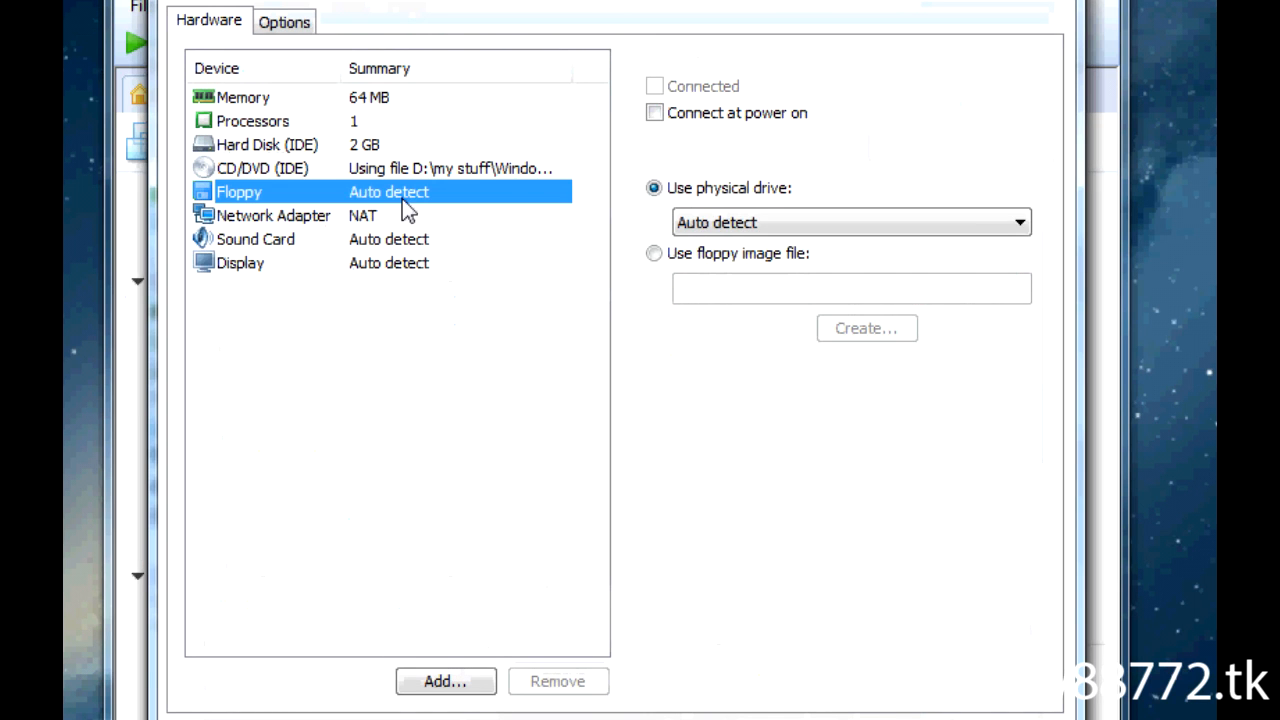
pyautogui.click(654, 253)
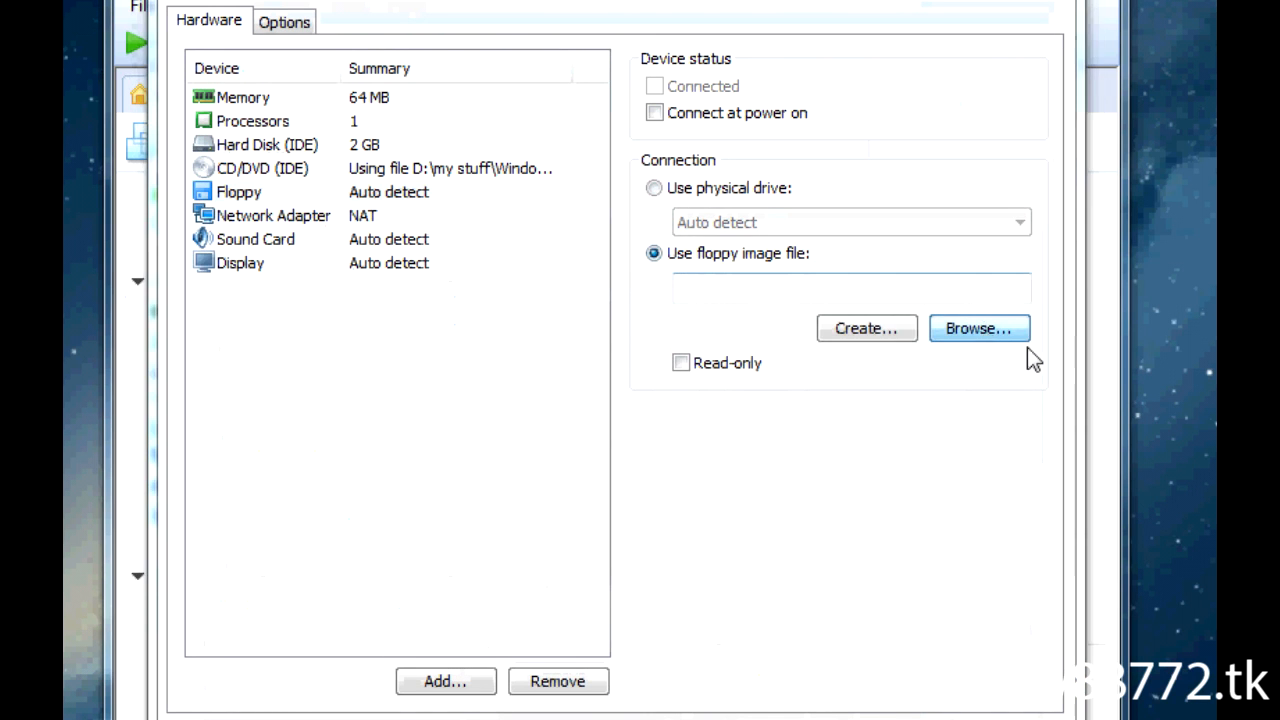
pyautogui.click(978, 328)
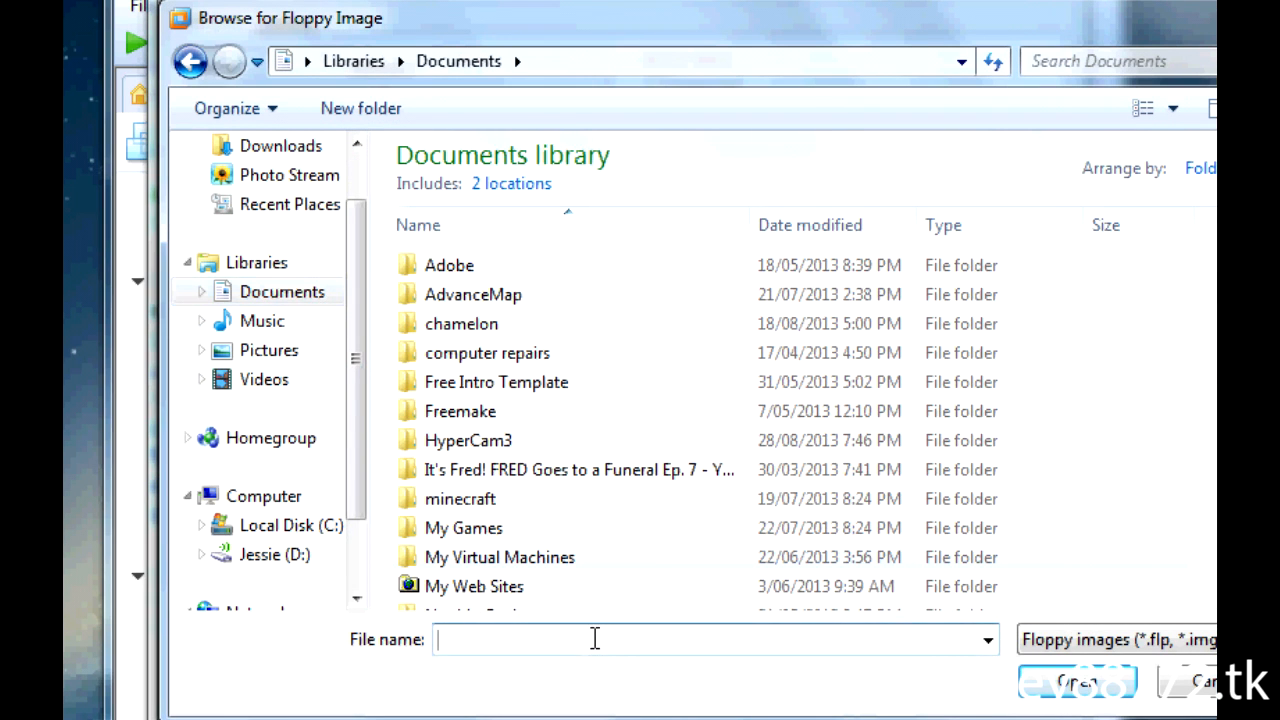
pyautogui.write('Windows95a.img')
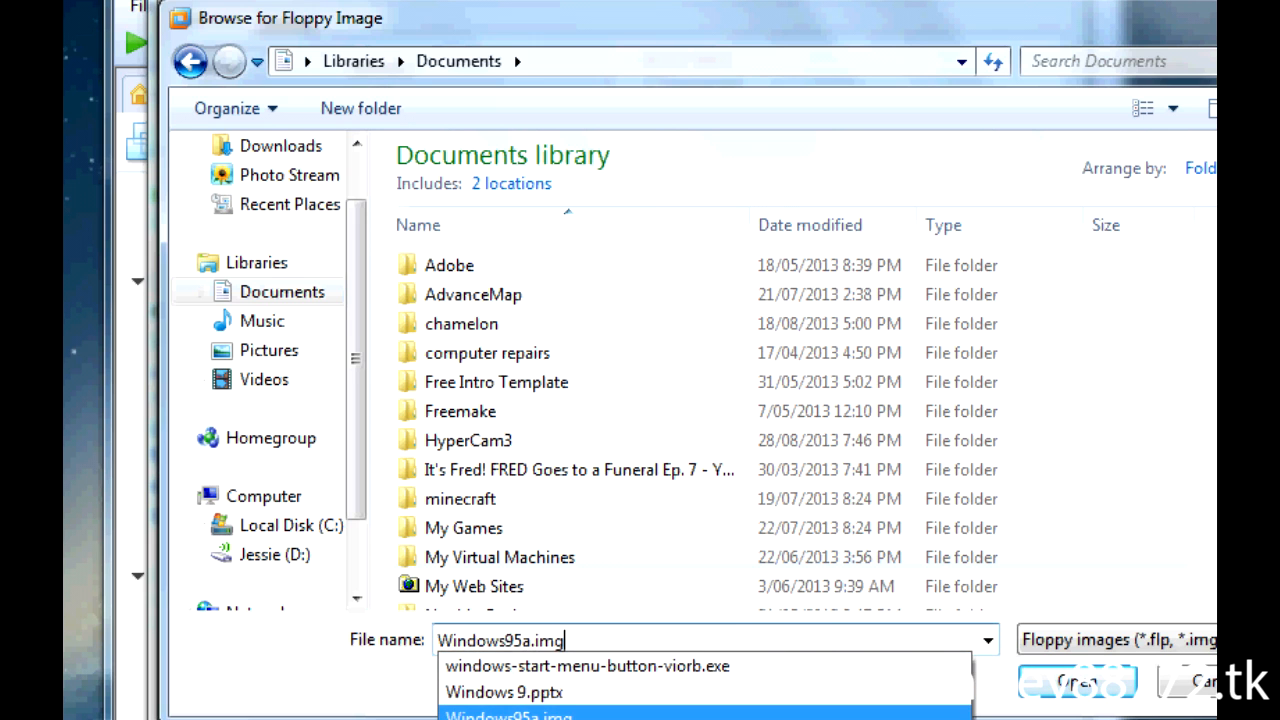
pyautogui.click(1076, 680)
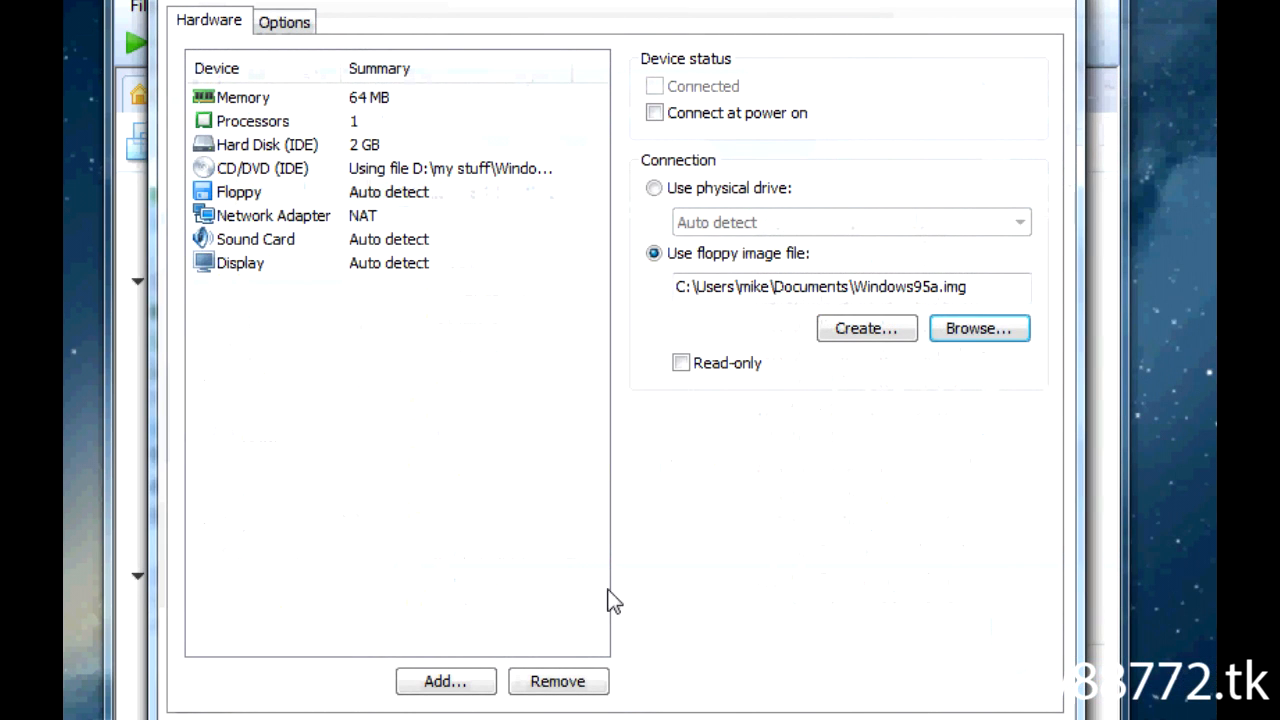
pyautogui.click(273, 215)
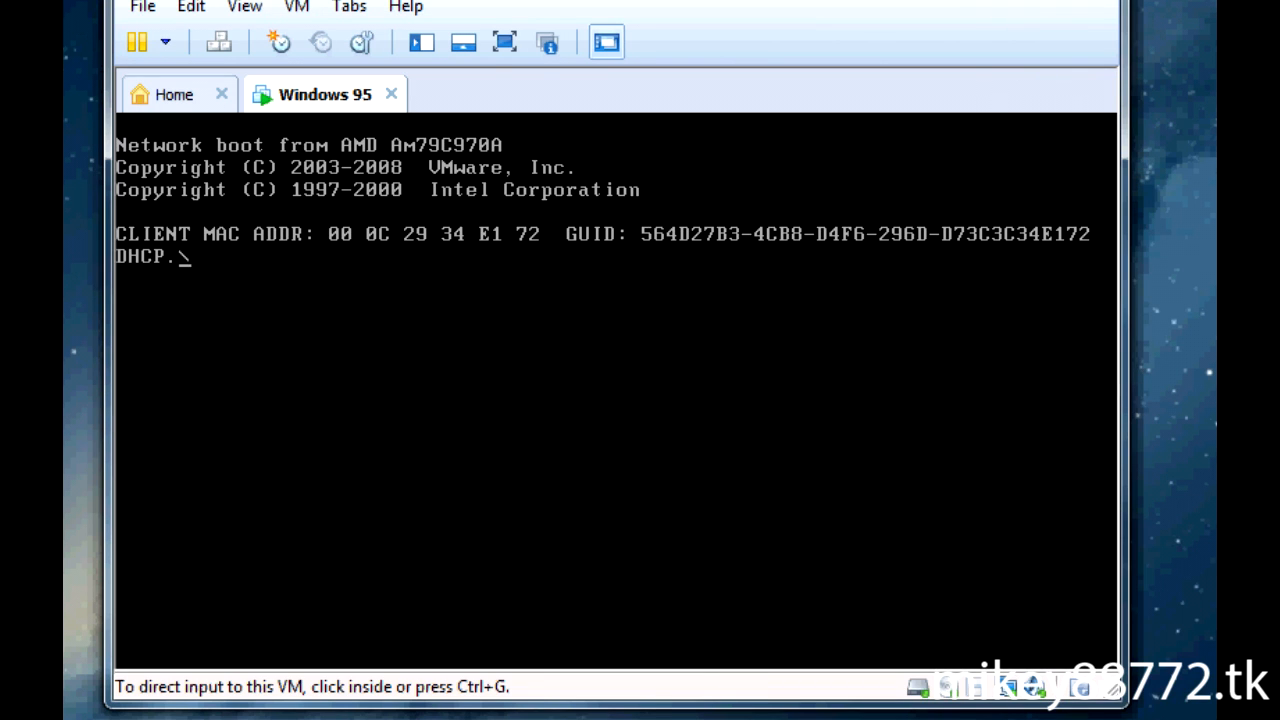
# Make the floppy connect at power on, then reset the Windows 95 machine
pyautogui.click(296, 8)
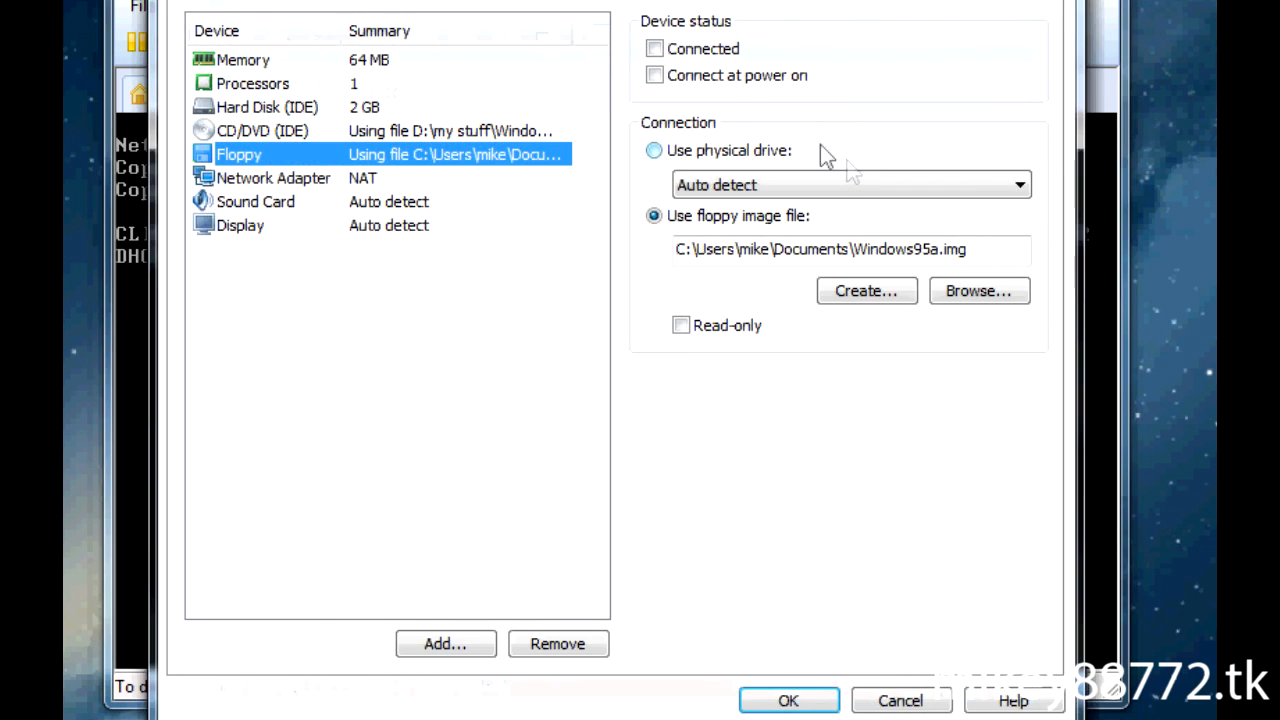
pyautogui.click(655, 75)
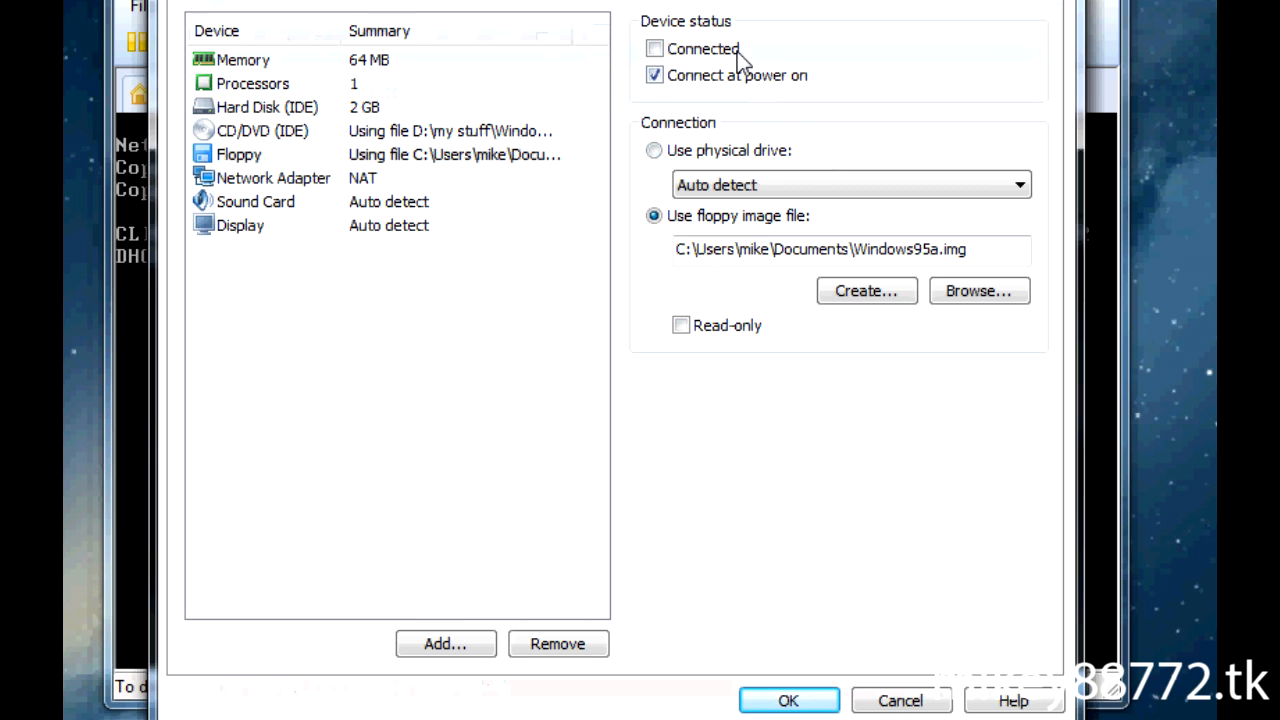
pyautogui.click(655, 48)
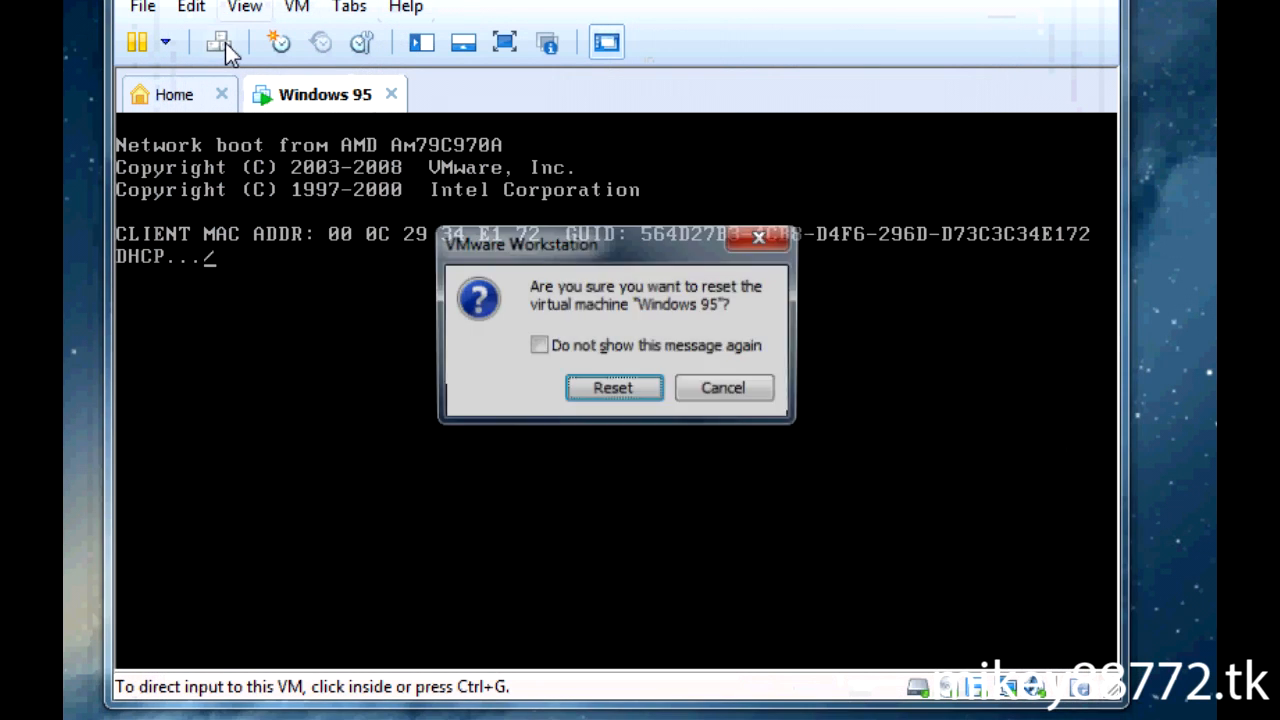
pyautogui.click(613, 387)
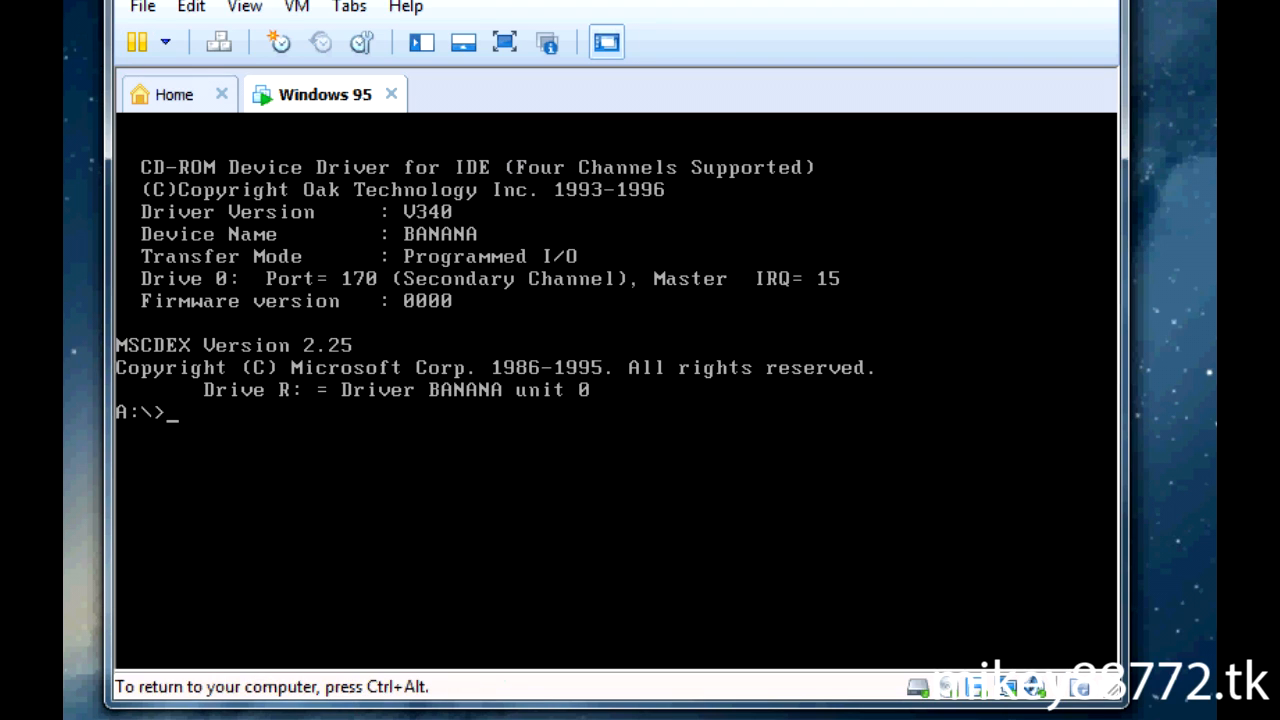
# Create the primary DOS partition with fdisk, then power the machine off and back on
pyautogui.write('C:/')
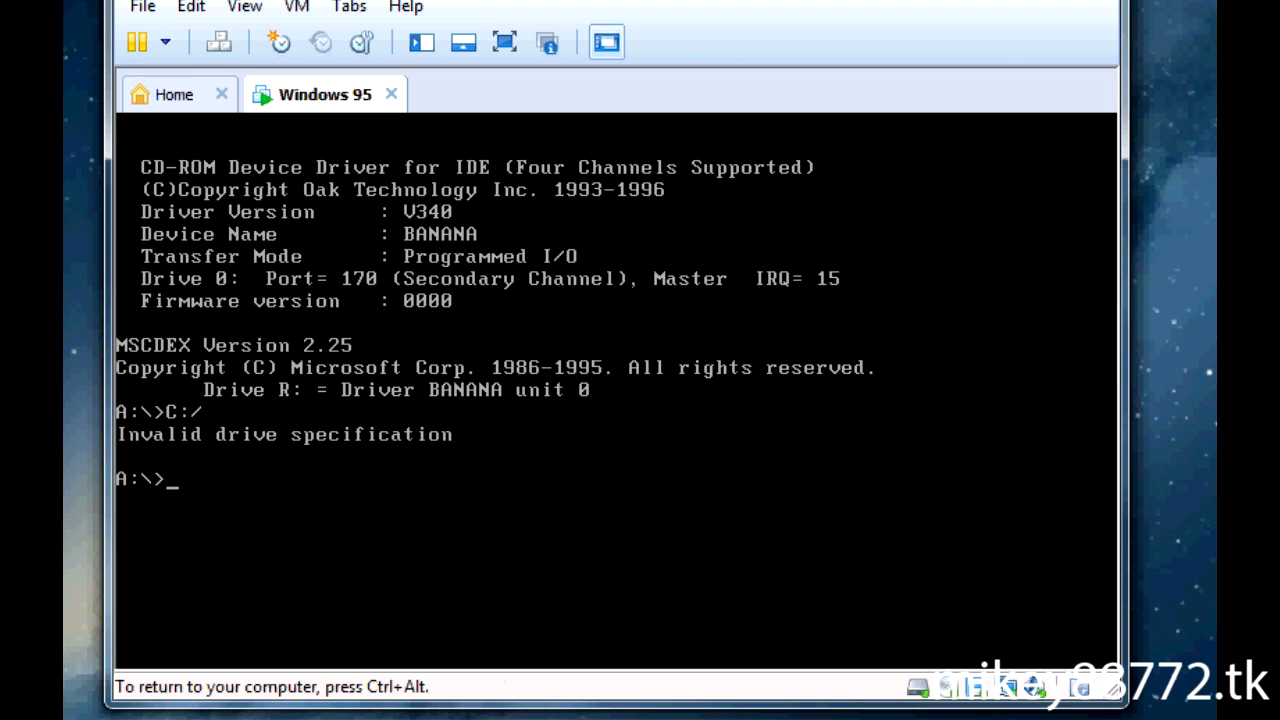
pyautogui.write('fdisk')
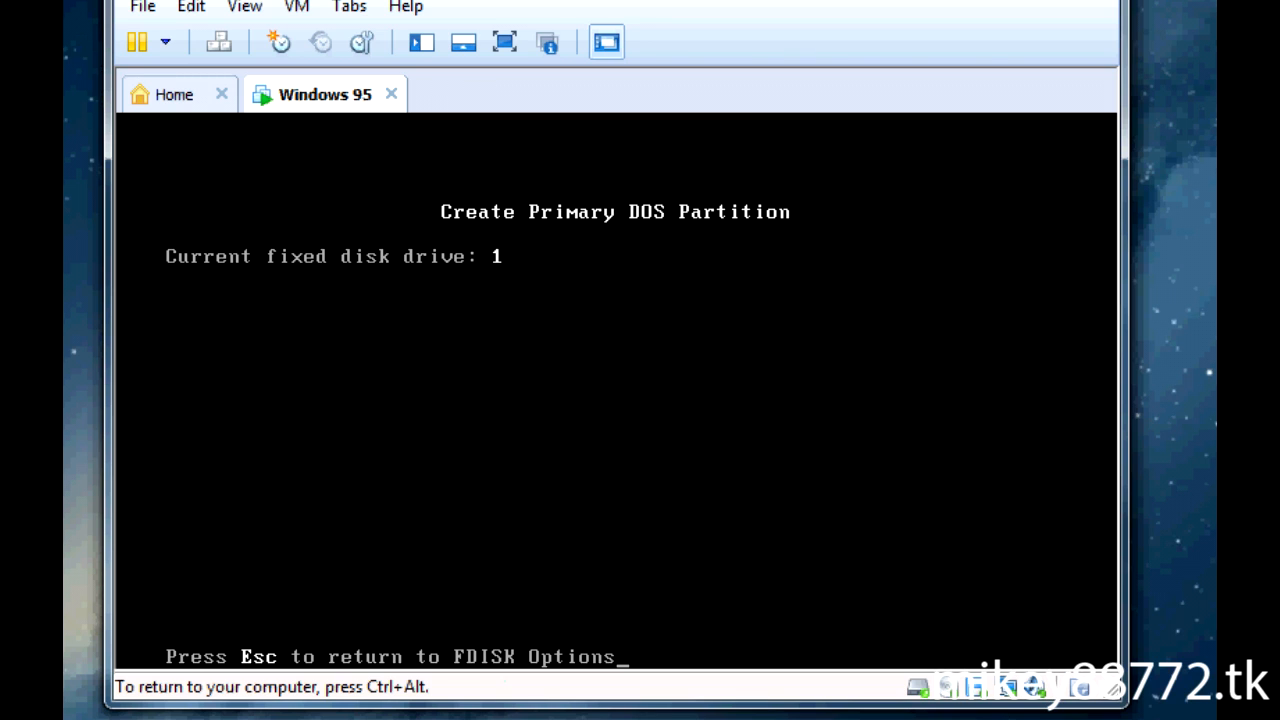
pyautogui.press('enter')
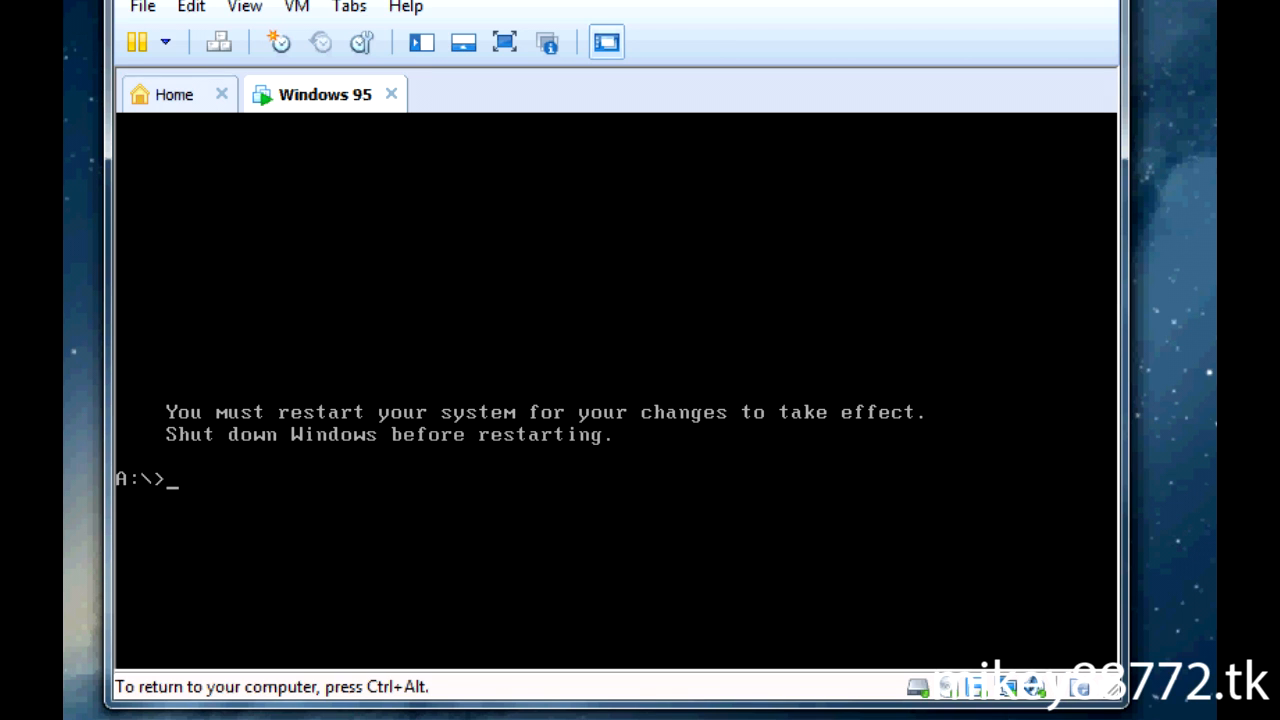
pyautogui.click(135, 42)
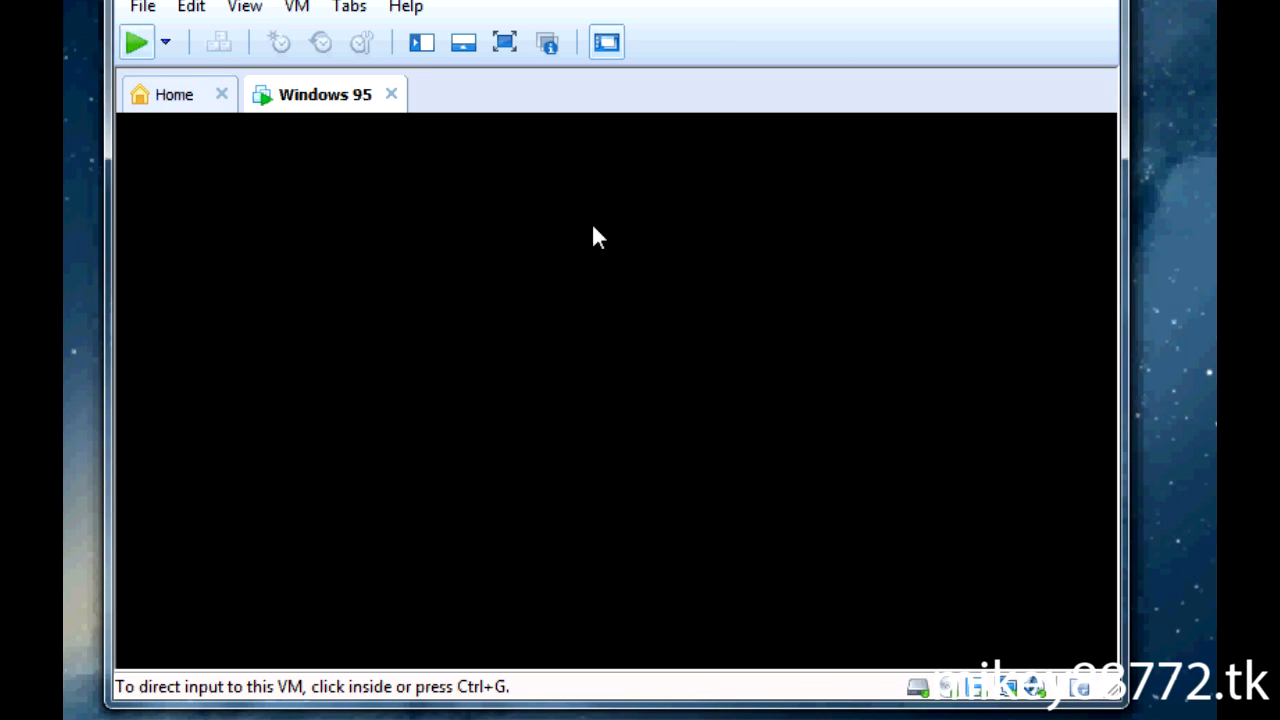
pyautogui.click(136, 42)
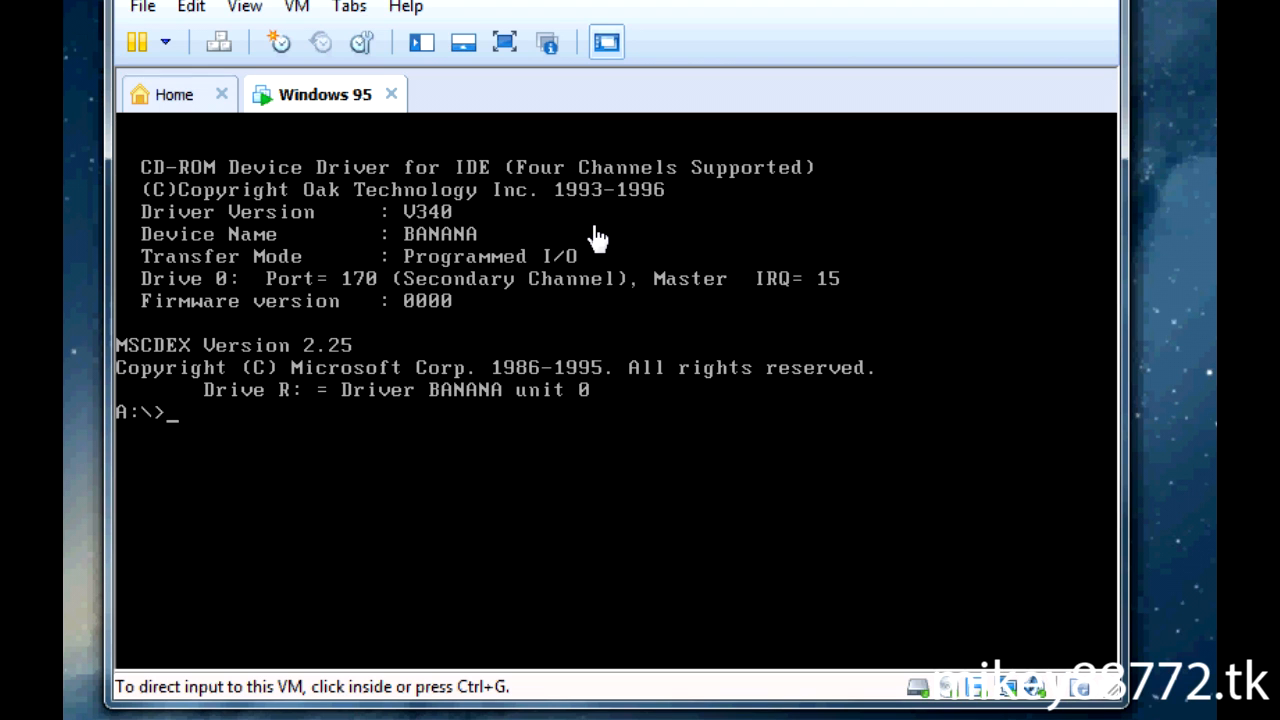
# Run fdisk again, choose to create a DOS partition, and exit to the prompt
pyautogui.write('fidk')
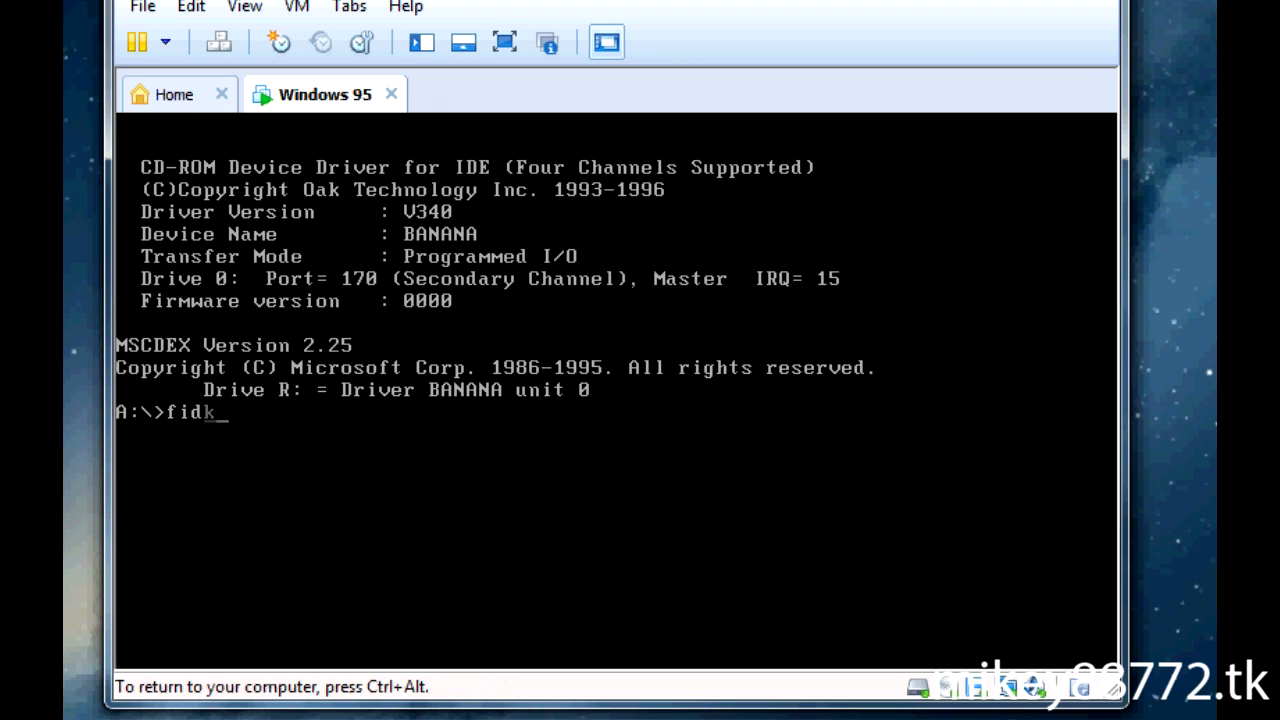
pyautogui.press('enter')
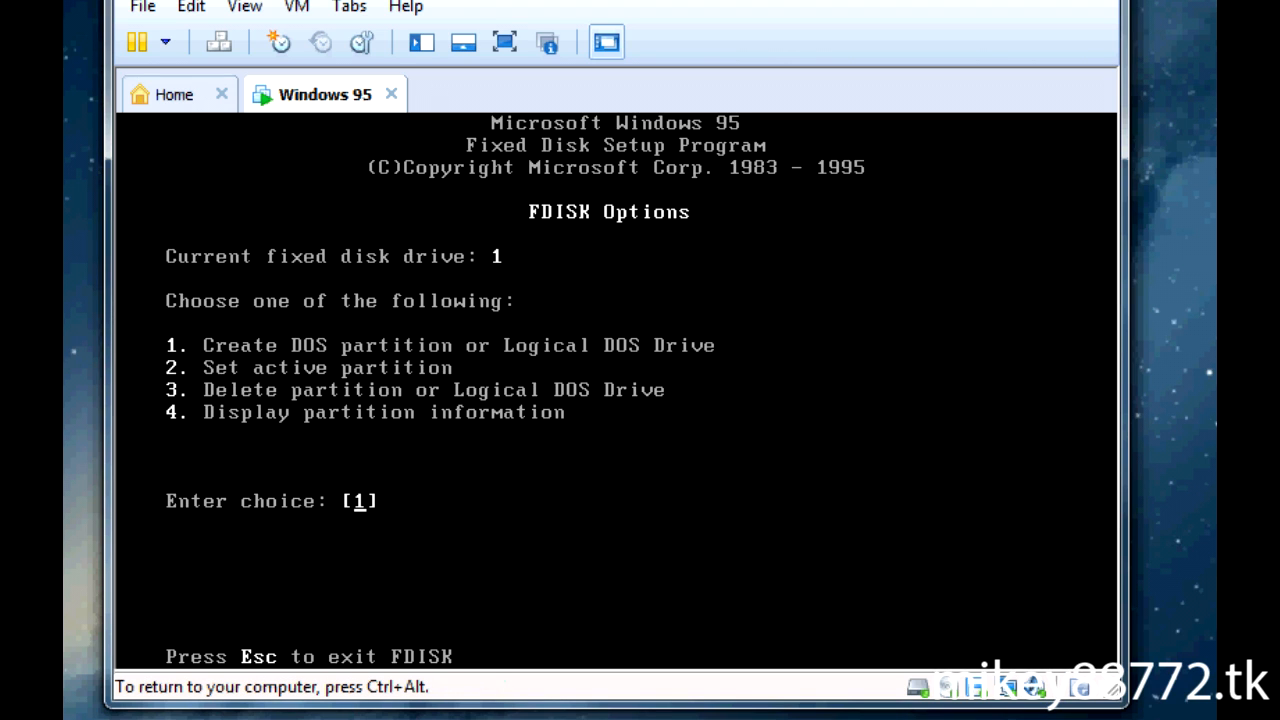
pyautogui.press('enter')
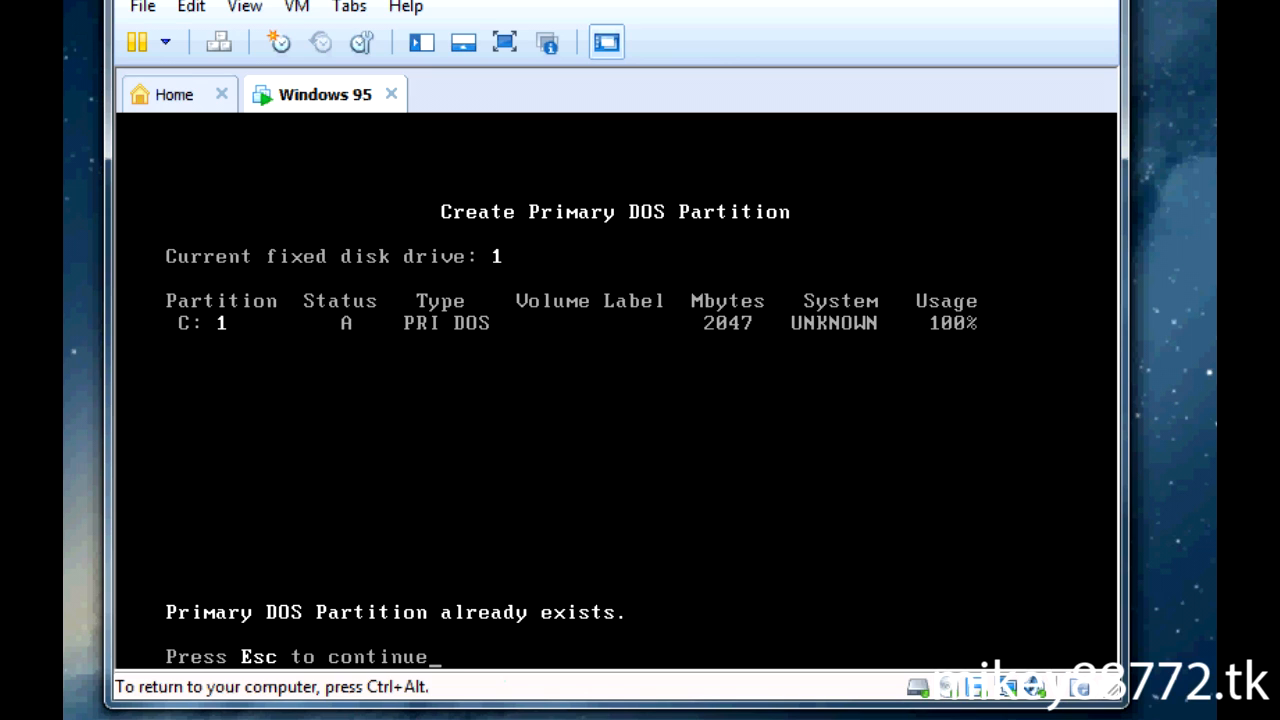
pyautogui.press('Escape')
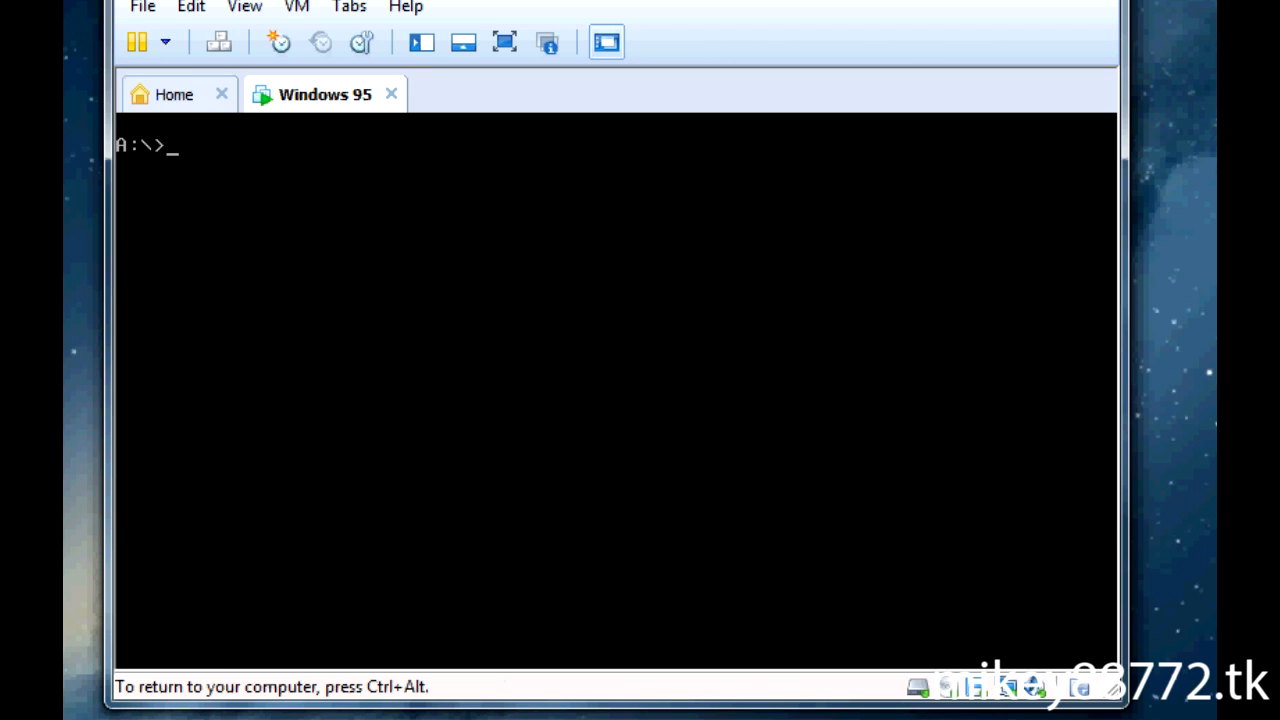
# Format drive C: with the volume label Win95
pyautogui.write('format C')
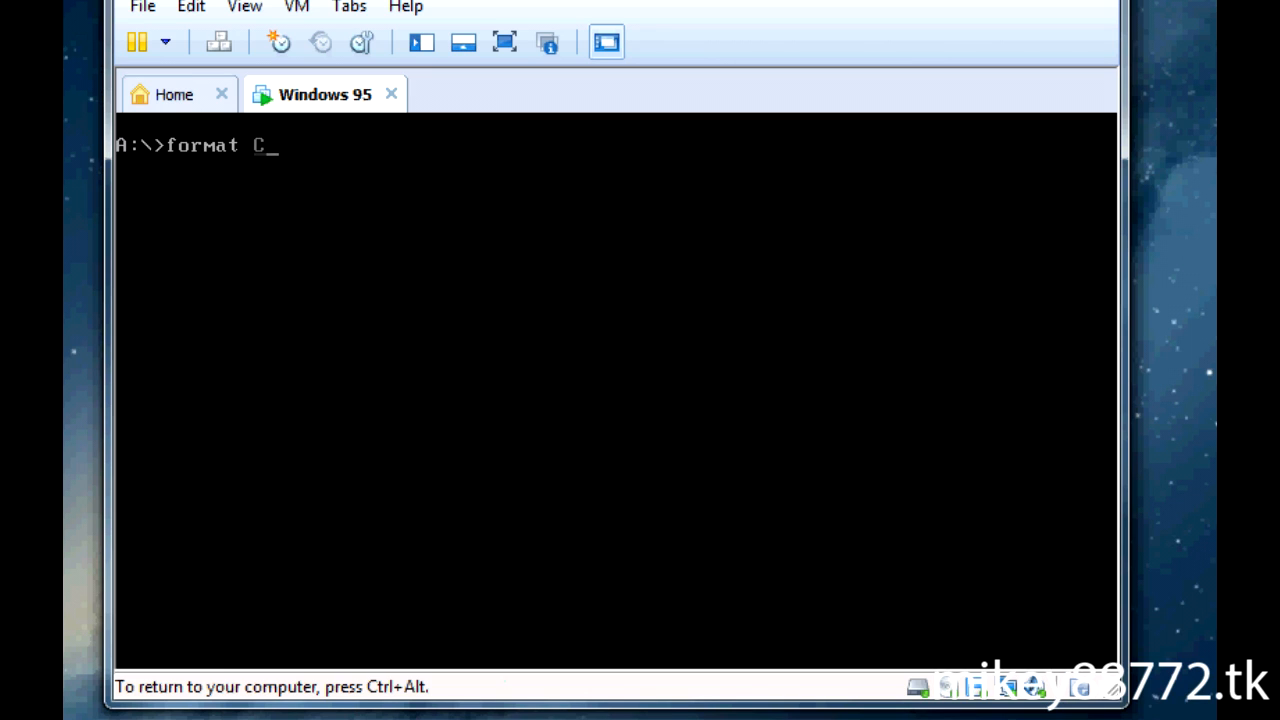
pyautogui.write(':')
pyautogui.write('y')
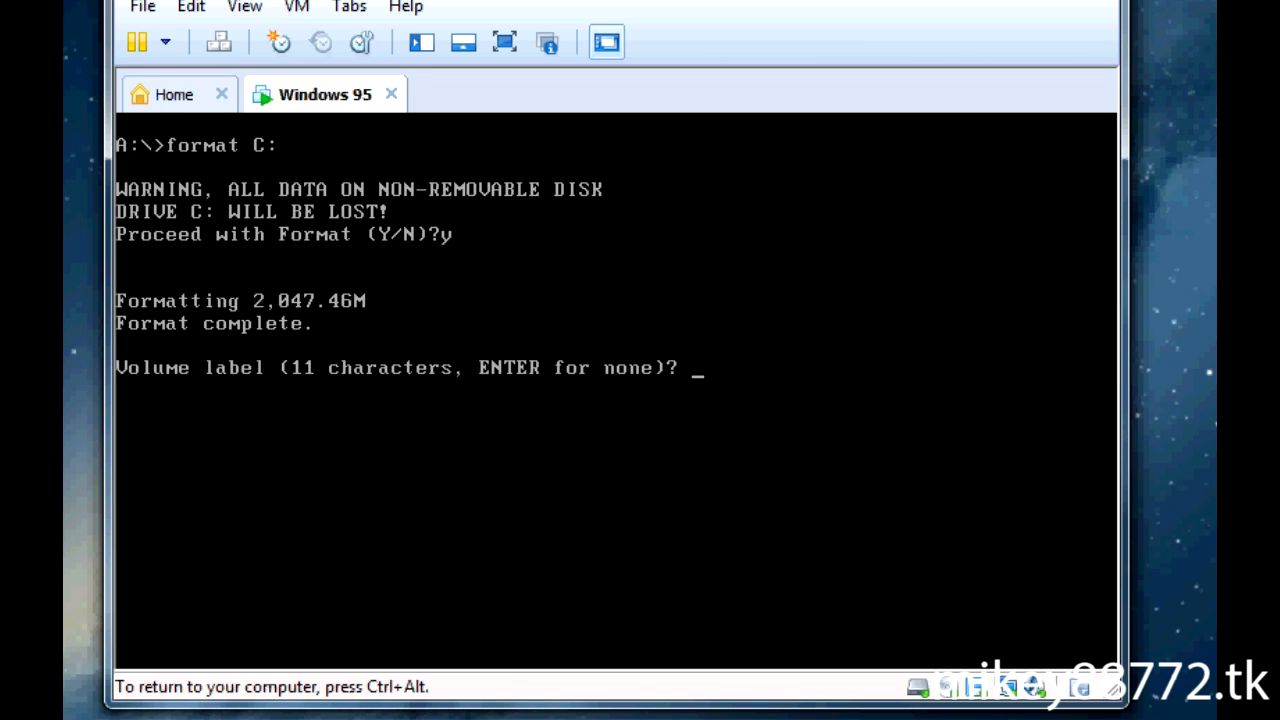
pyautogui.write('Win95')
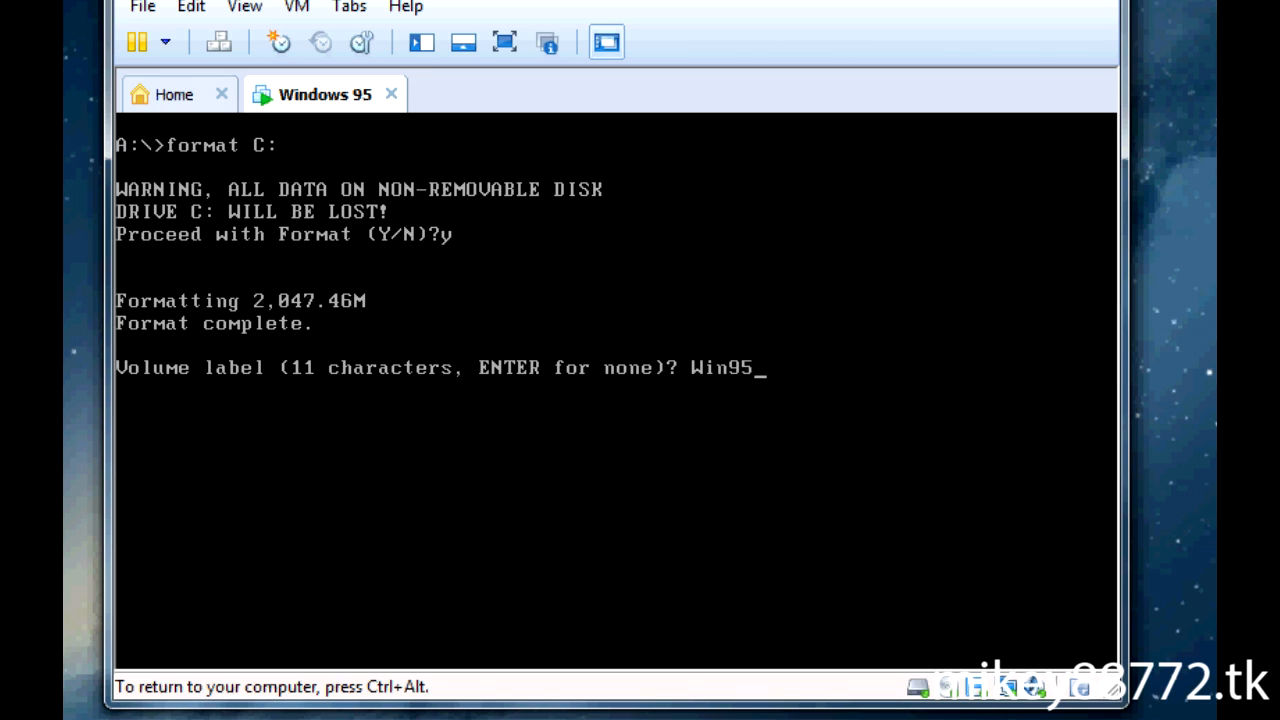
pyautogui.press('enter')
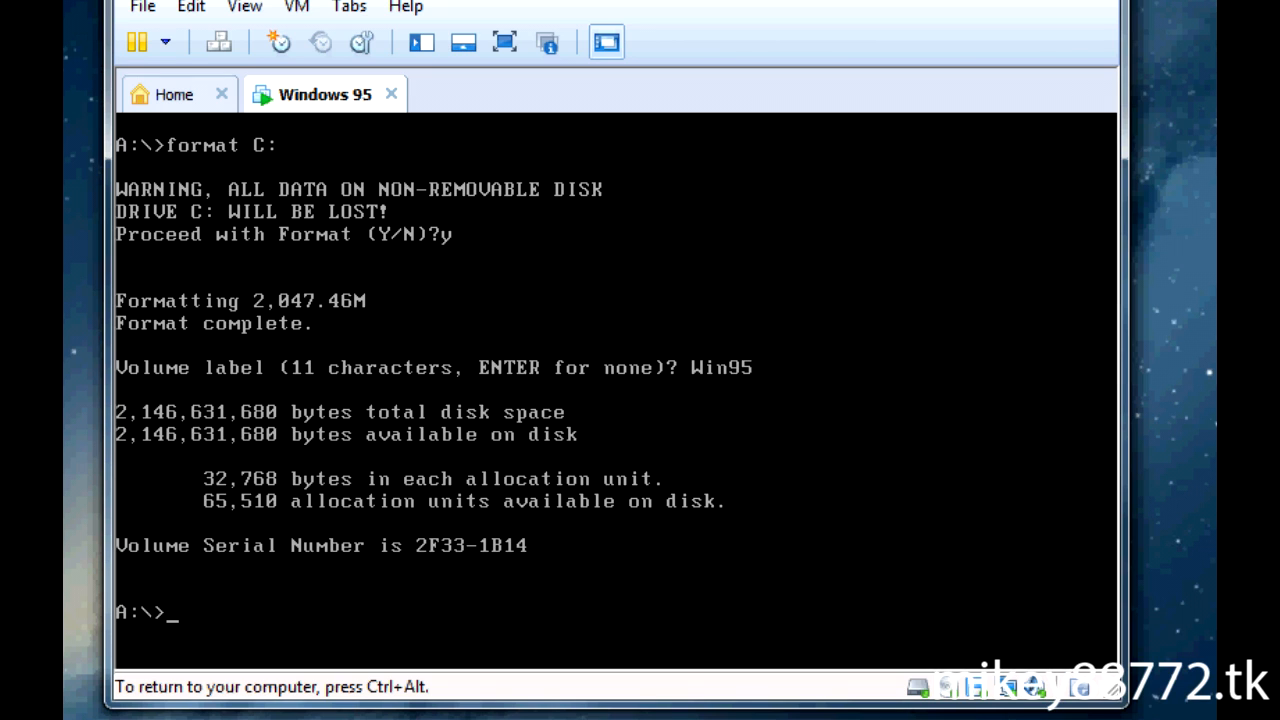
# Build C:\WINDOWS\OPTIONS\CABS with md and cd, then switch to drive R:
pyautogui.write('C:/')
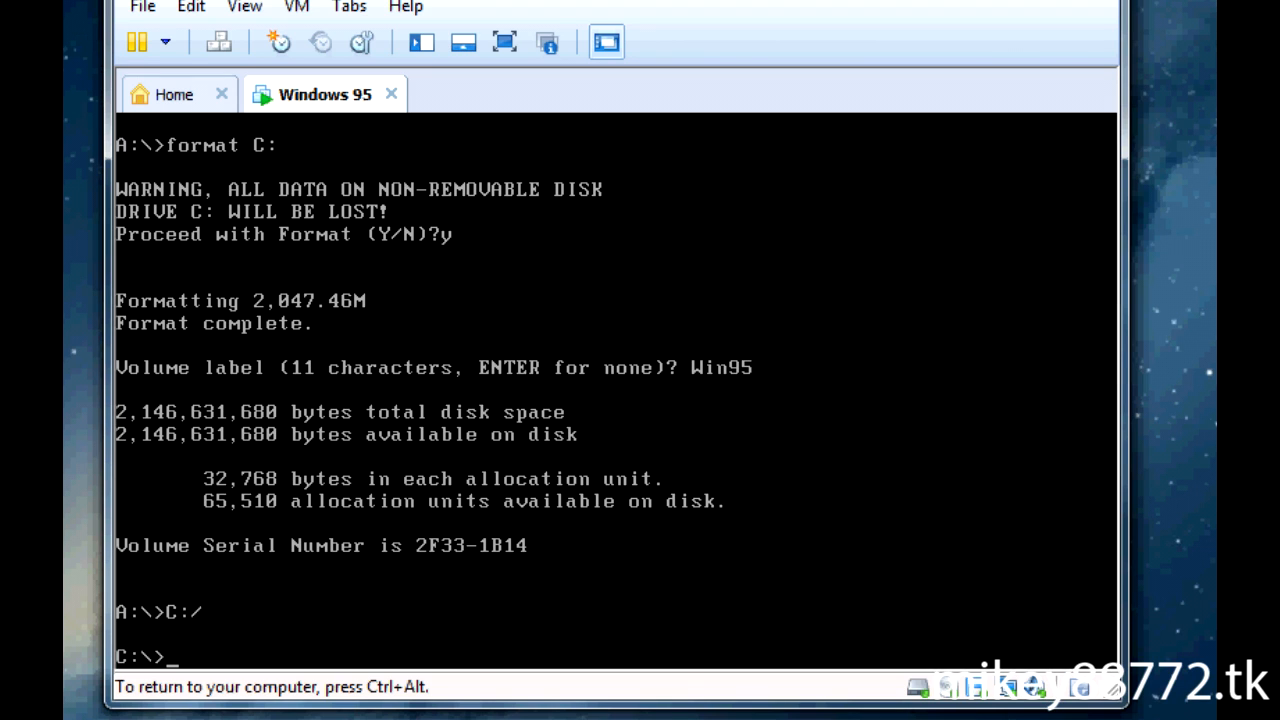
pyautogui.write('cd')
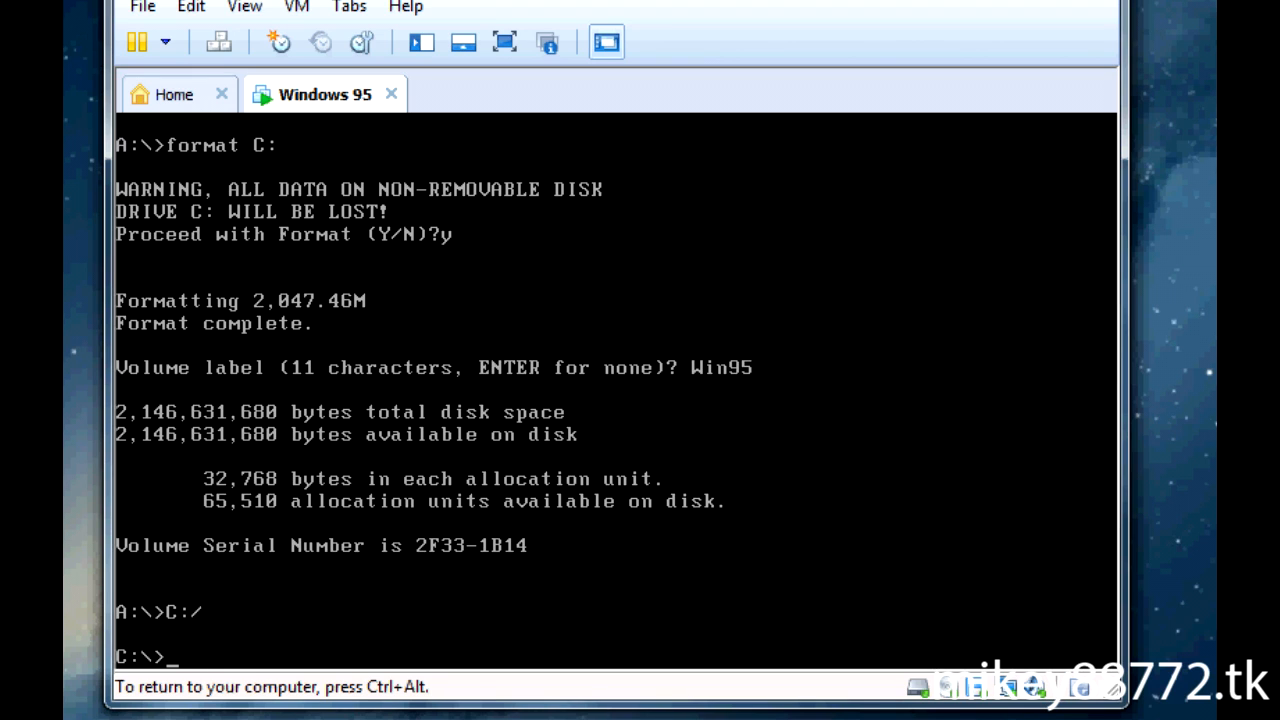
pyautogui.write('md')
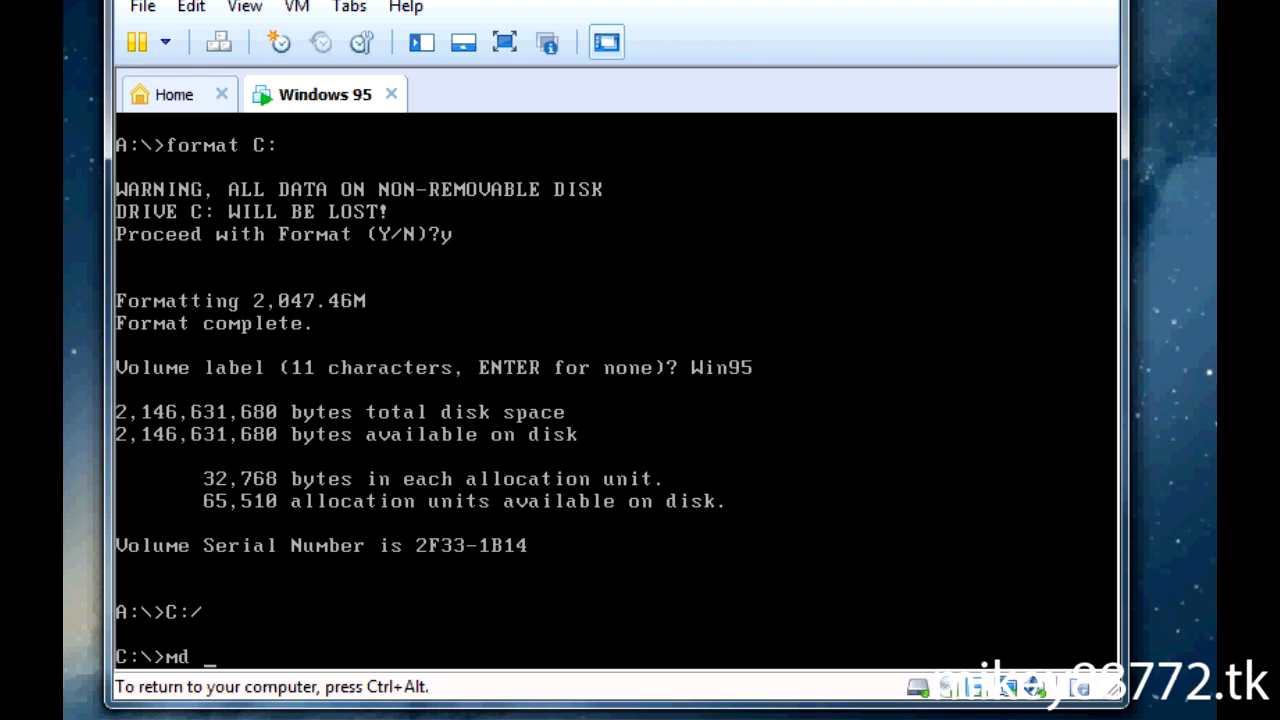
pyautogui.write('Wi')
pyautogui.write('C')
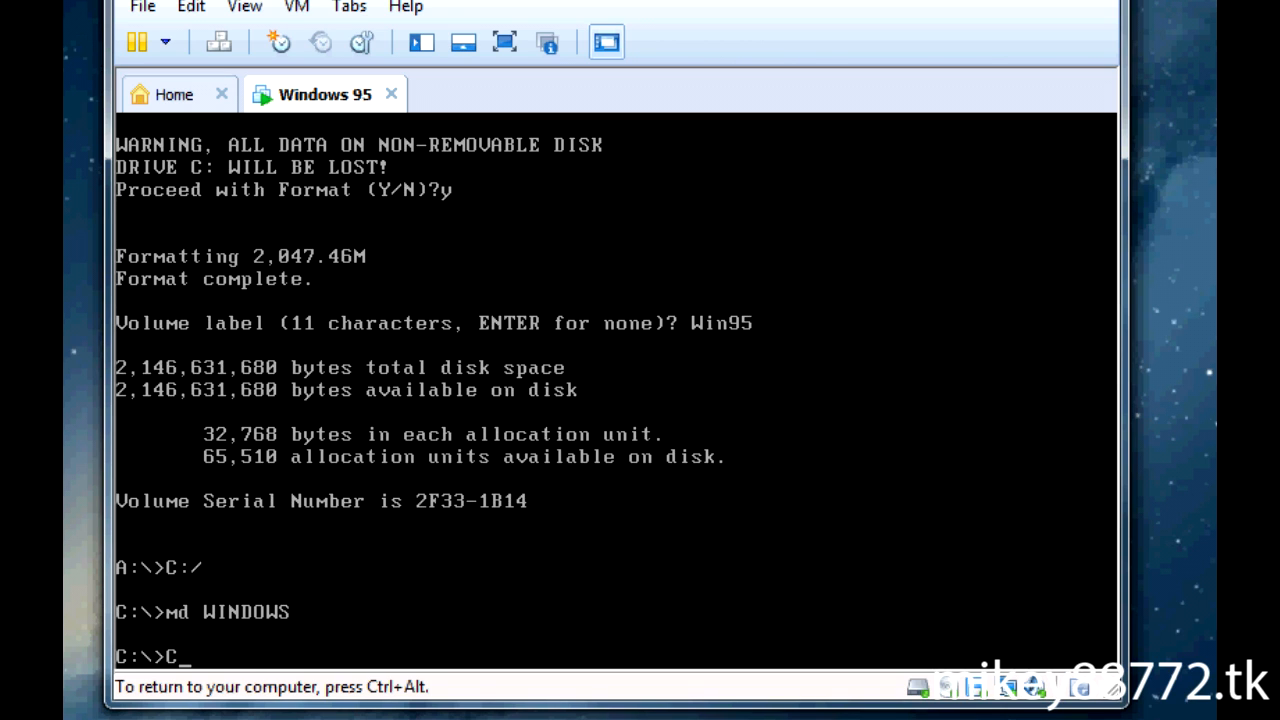
pyautogui.write('d')
pyautogui.write('md')
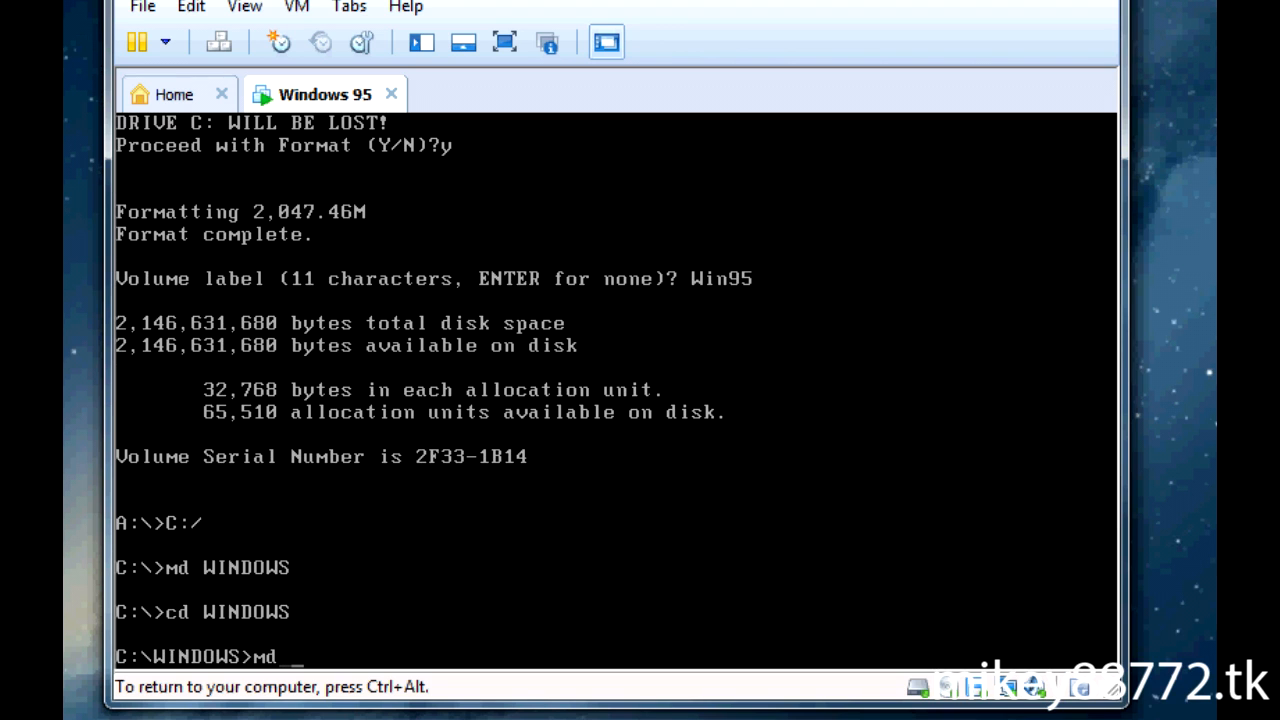
pyautogui.write('OPTIONS')
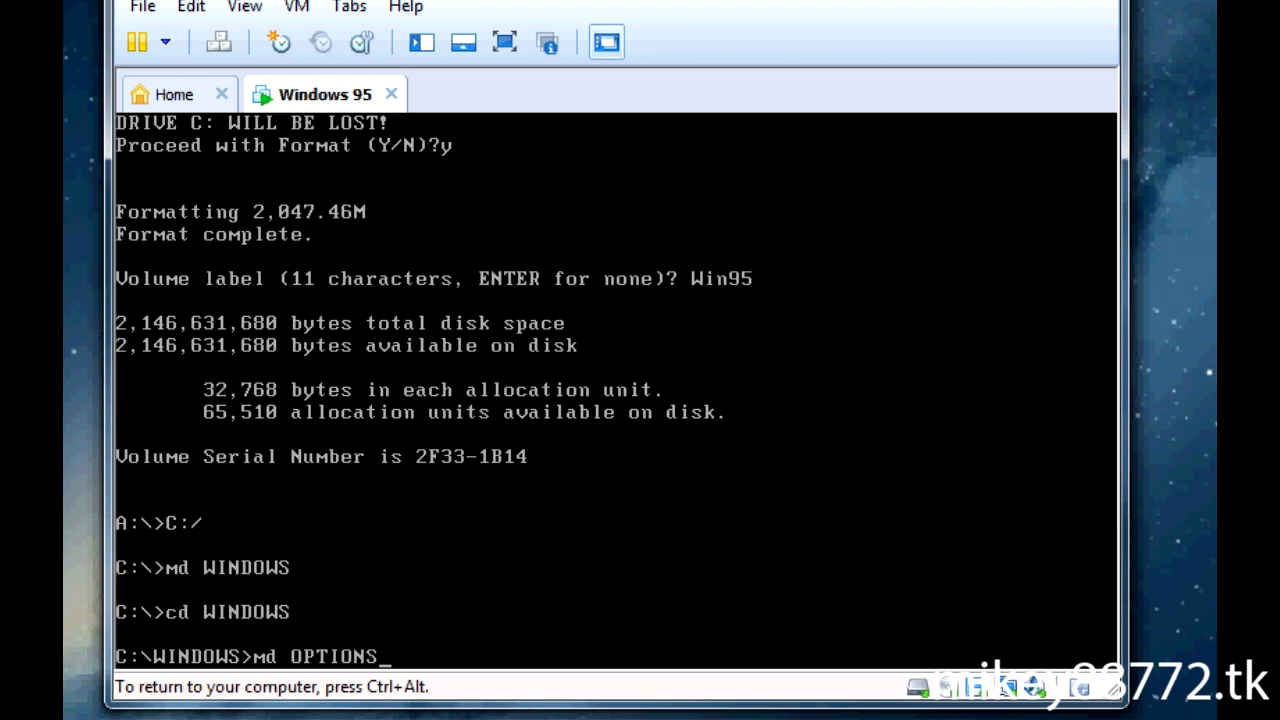
pyautogui.write('cd O')
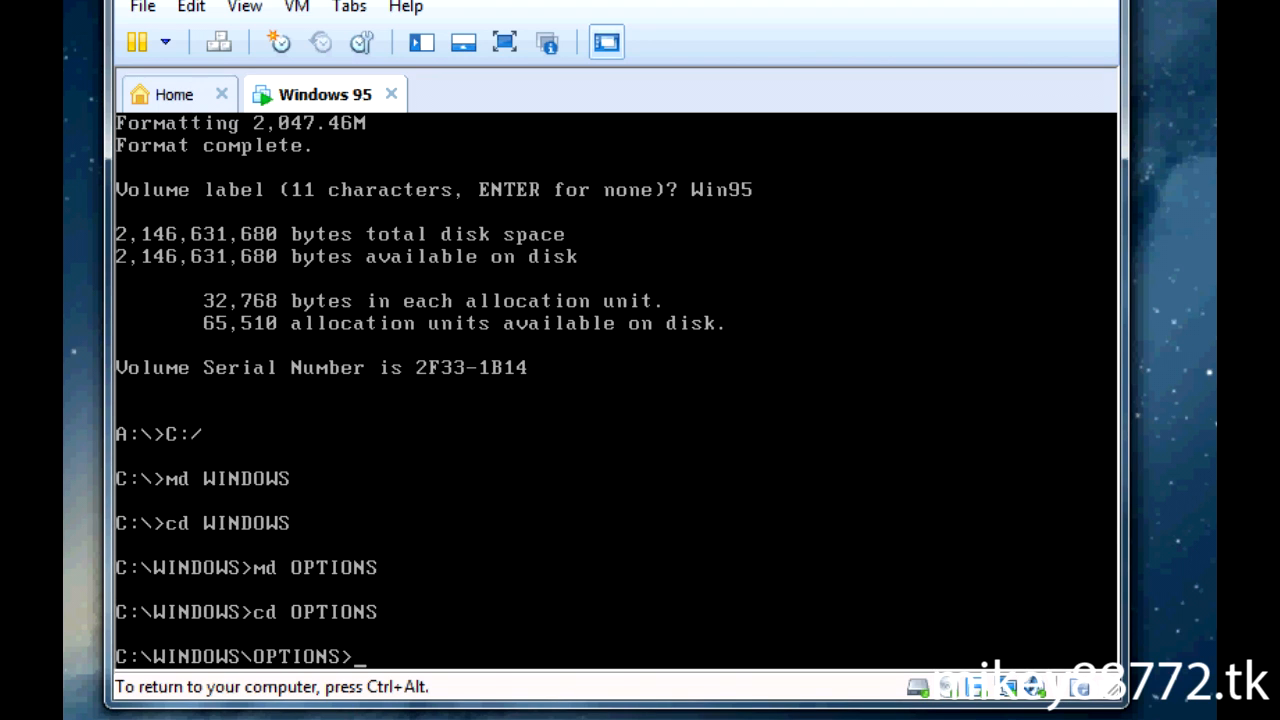
pyautogui.write('md')
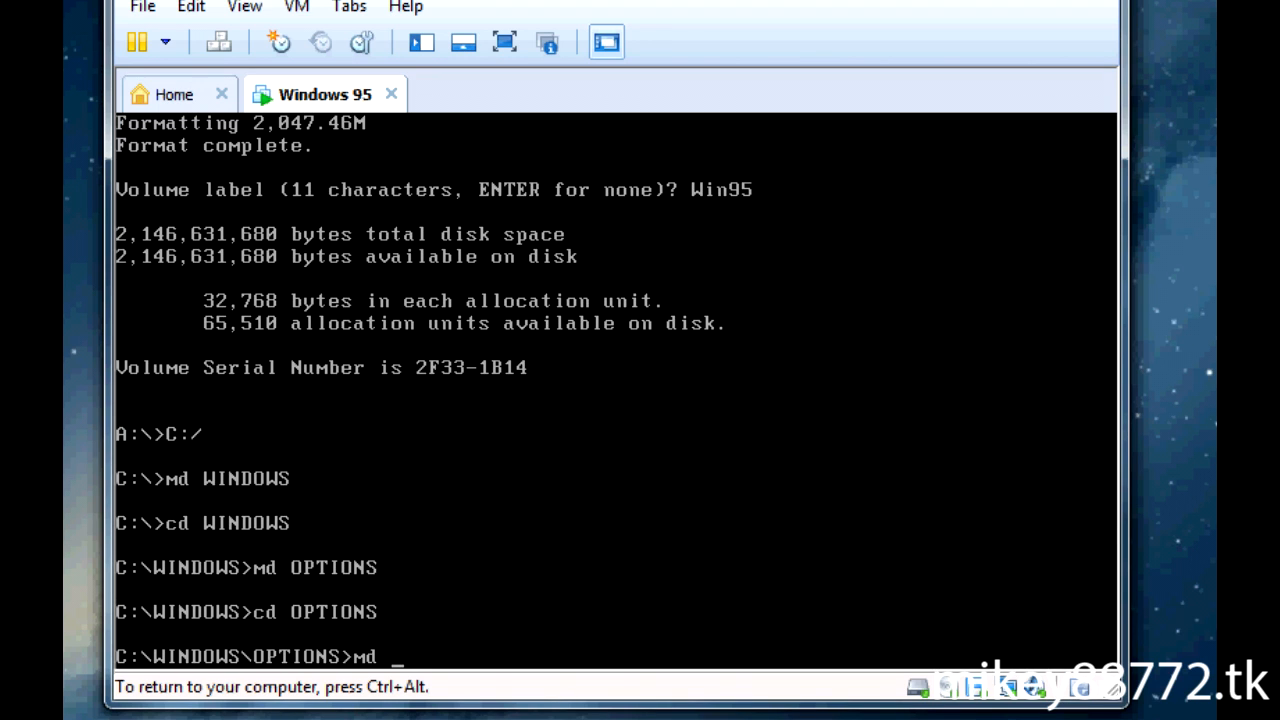
pyautogui.write('CABS')
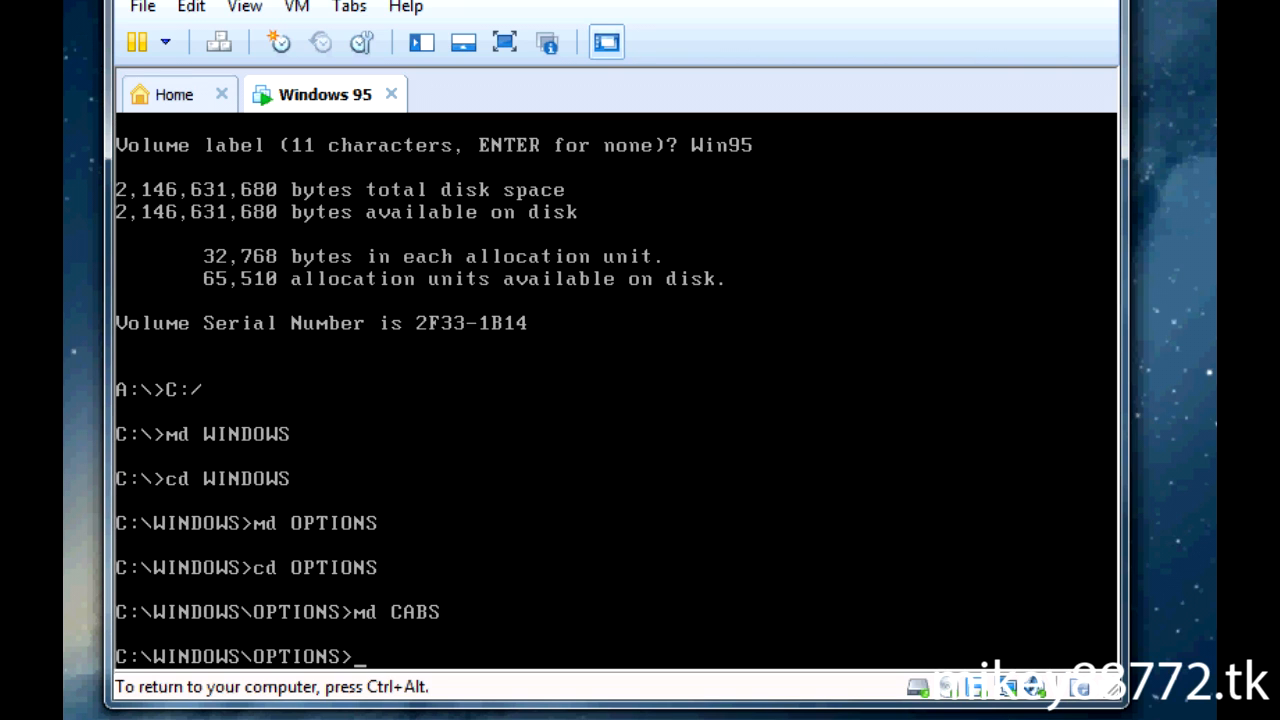
pyautogui.write('R:')
pyautogui.write('CD WIN95')
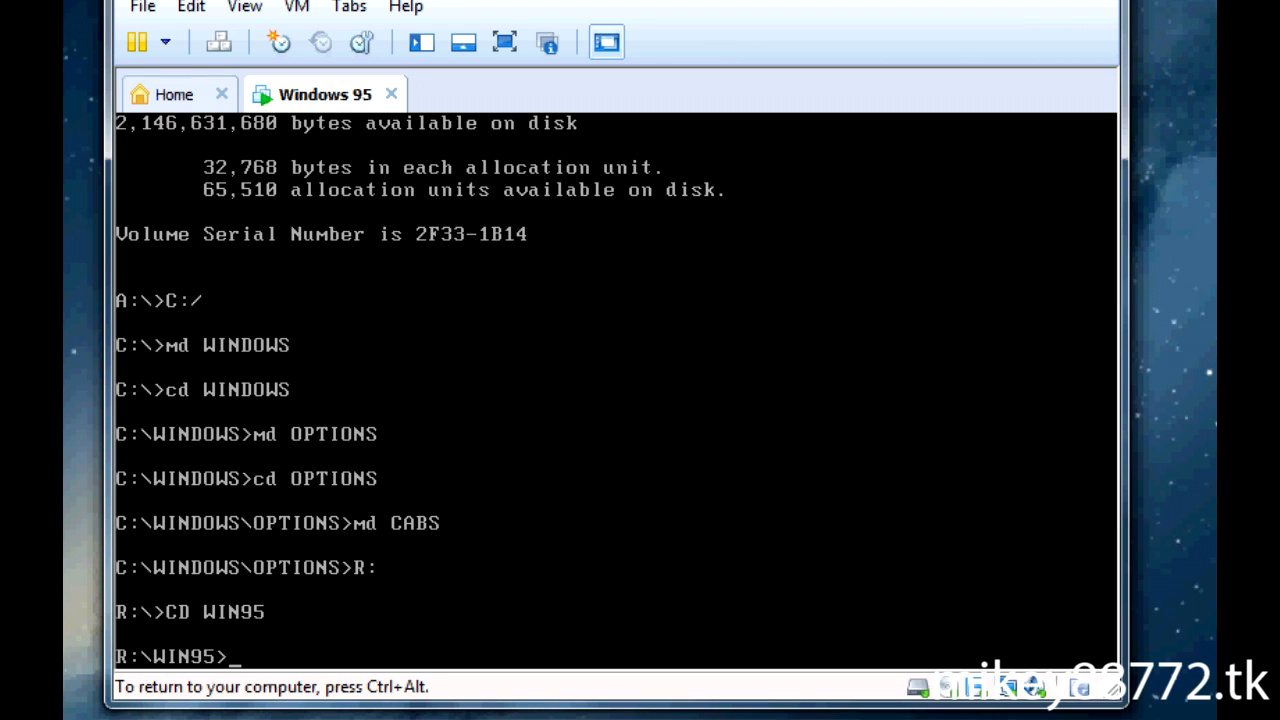
# Copy all files with COPY *.* C:\WINDOWS\OPTIONS\CABS, then switch back to C:
pyautogui.write('COPY')
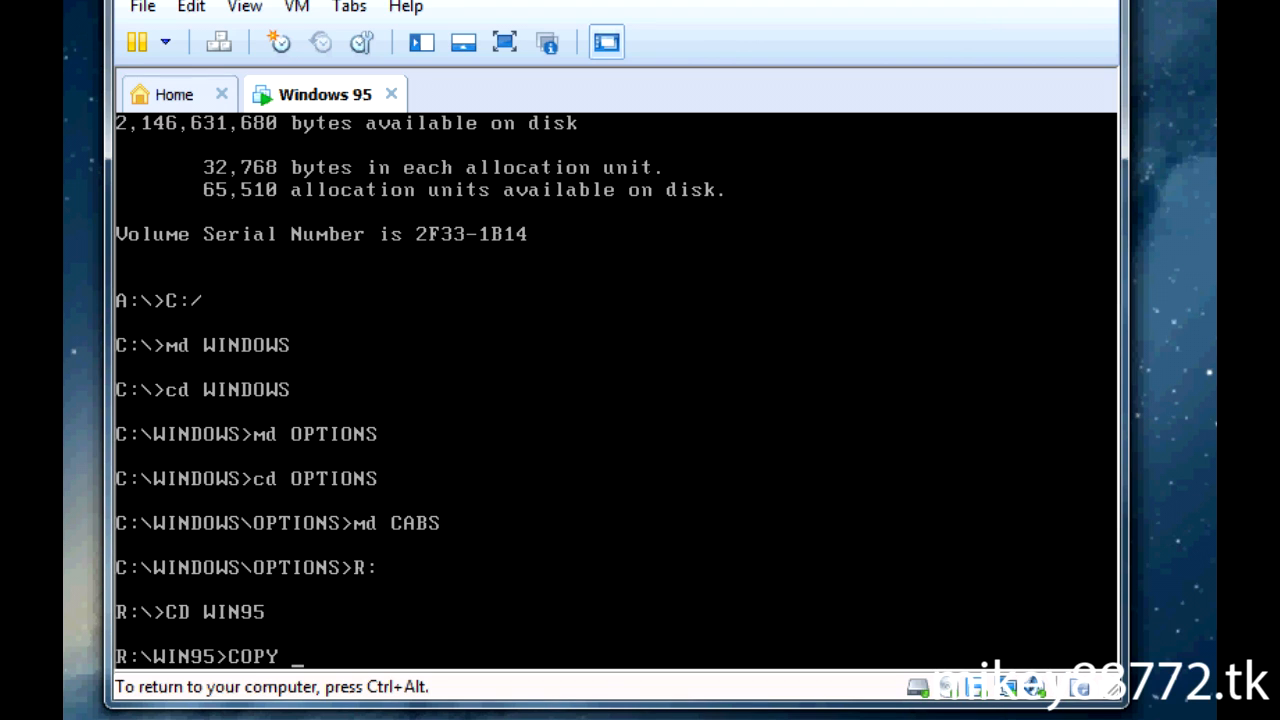
pyautogui.write('*.*')
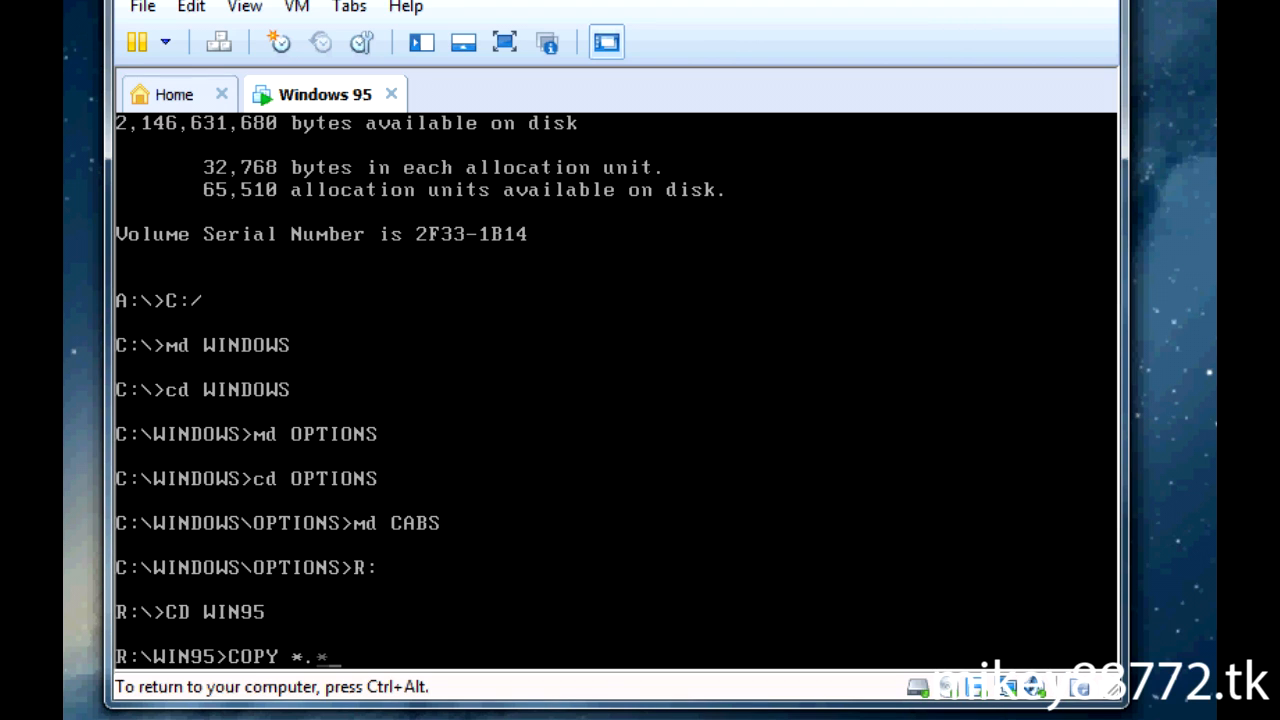
pyautogui.write('C')
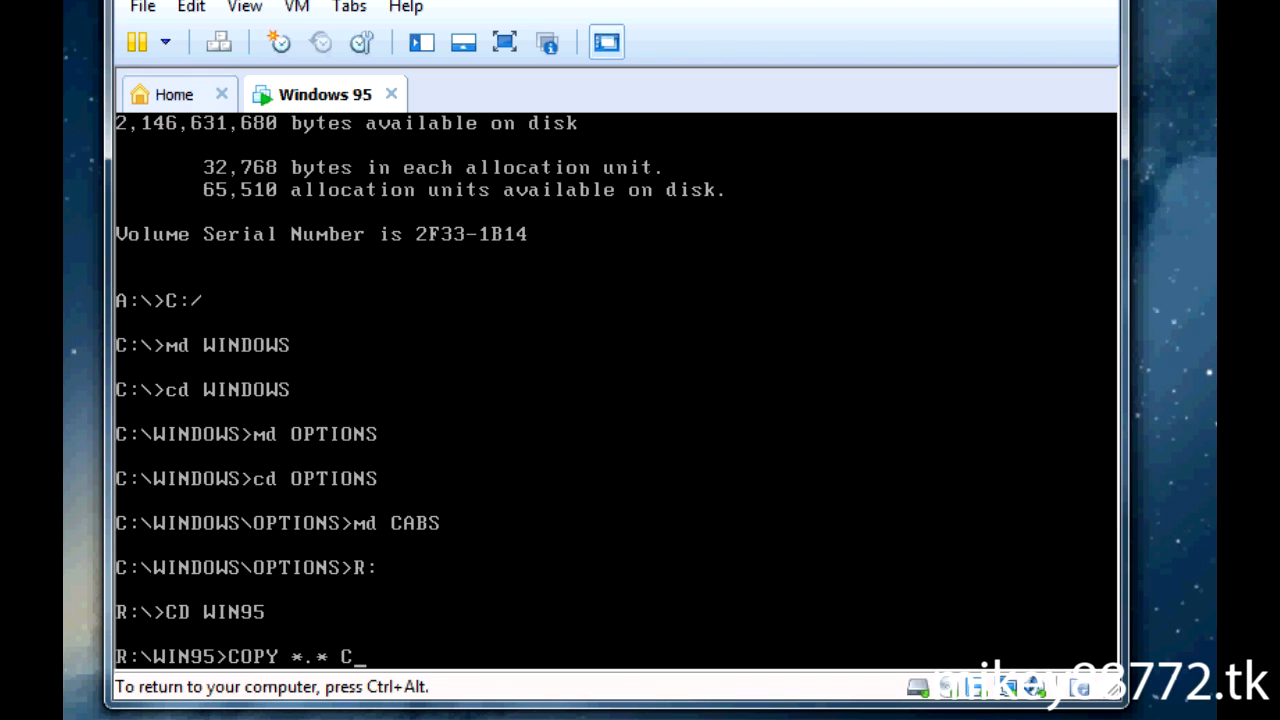
pyautogui.write(':\\WINDO')
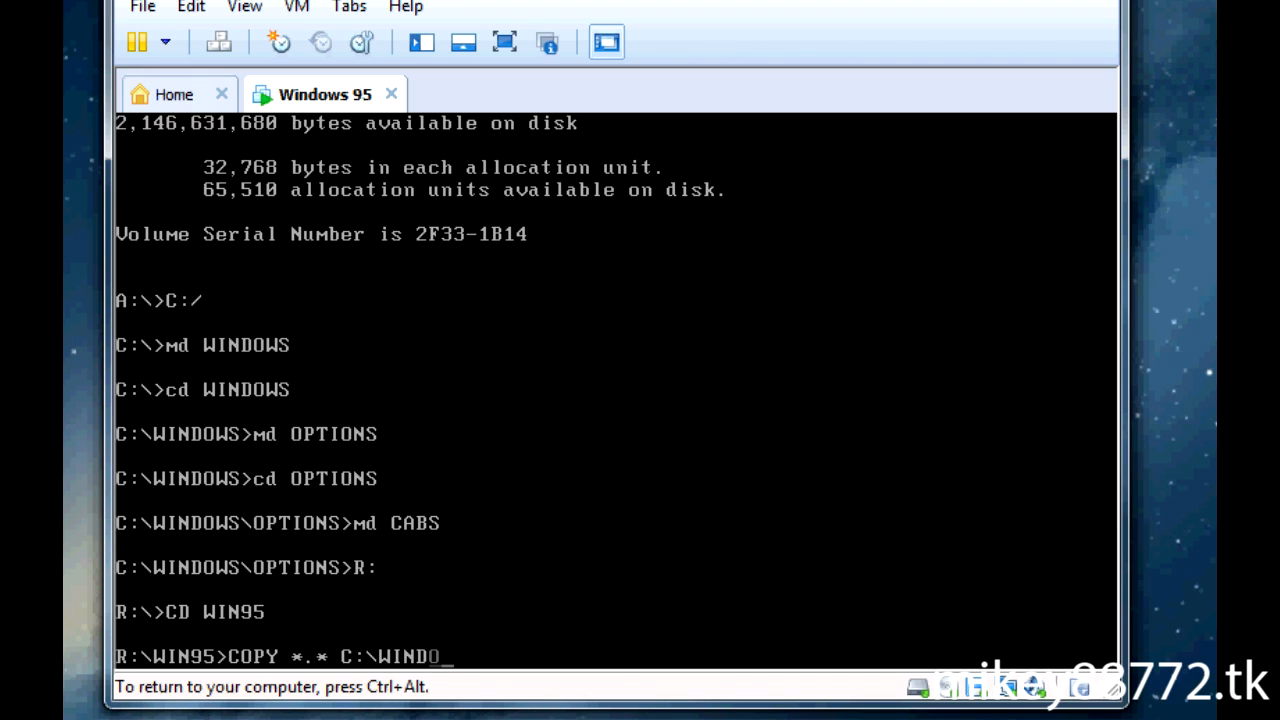
pyautogui.write('WS\\OPT')
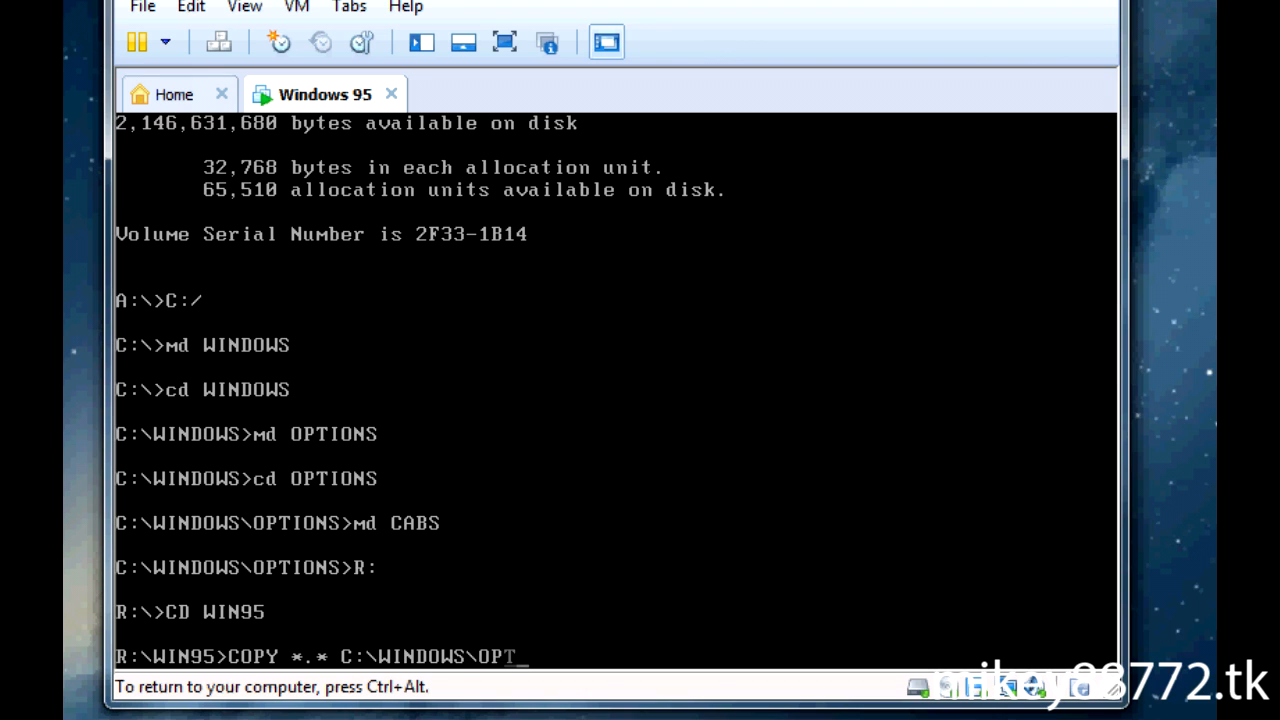
pyautogui.write('IONS]')
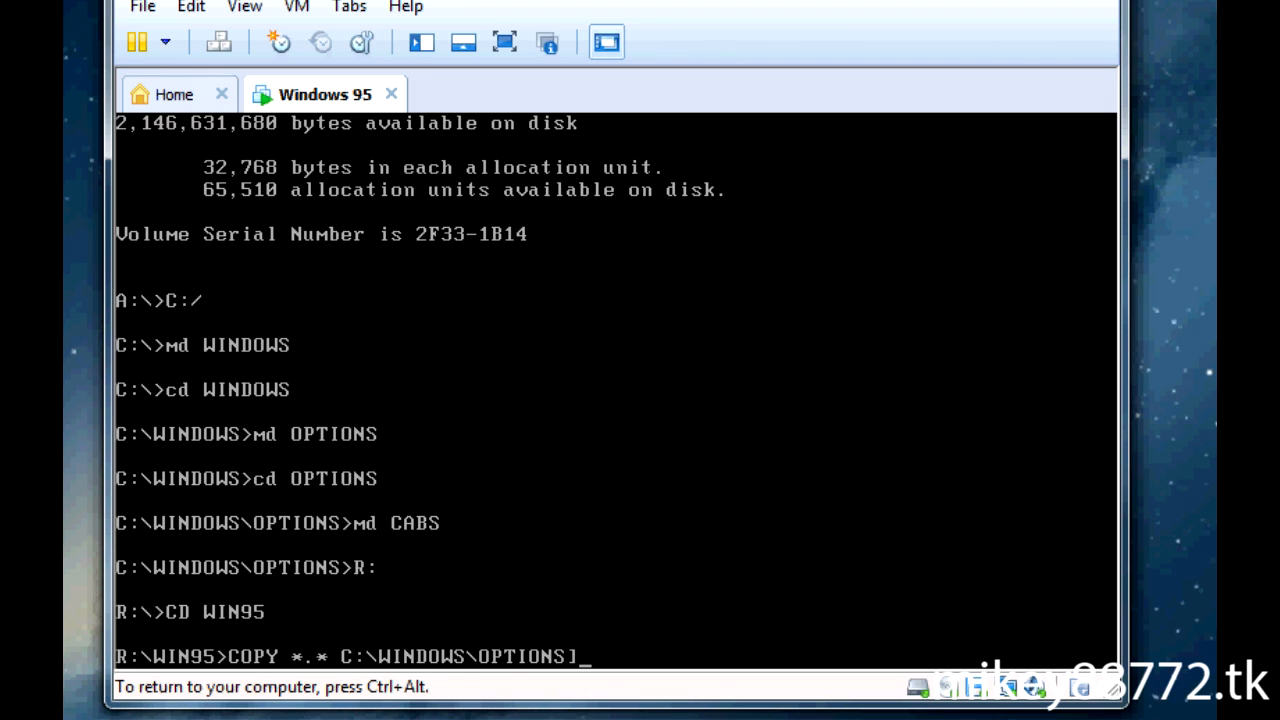
pyautogui.write('CAB')
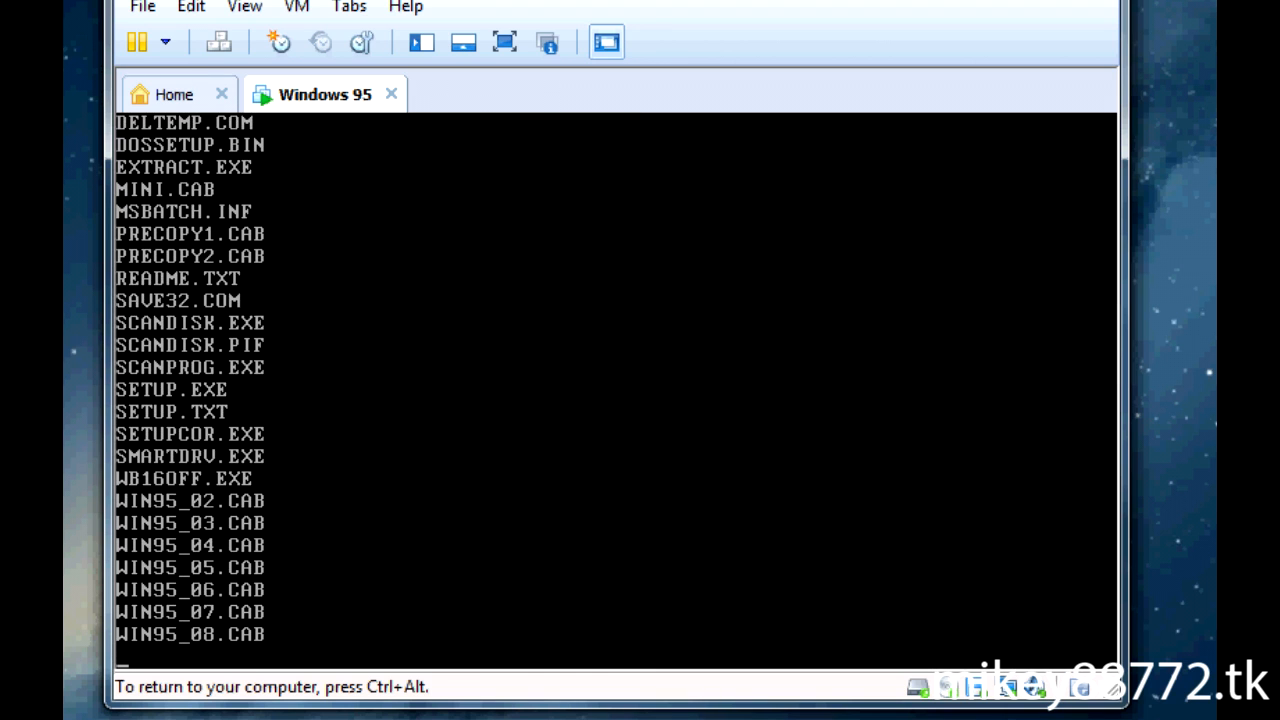
pyautogui.scroll(-3)
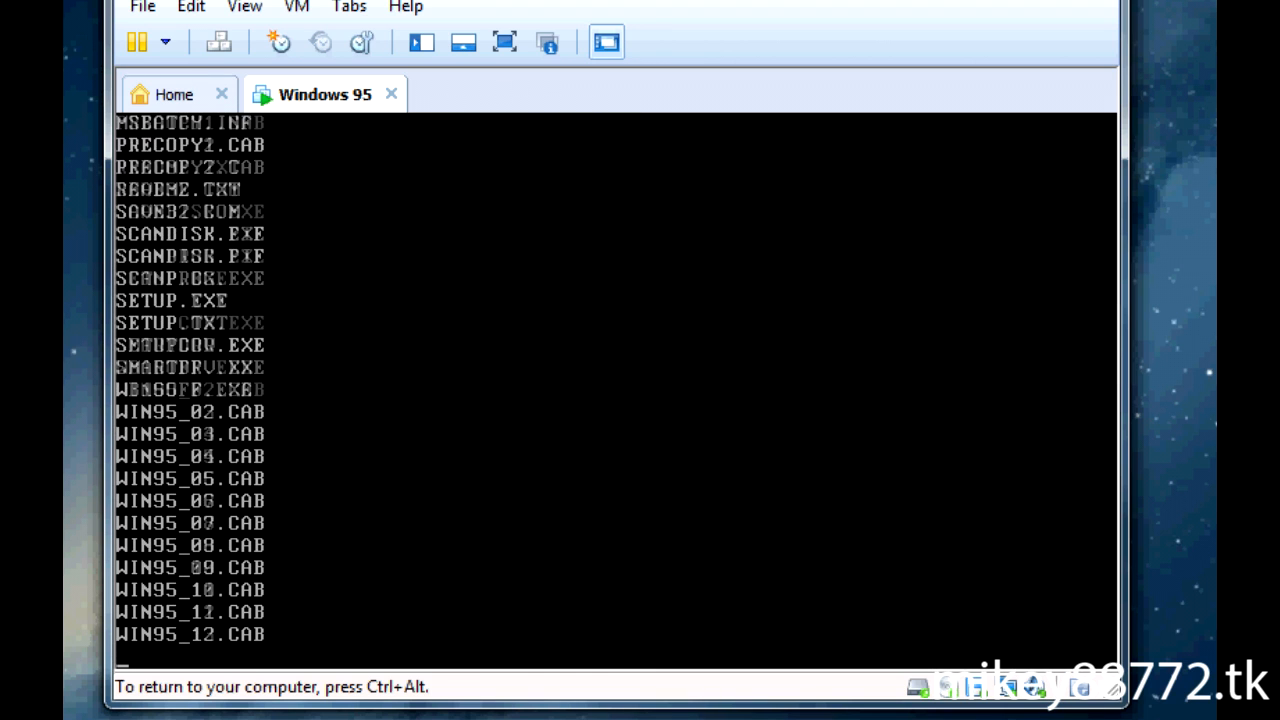
pyautogui.scroll(-3)
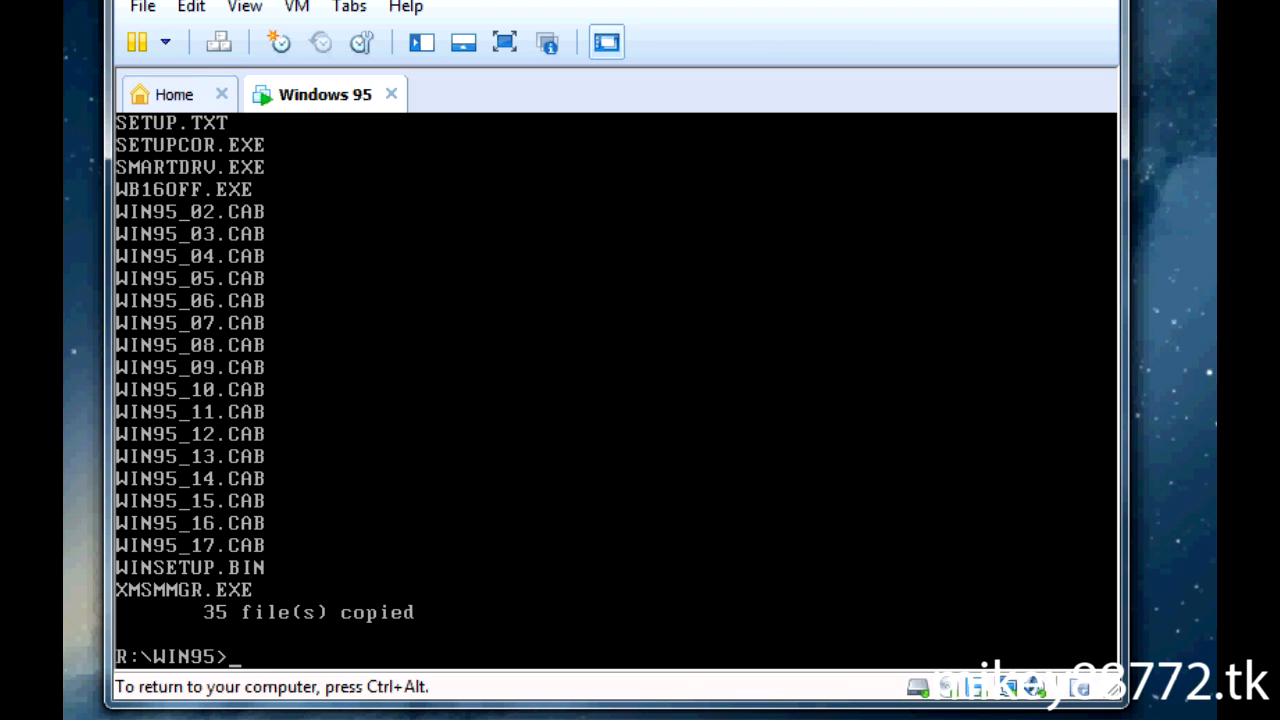
pyautogui.write('c')
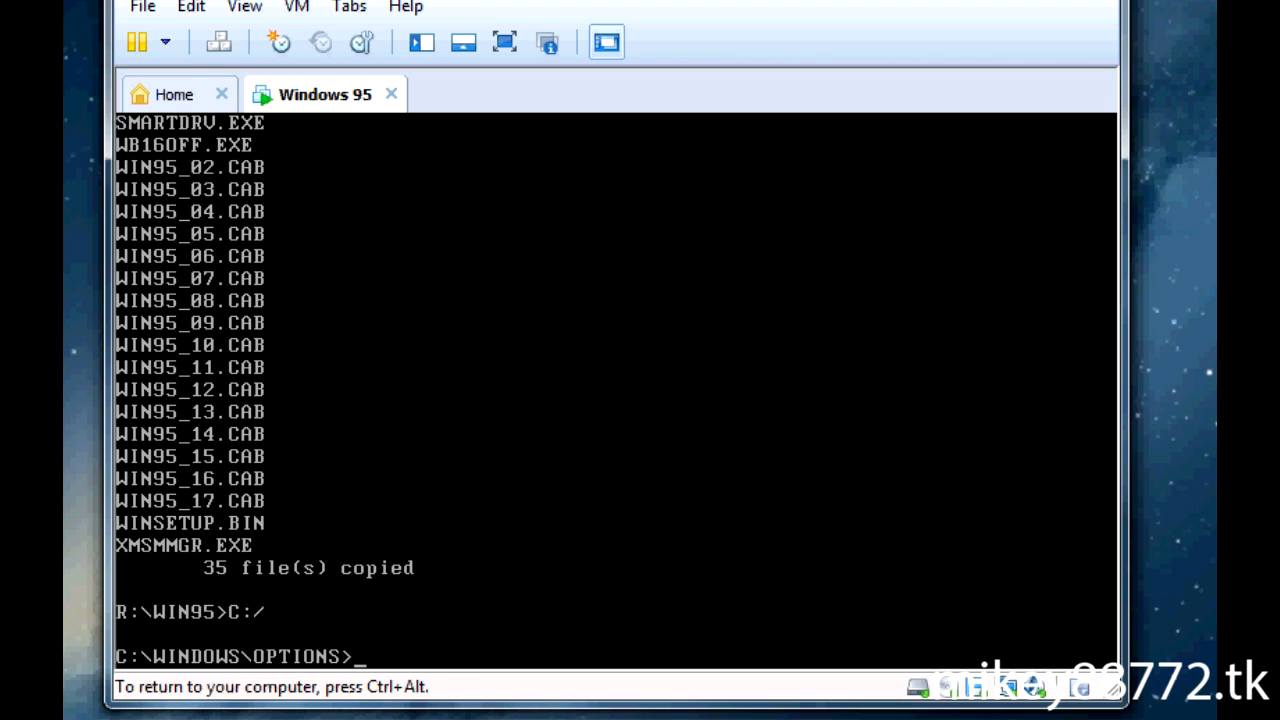
# Run setup from CABS, pass the routine system check, and accept the license
pyautogui.write('s')
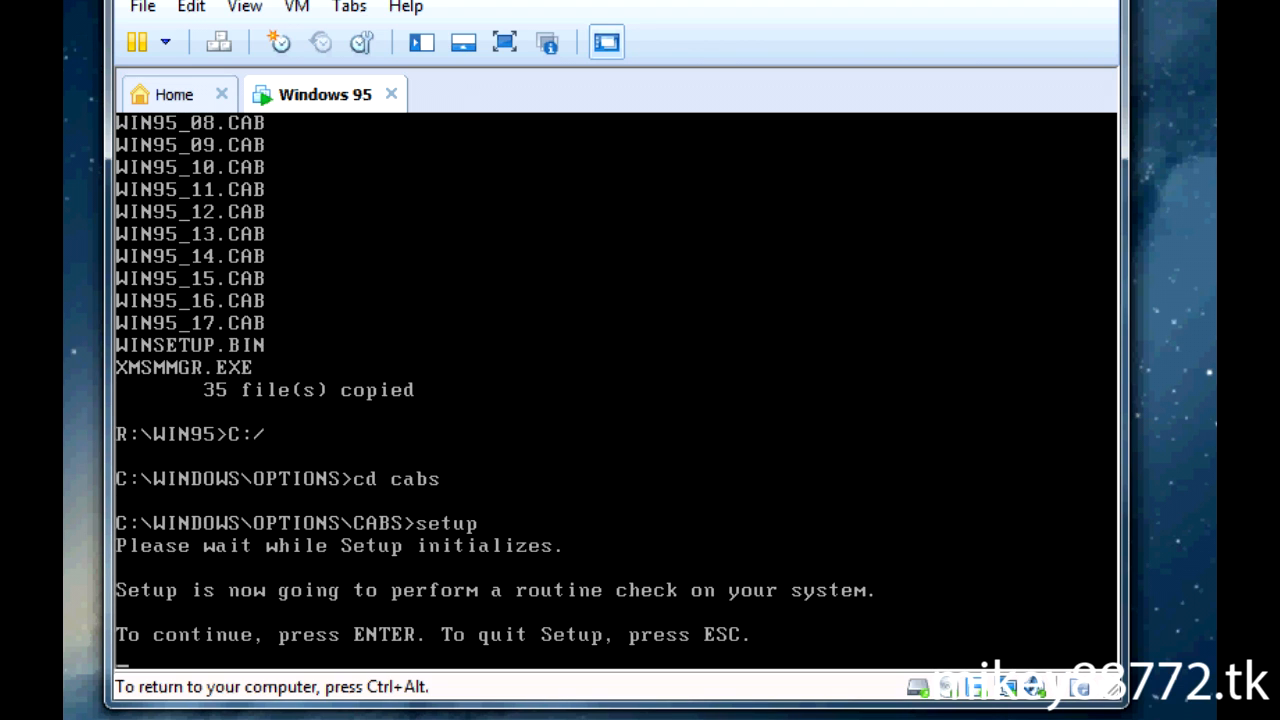
pyautogui.press('enter')
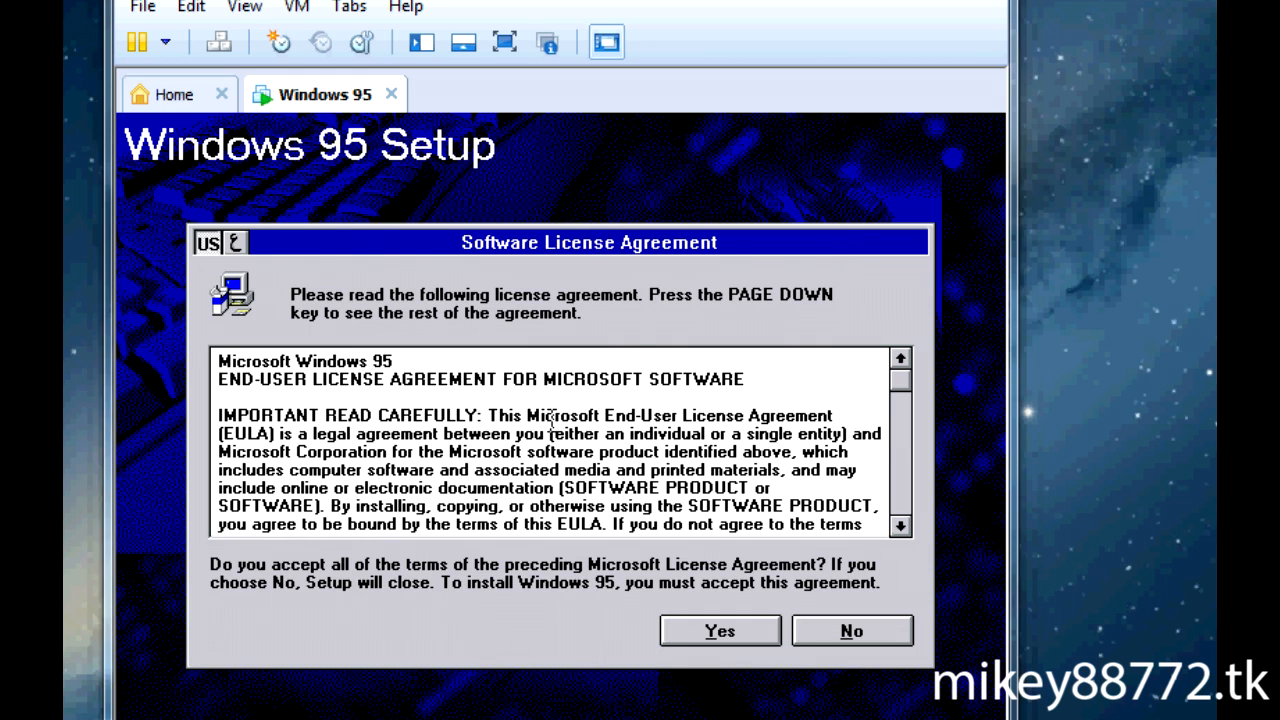
pyautogui.click(719, 630)
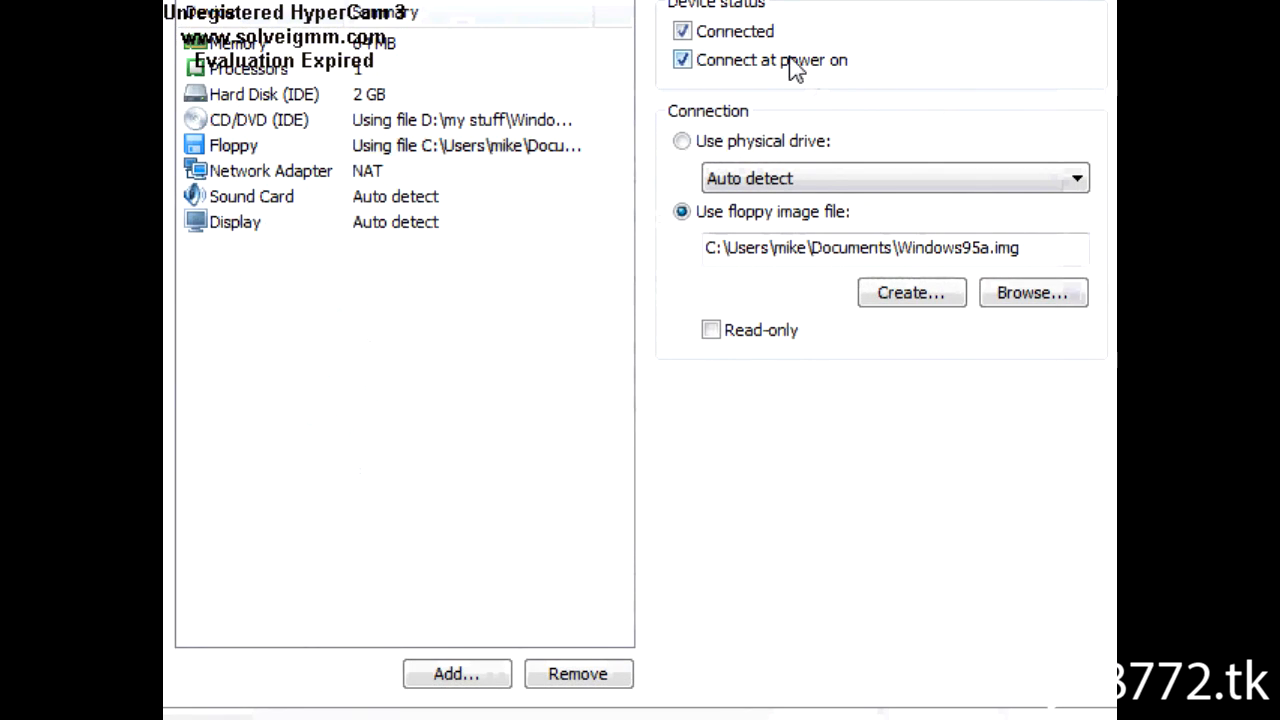
# Finish Windows 95 Setup to restart the guest and confirm the floppy's Connect at power on change
pyautogui.click(682, 60)
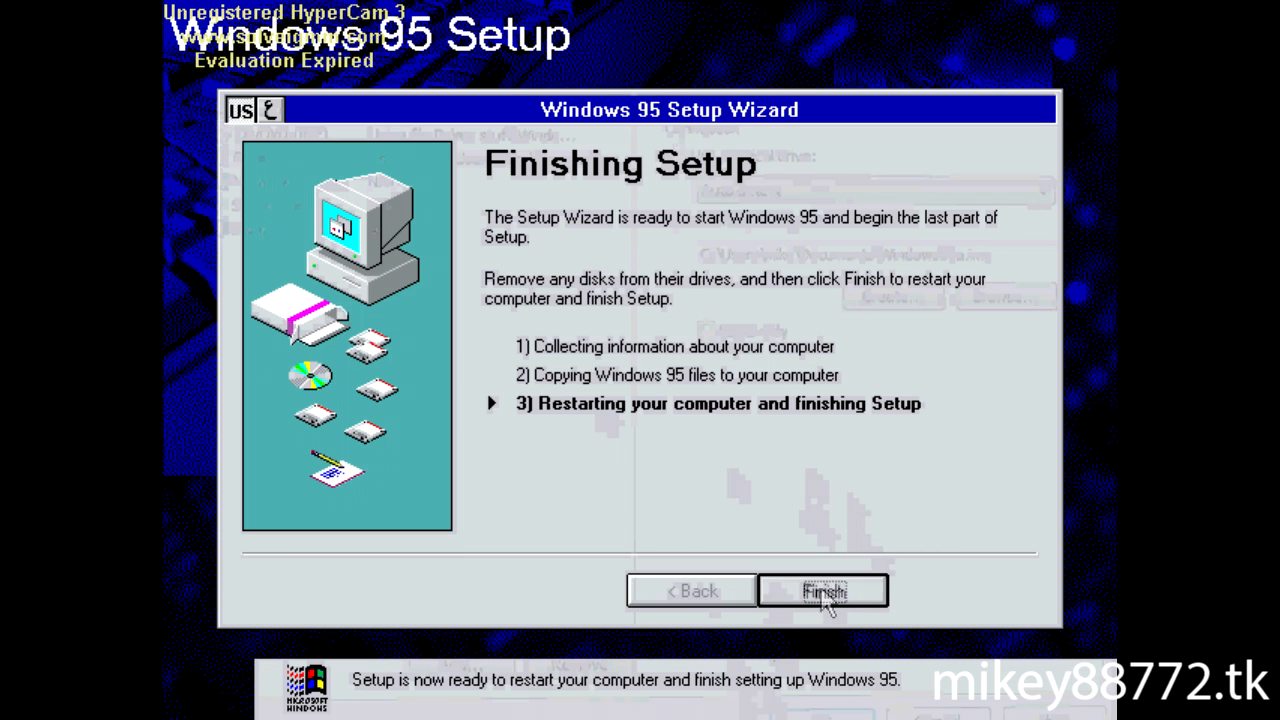
pyautogui.click(821, 590)
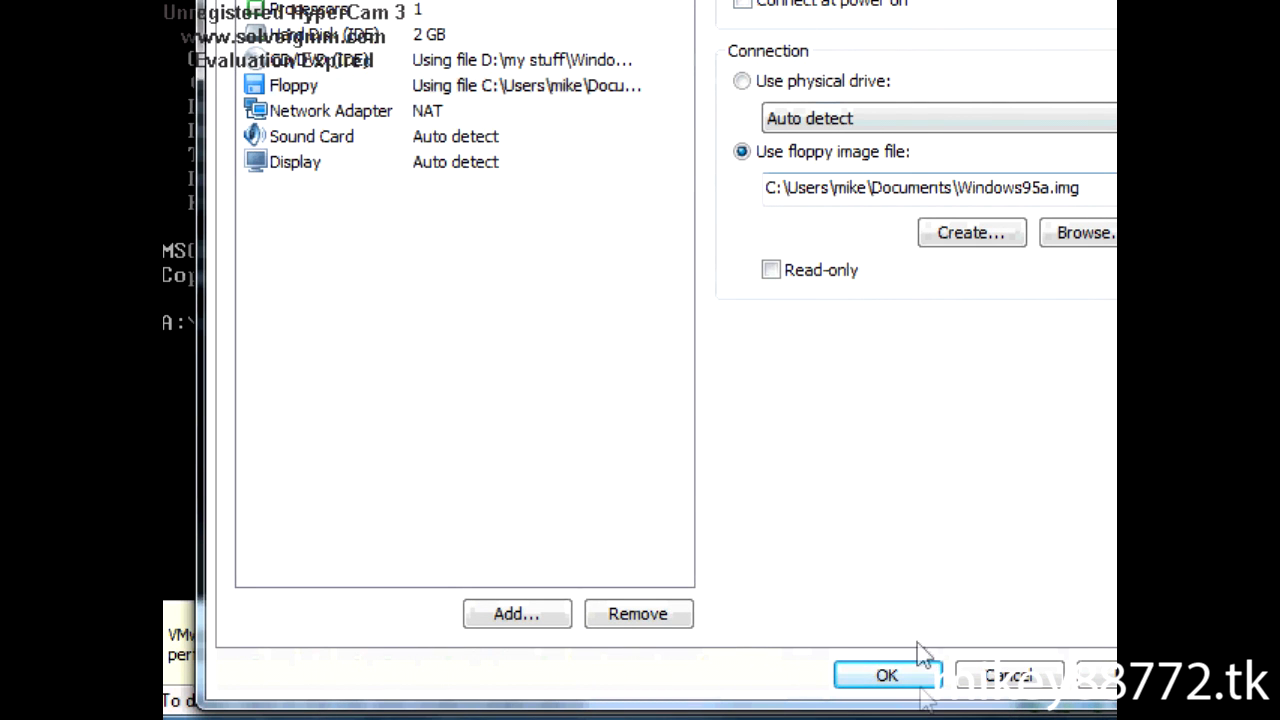
pyautogui.click(886, 675)
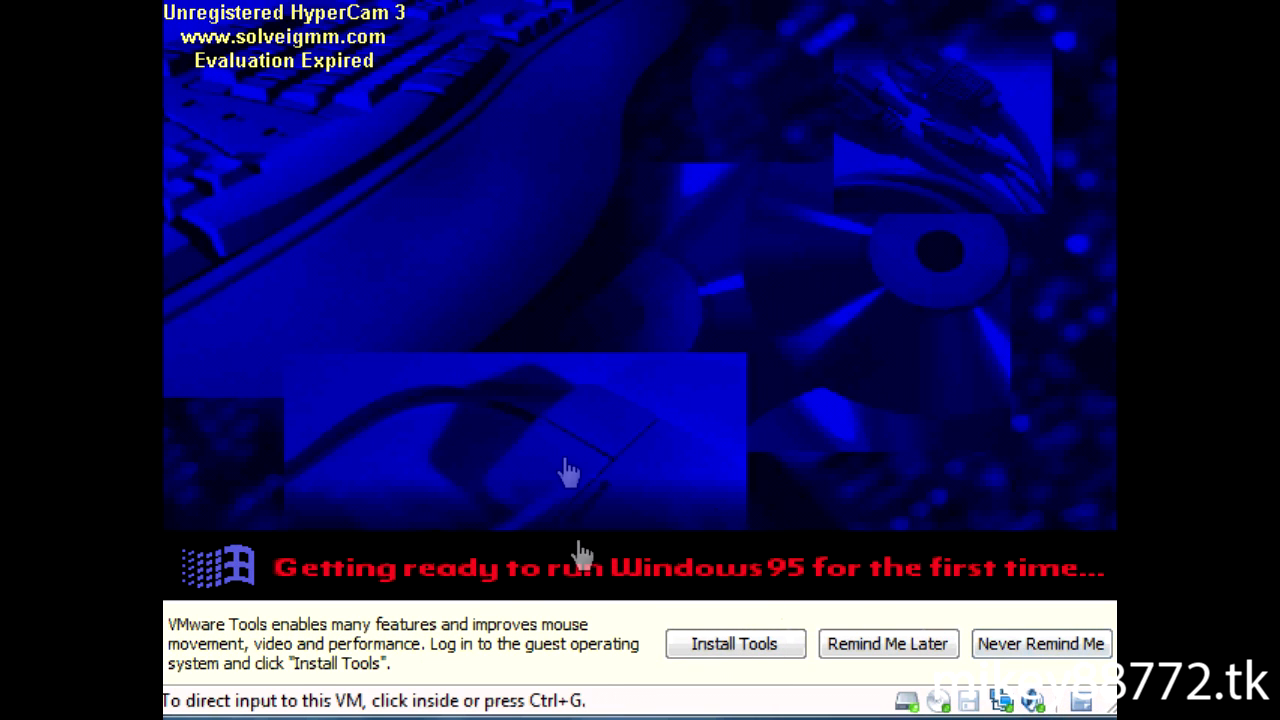
pyautogui.moveTo(228, 614)
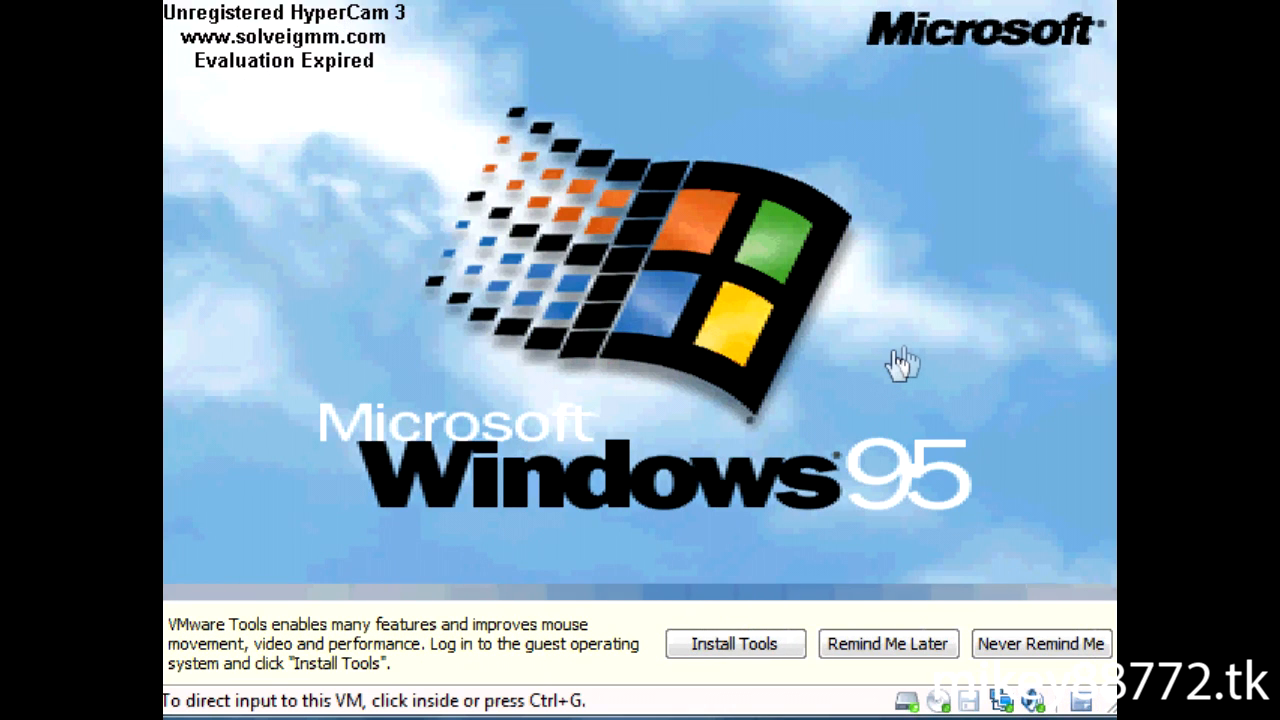
pyautogui.moveTo(916, 358)
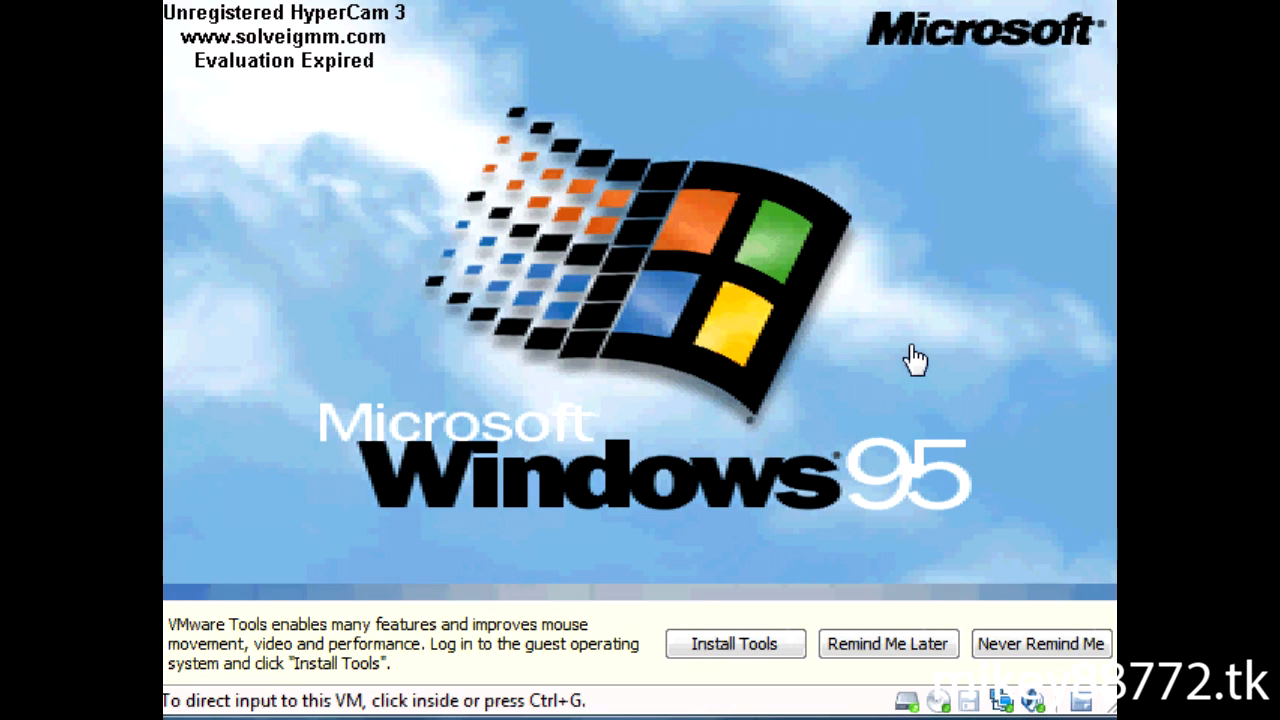
pyautogui.moveTo(975, 358)
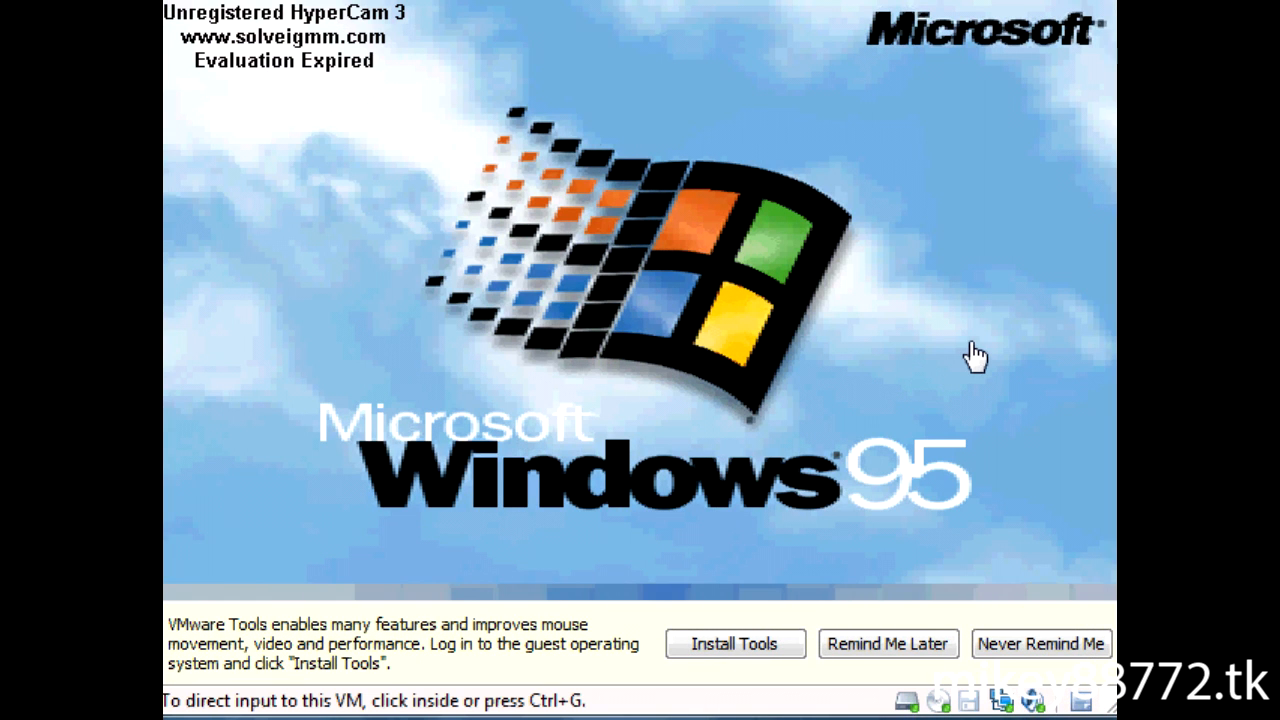
pyautogui.moveTo(990, 357)
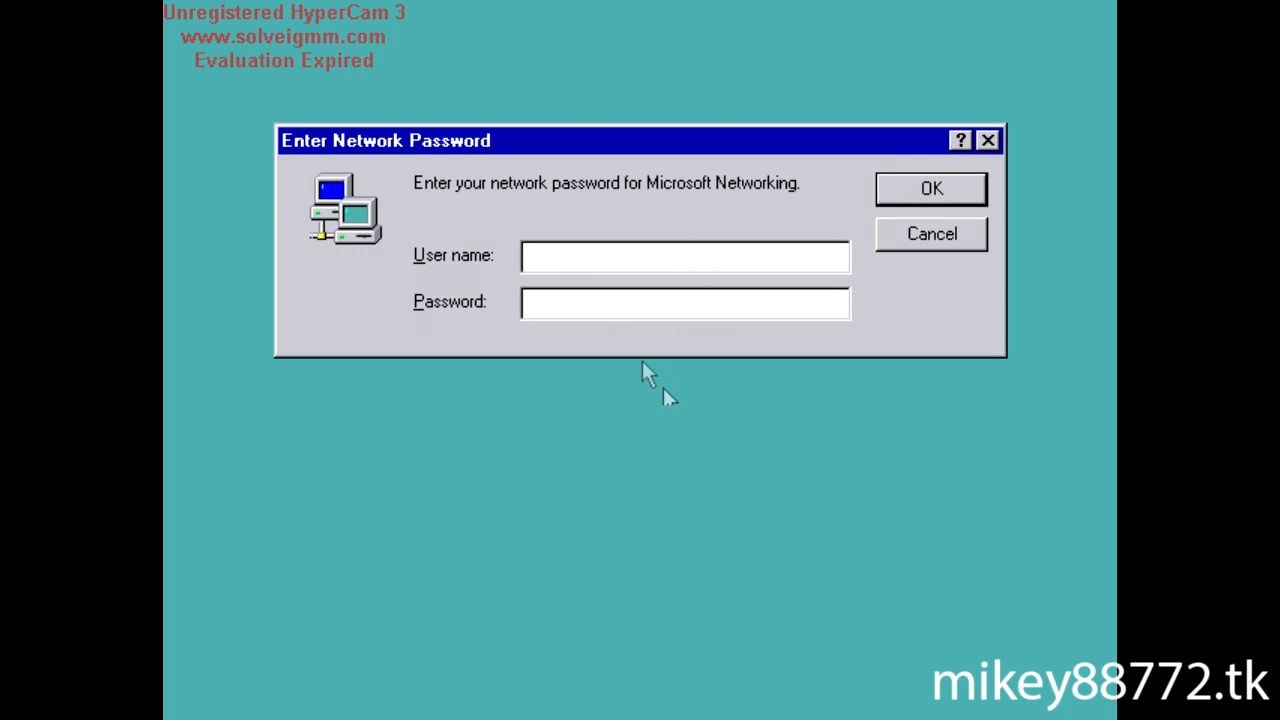
pyautogui.write('Michael')
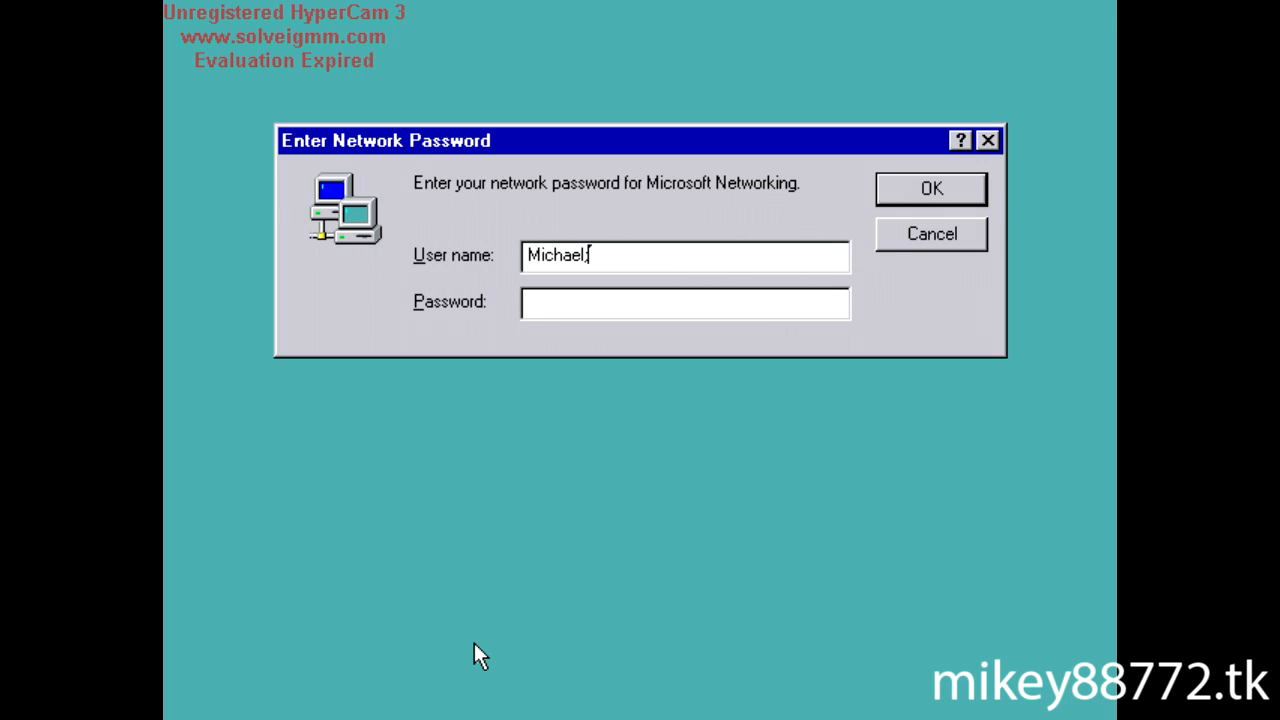
pyautogui.write('Power')
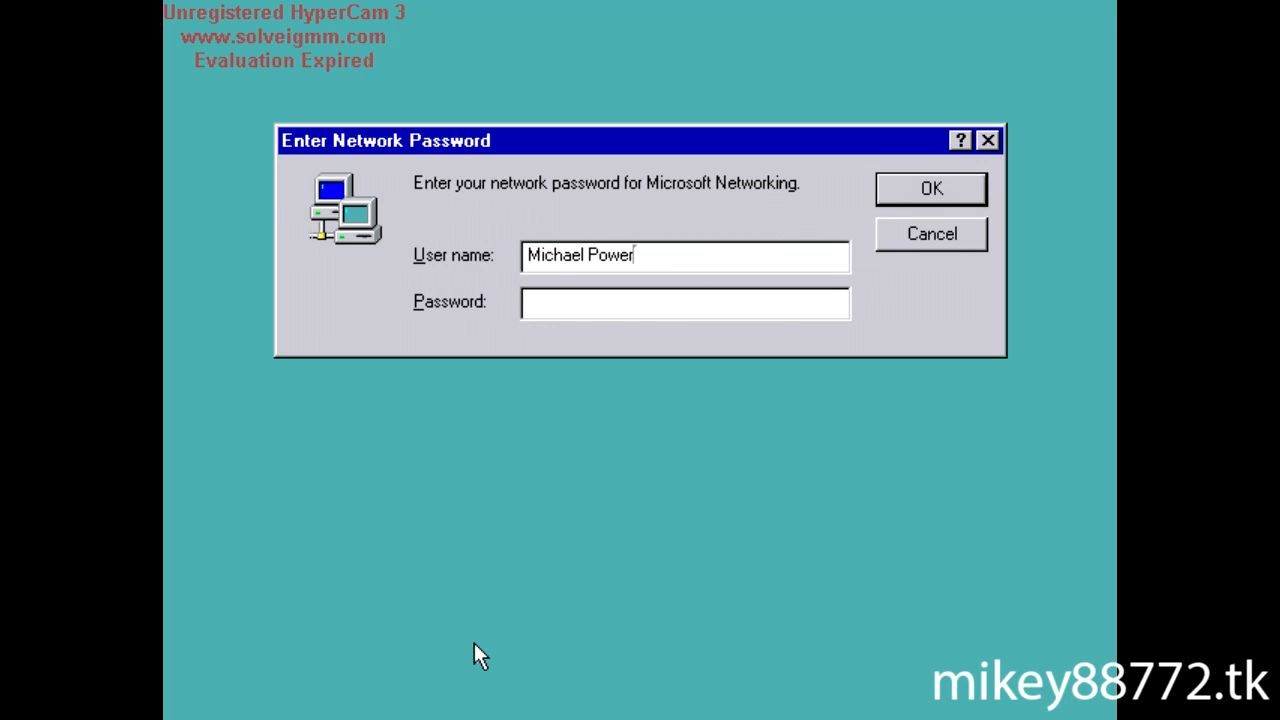
pyautogui.click(930, 188)
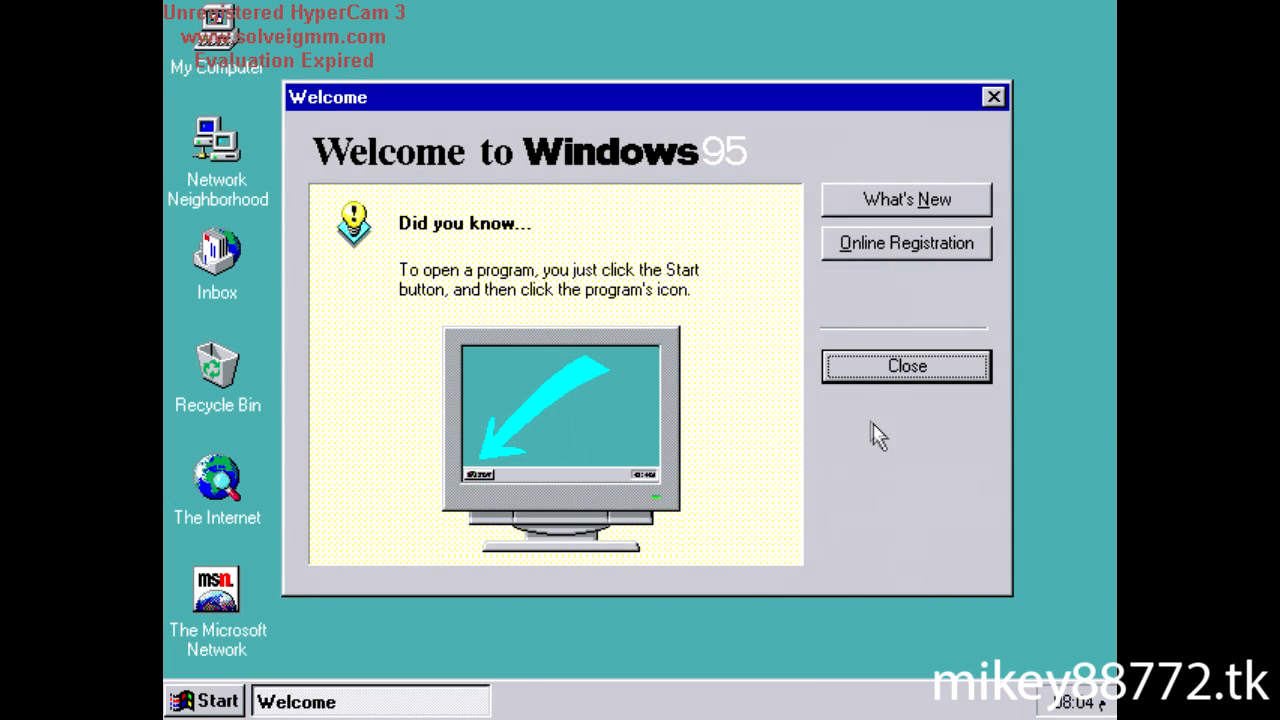
# Close the Welcome to Windows 95 dialog and the Setup illegal operation error
pyautogui.click(905, 366)
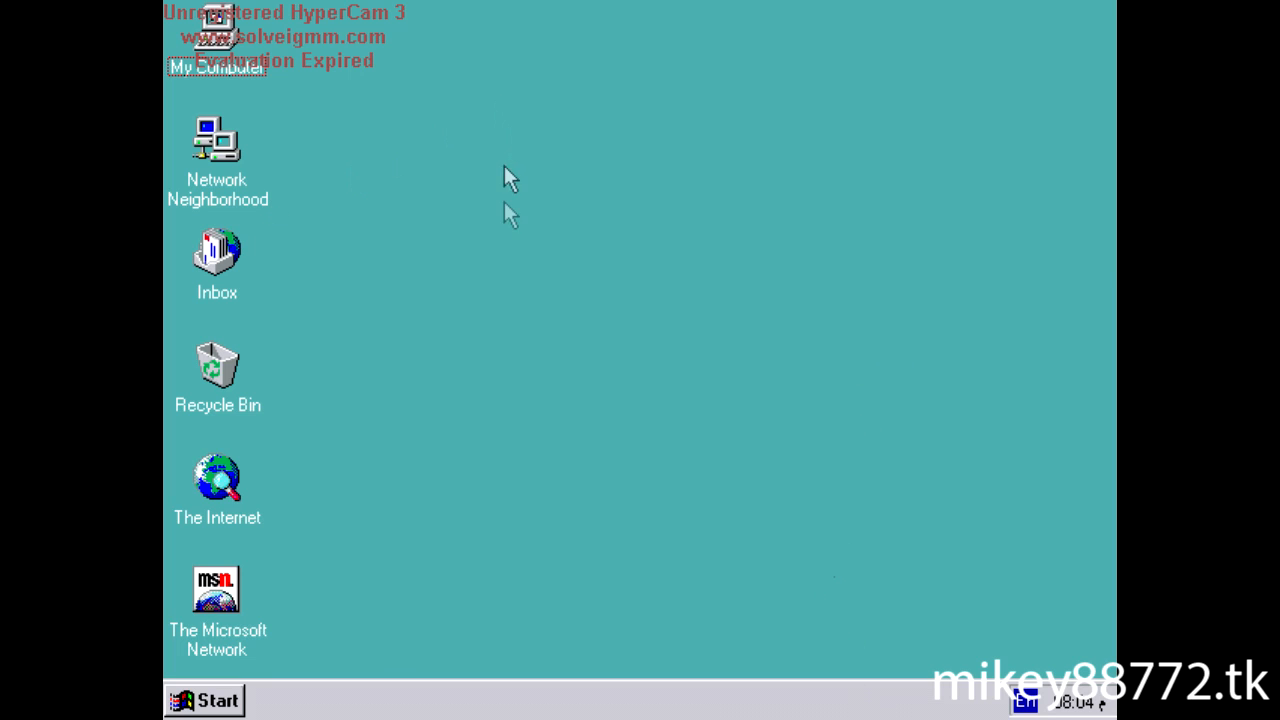
pyautogui.moveTo(1108, 710)
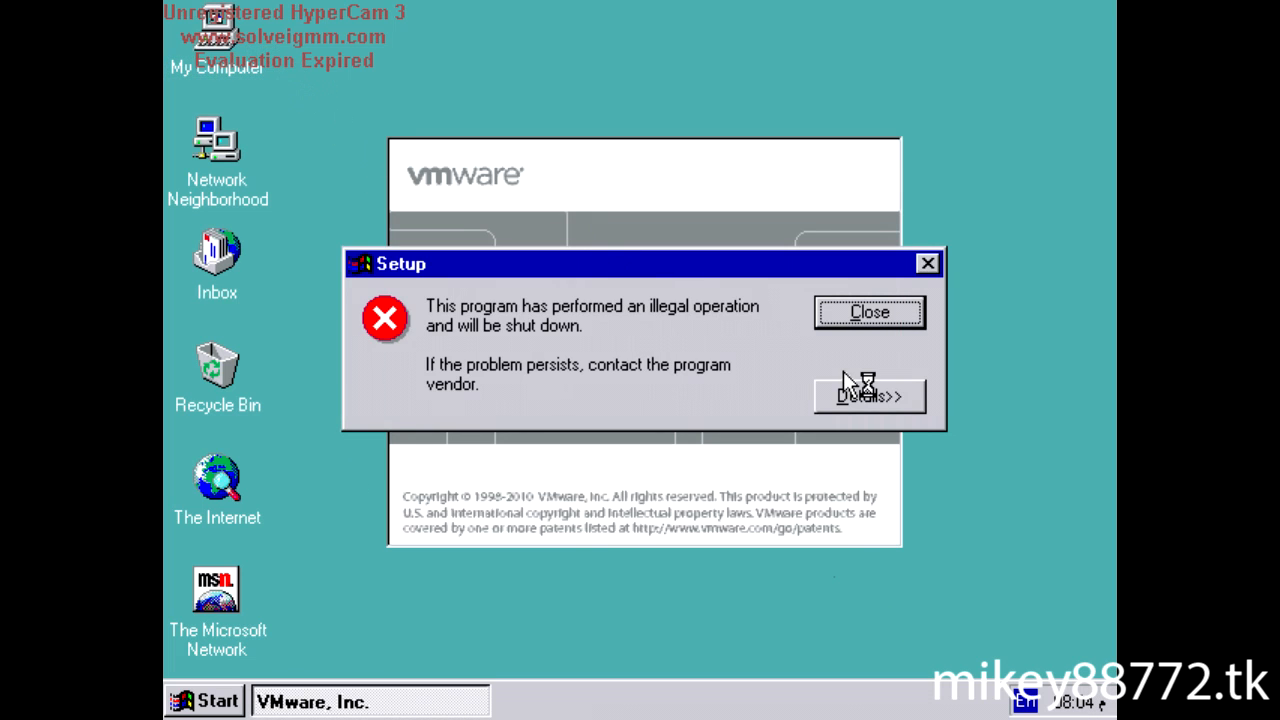
pyautogui.click(868, 312)
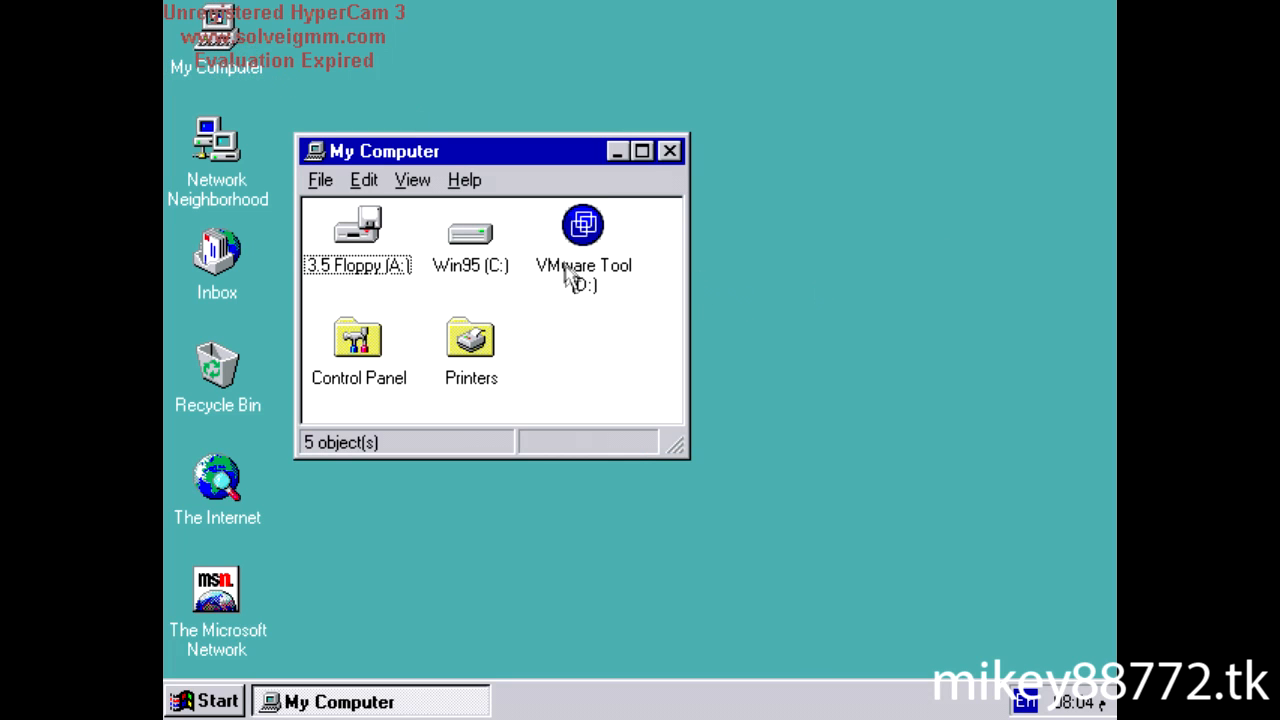
# Explore the VMware Tool drive D: and run instmsia to install Windows Installer
pyautogui.rightClick(583, 225)
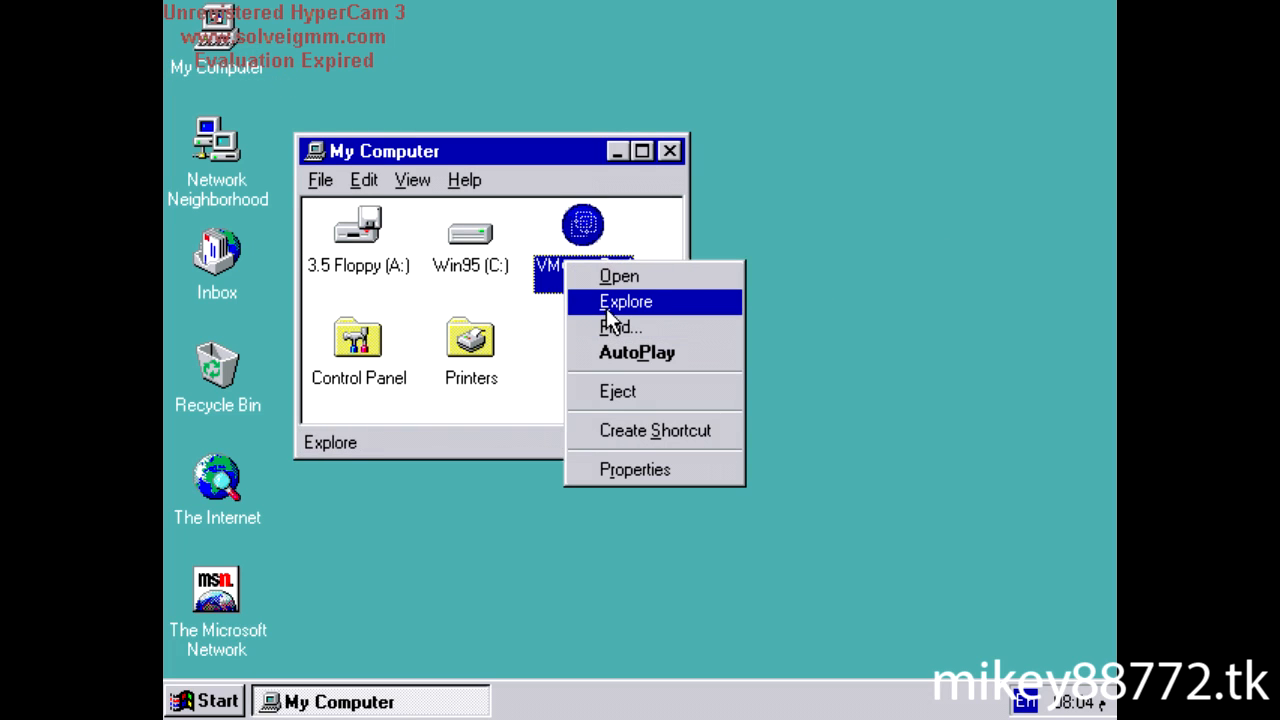
pyautogui.click(625, 301)
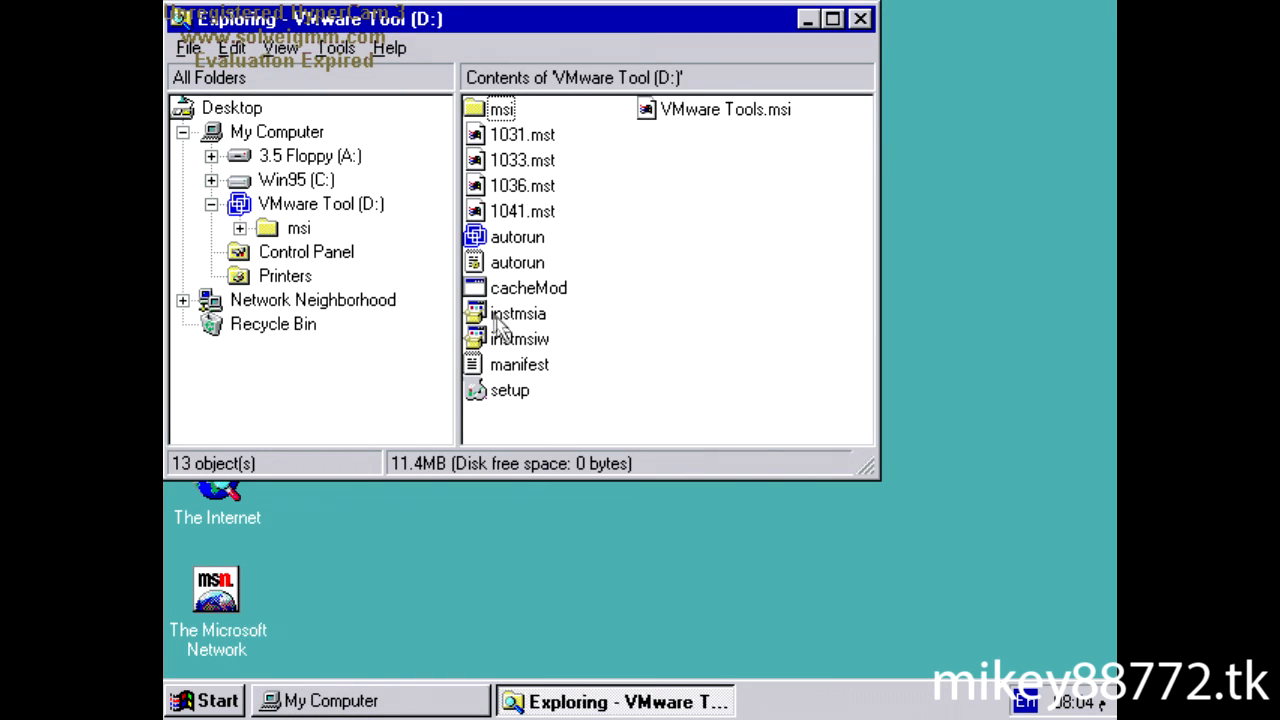
pyautogui.click(518, 313)
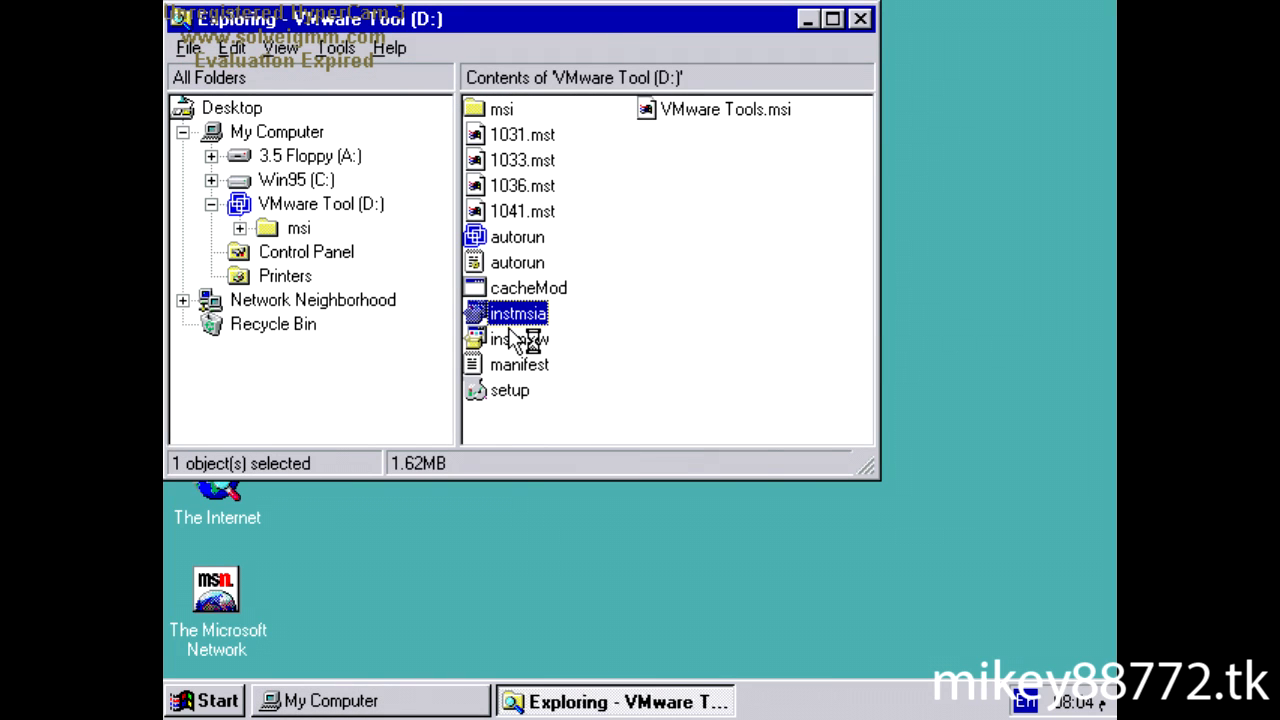
pyautogui.doubleClick(517, 313)
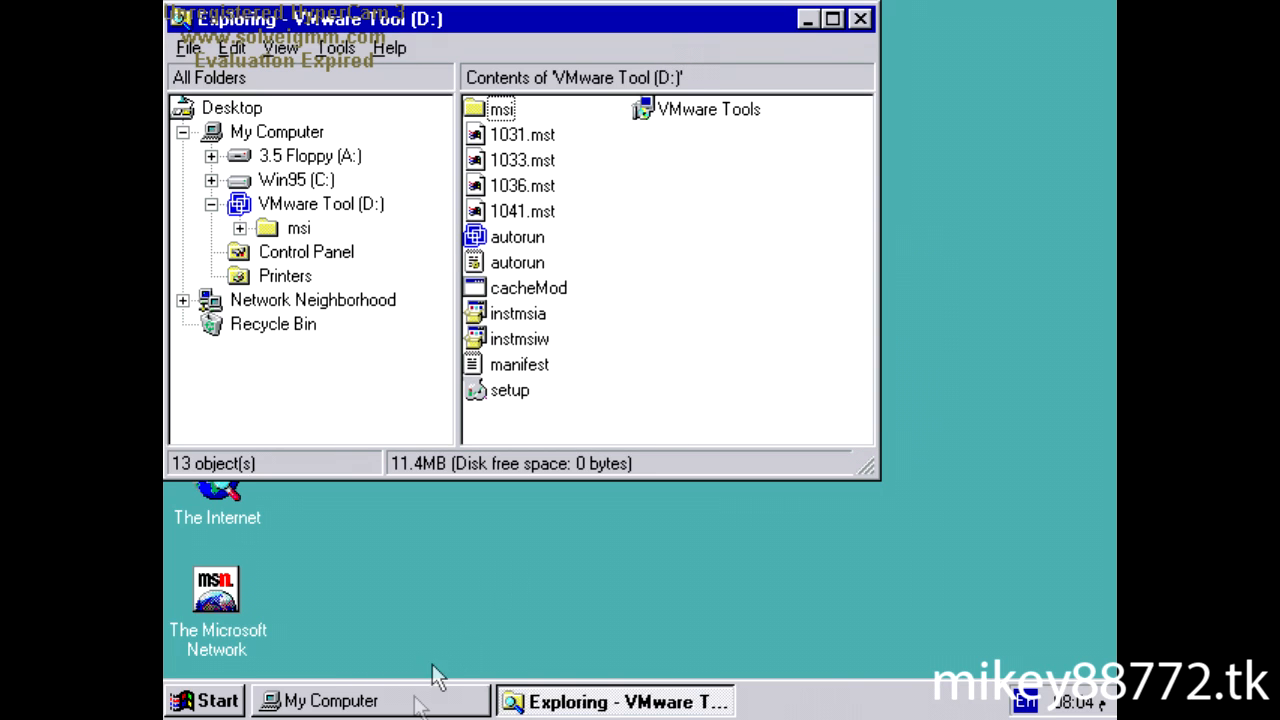
pyautogui.moveTo(895, 360)
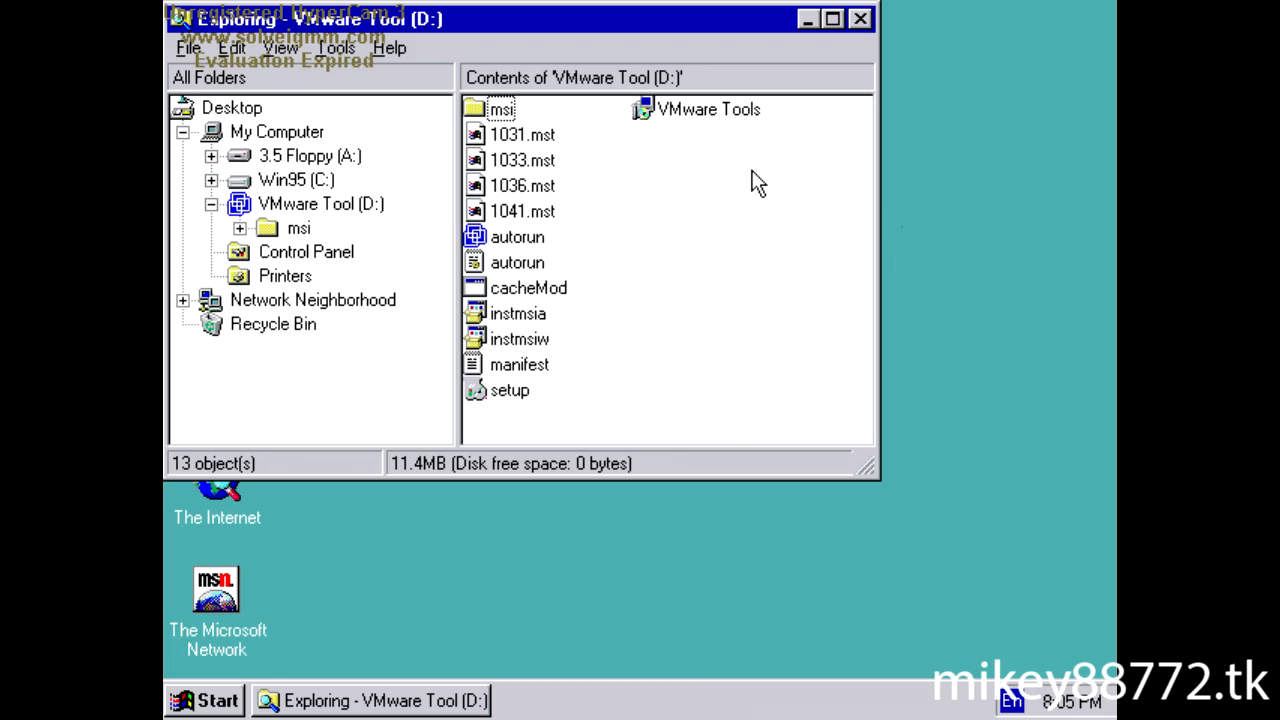
pyautogui.moveTo(587, 44)
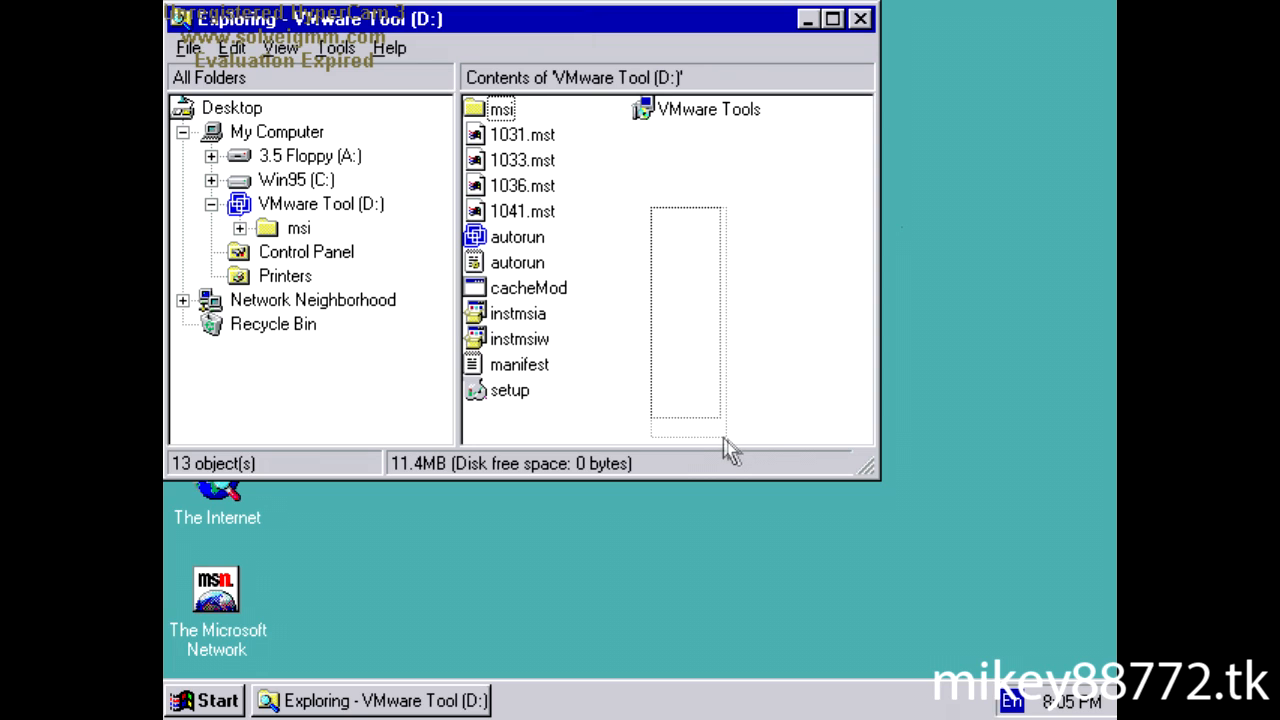
pyautogui.moveTo(745, 290)
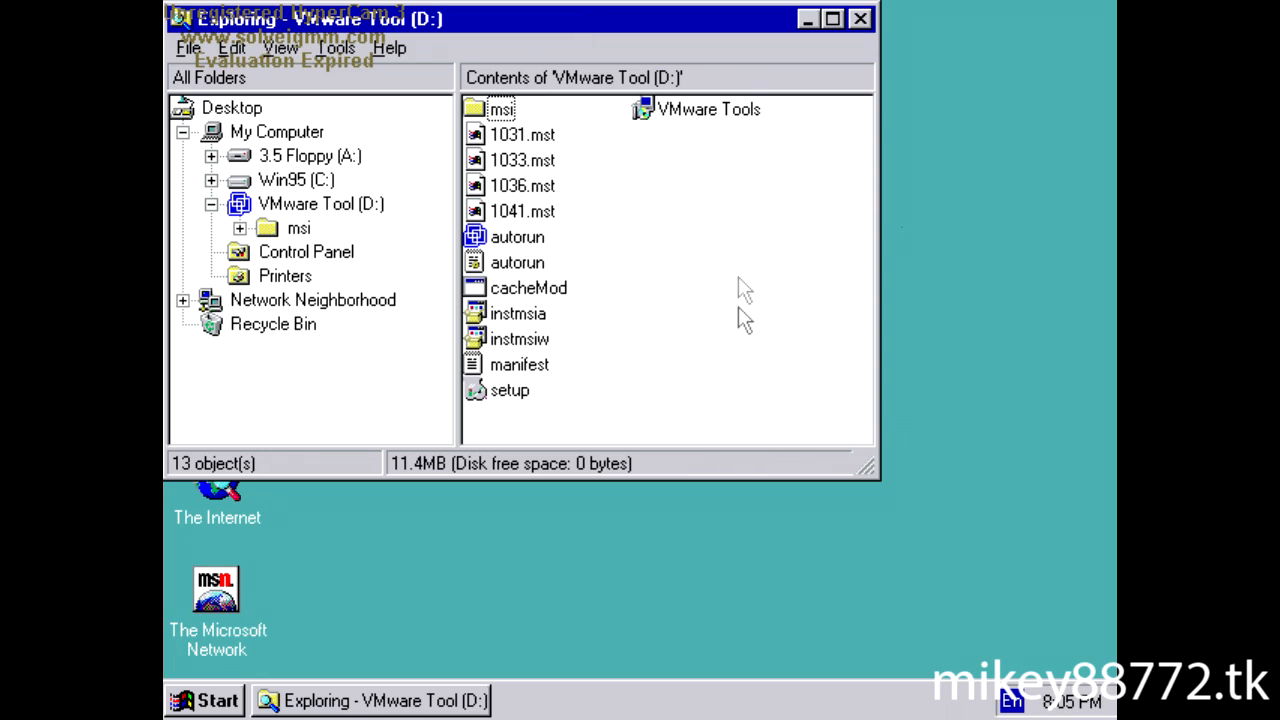
pyautogui.moveTo(820, 50)
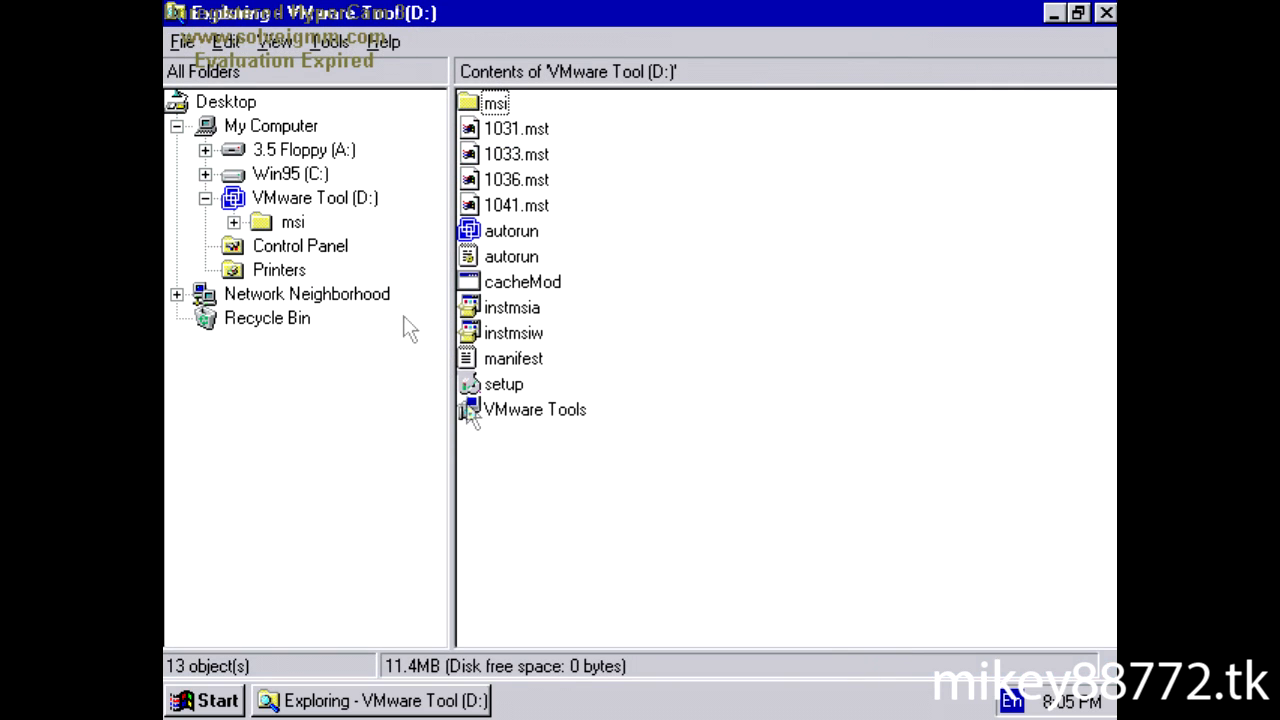
# Launch the VMware Tools installer package from drive D:
pyautogui.click(534, 409)
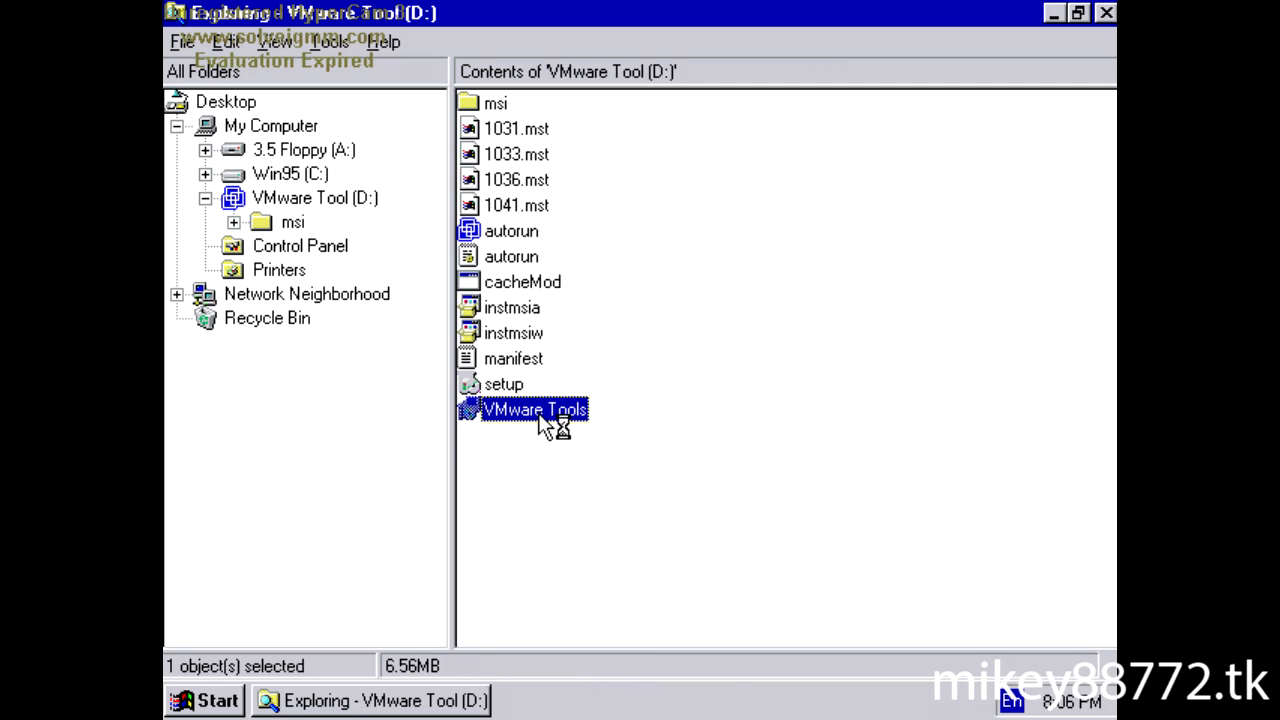
pyautogui.doubleClick(534, 409)
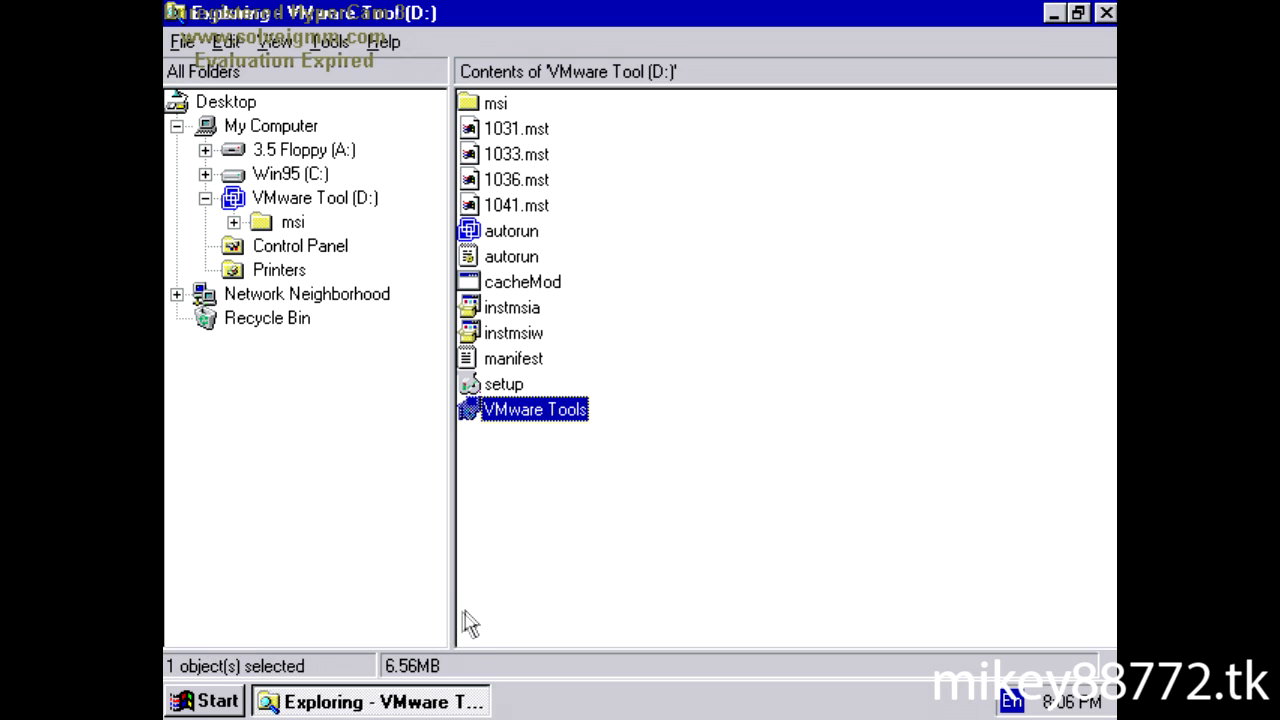
pyautogui.doubleClick(534, 409)
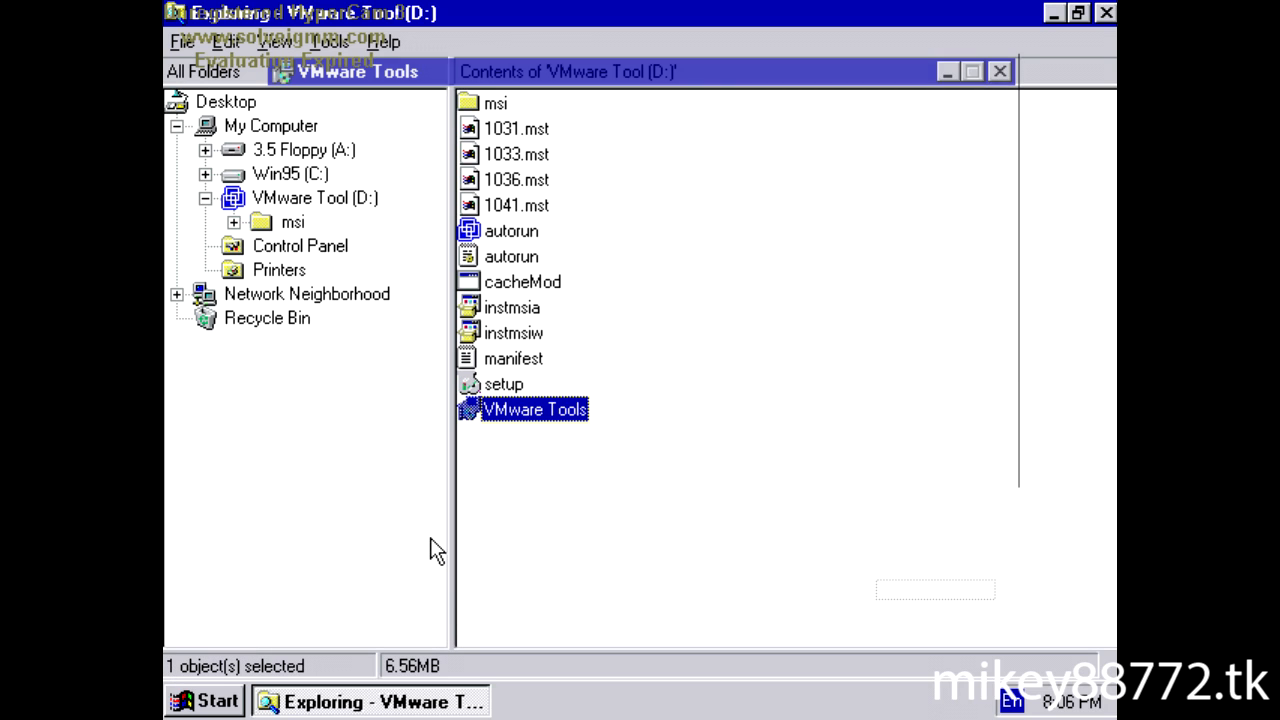
pyautogui.doubleClick(534, 409)
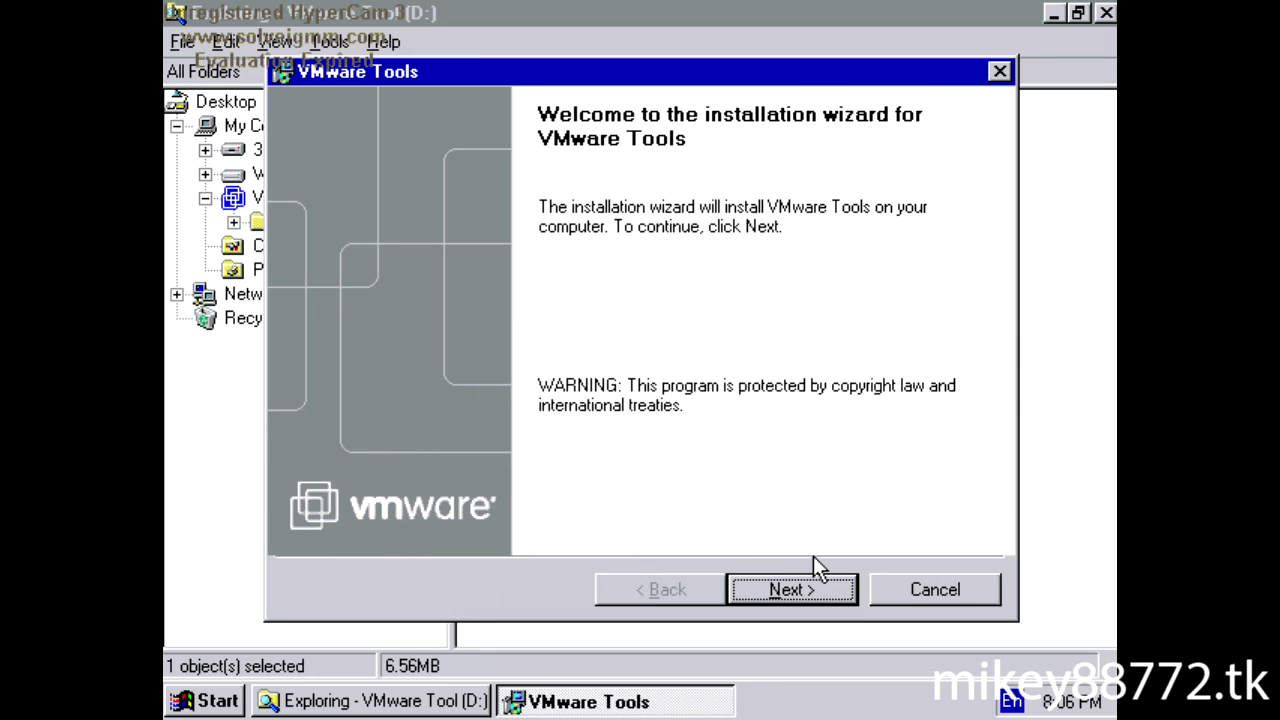
# Install VMware Tools with Typical setup, acknowledging the HTML Help and SVGA warnings, declining restart
pyautogui.click(791, 589)
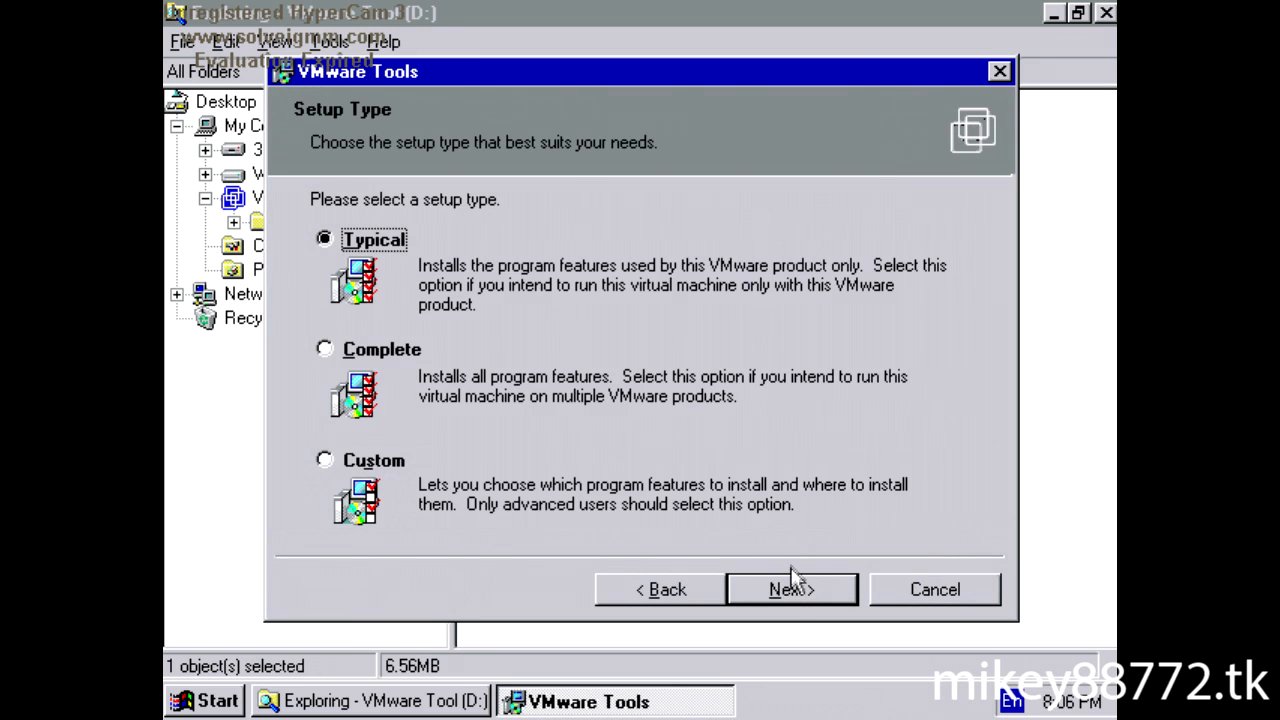
pyautogui.moveTo(380, 390)
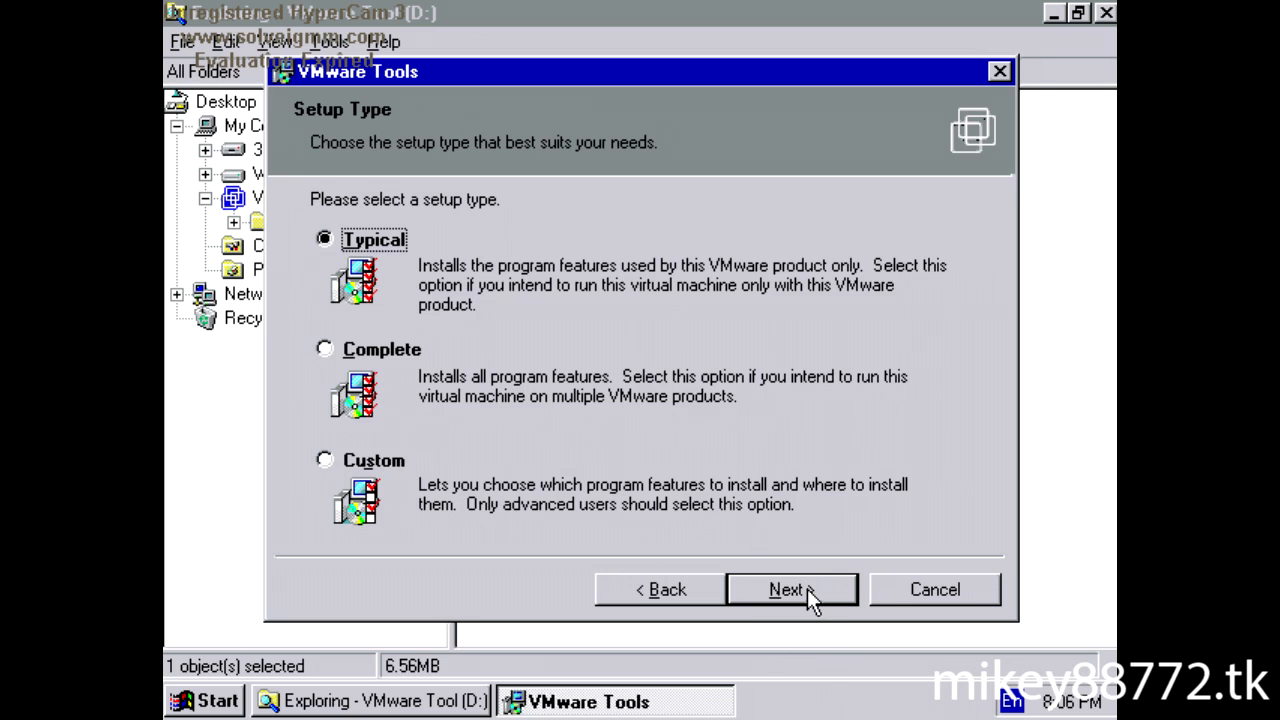
pyautogui.click(791, 589)
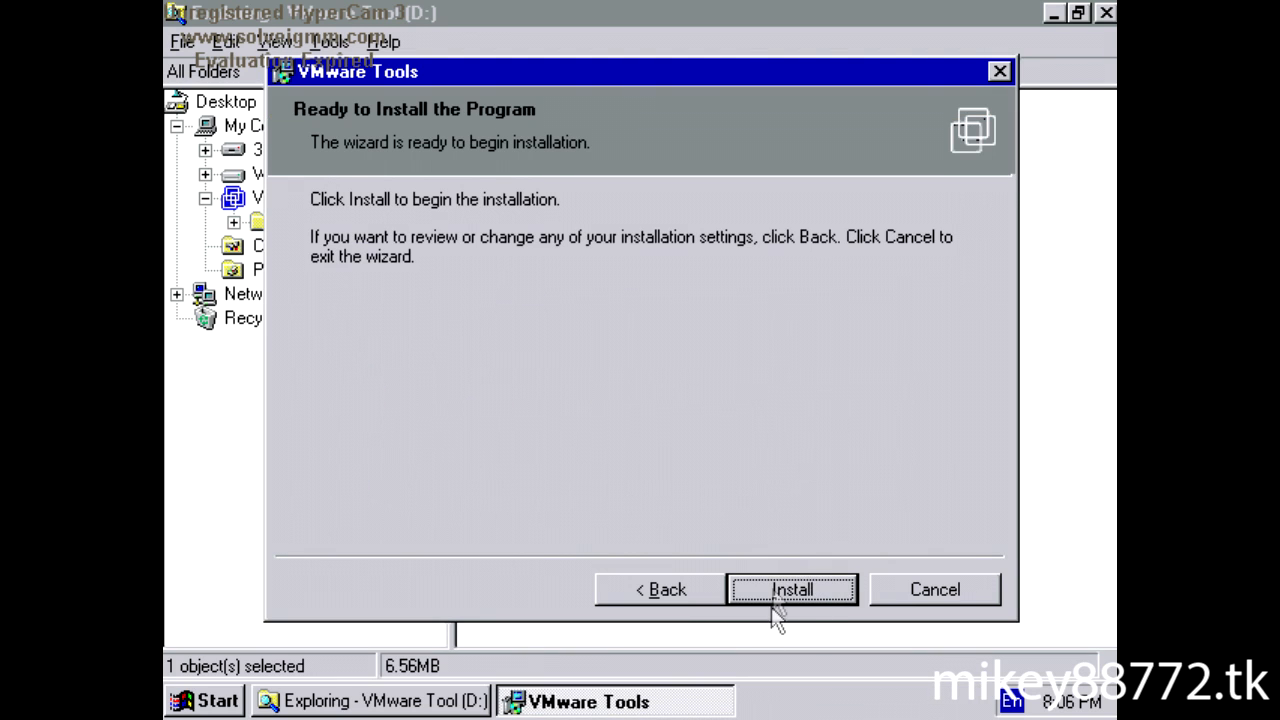
pyautogui.click(791, 589)
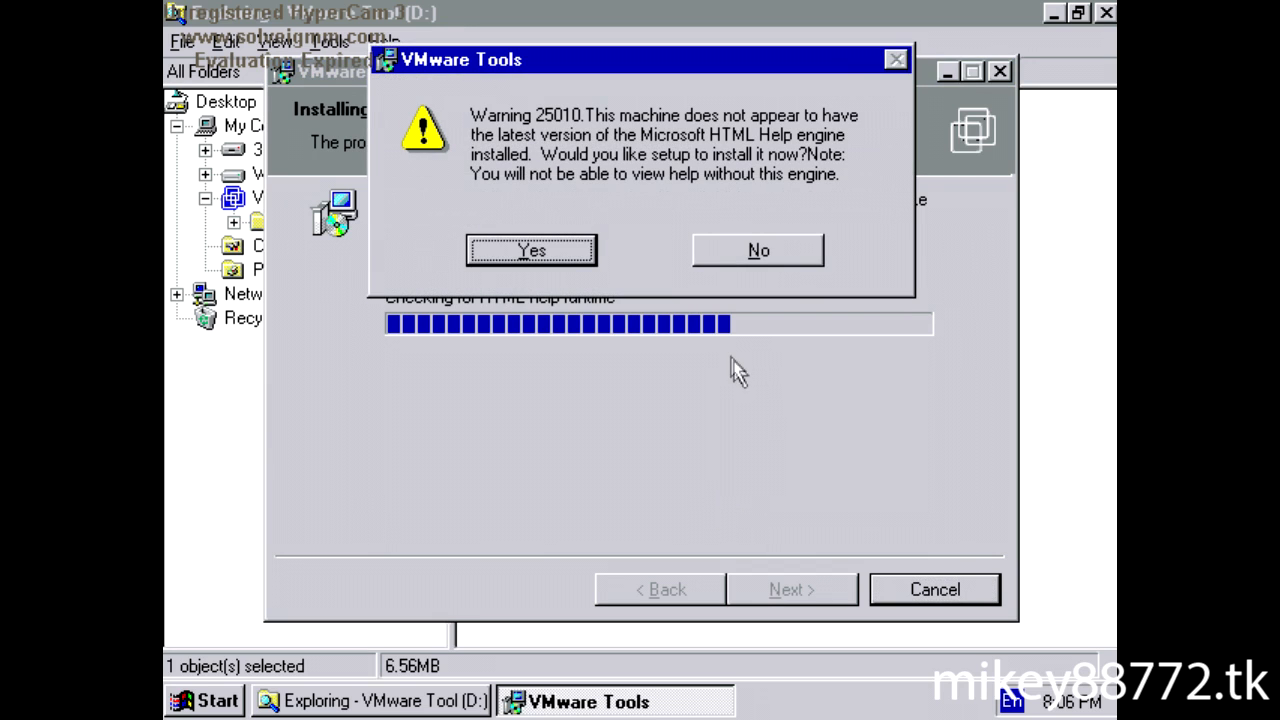
pyautogui.click(757, 250)
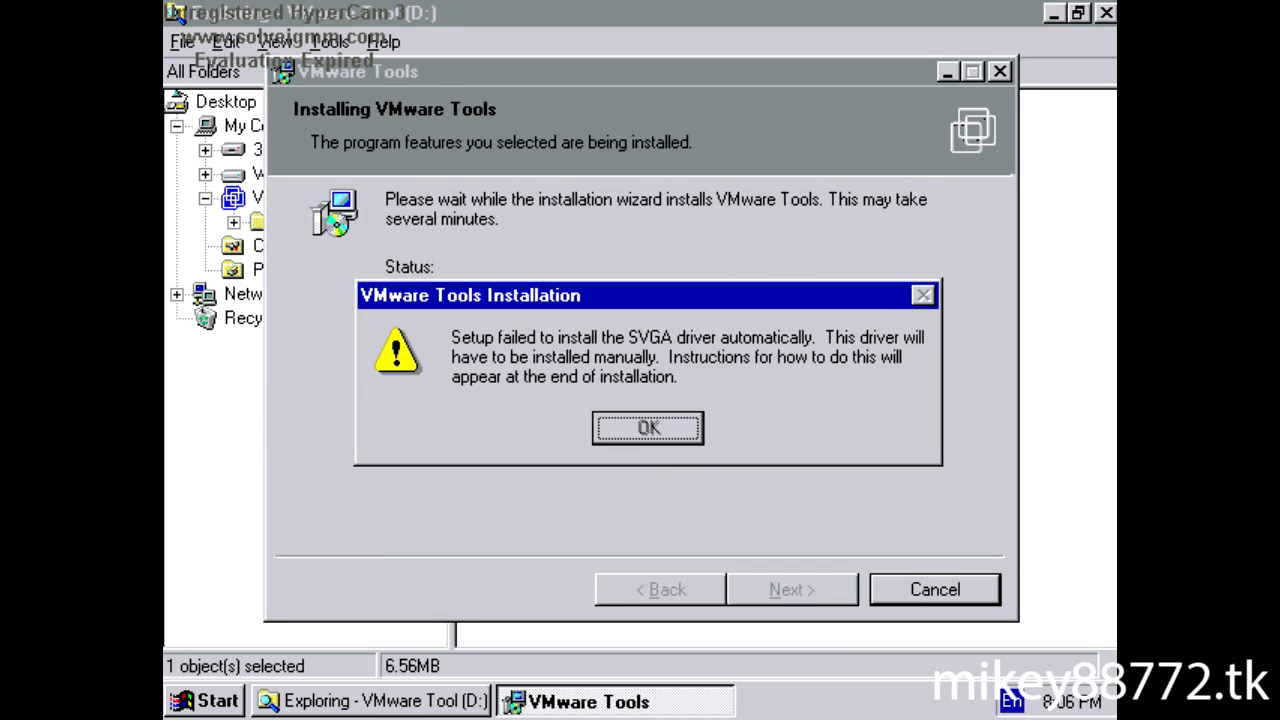
pyautogui.click(648, 428)
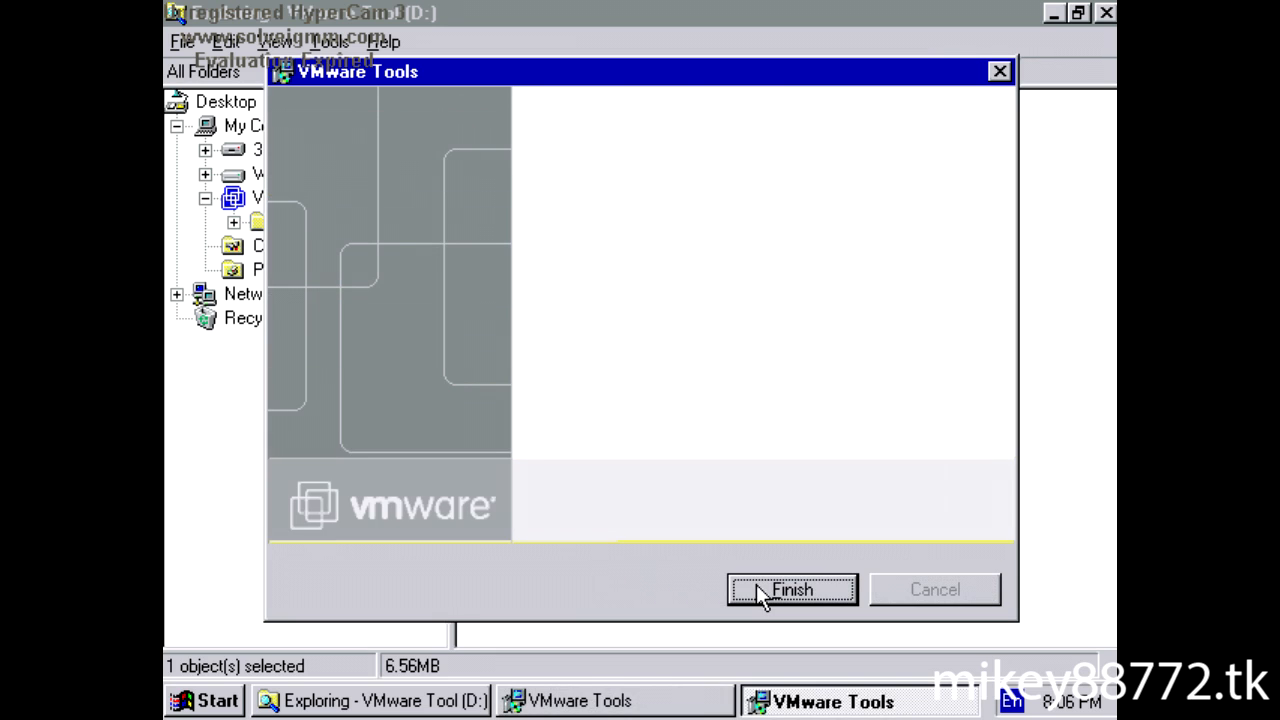
pyautogui.click(792, 589)
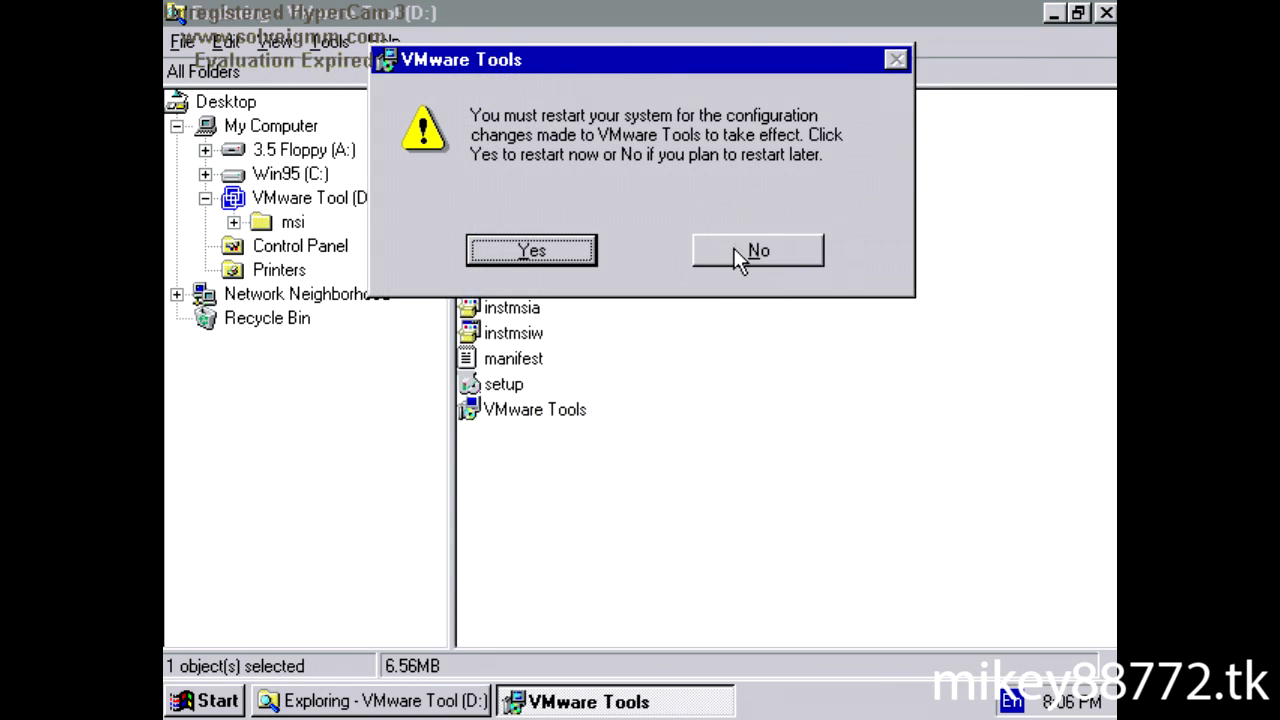
pyautogui.click(758, 250)
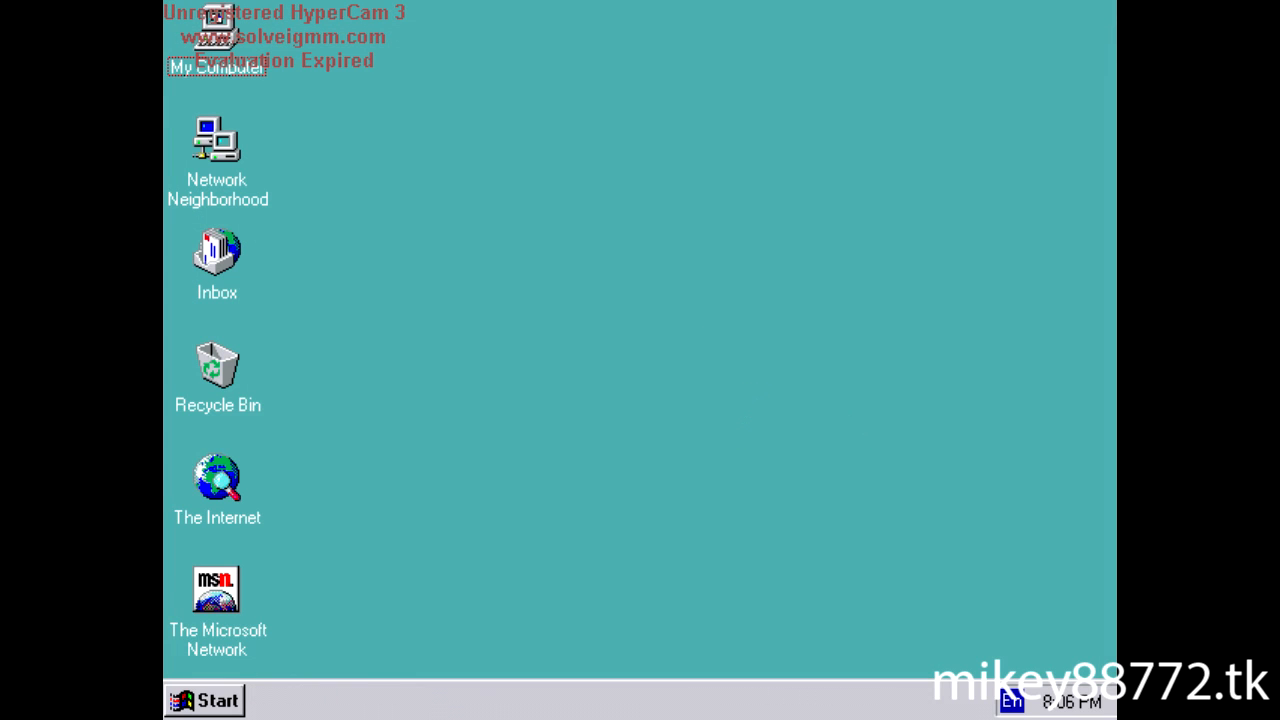
# From Display Properties, change the Standard VGA adapter using Have Disk and browse for a driver
pyautogui.rightClick(555, 362)
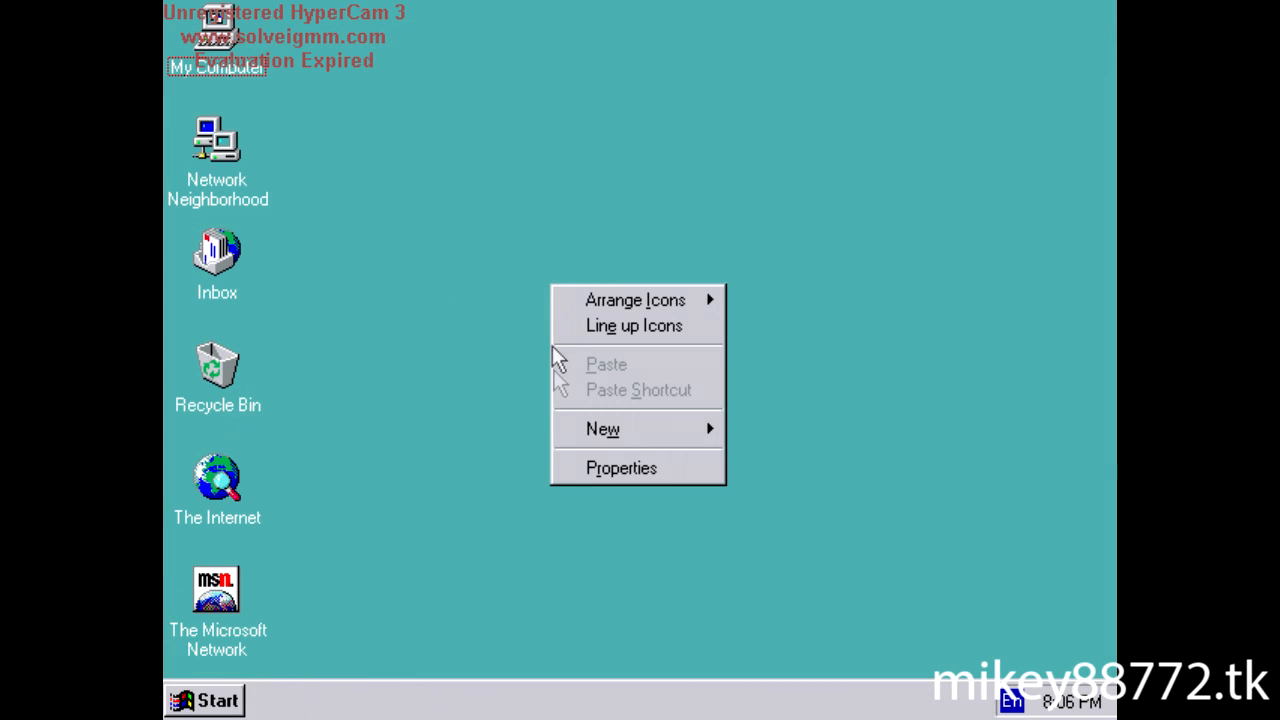
pyautogui.click(620, 467)
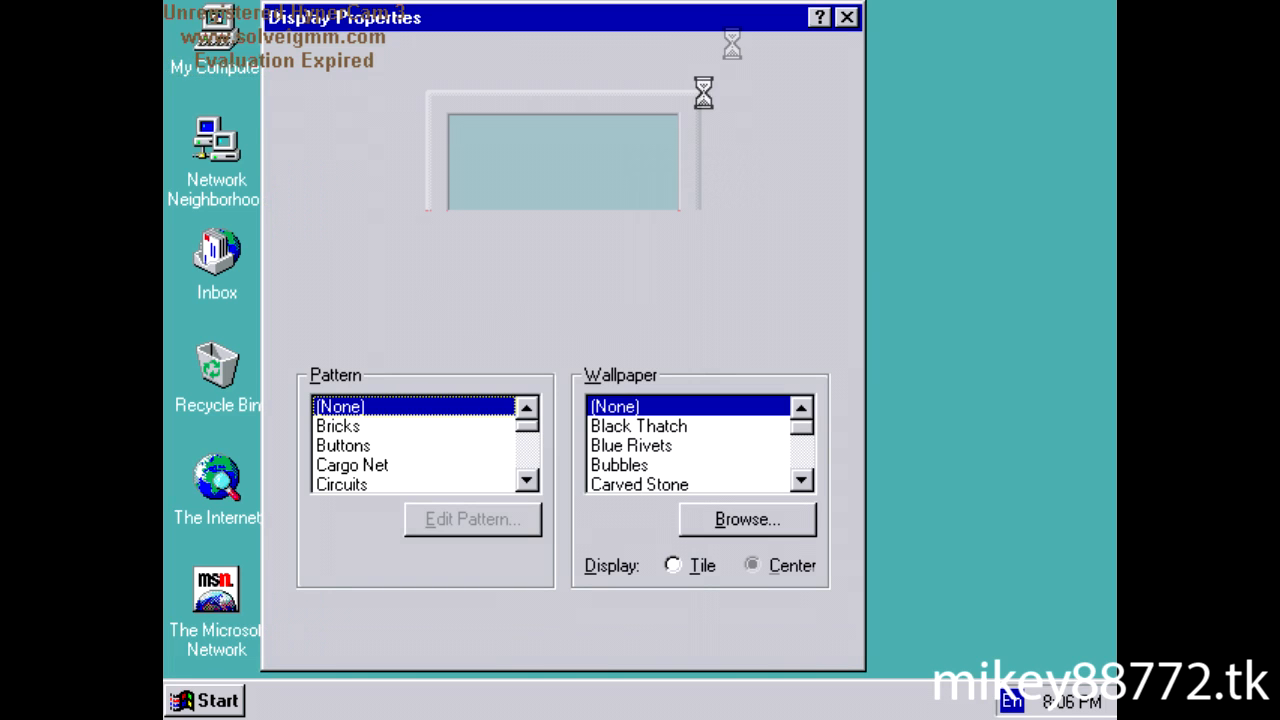
pyautogui.click(639, 59)
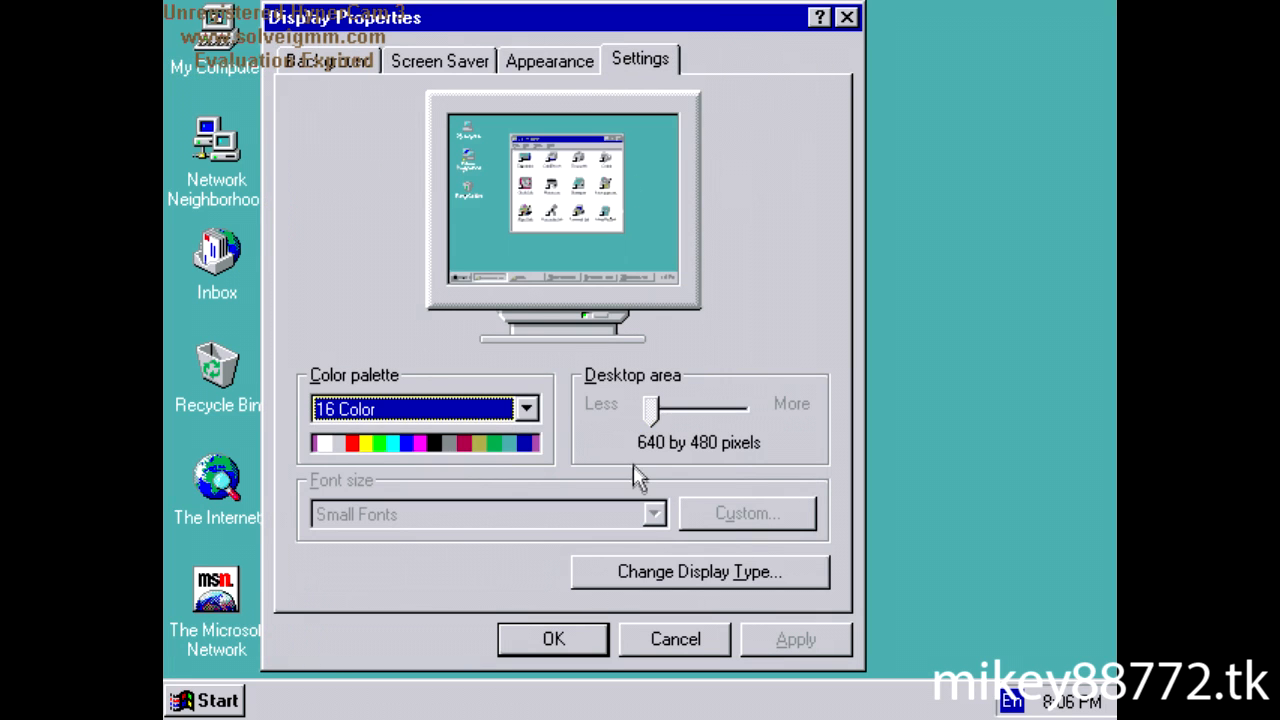
pyautogui.click(699, 571)
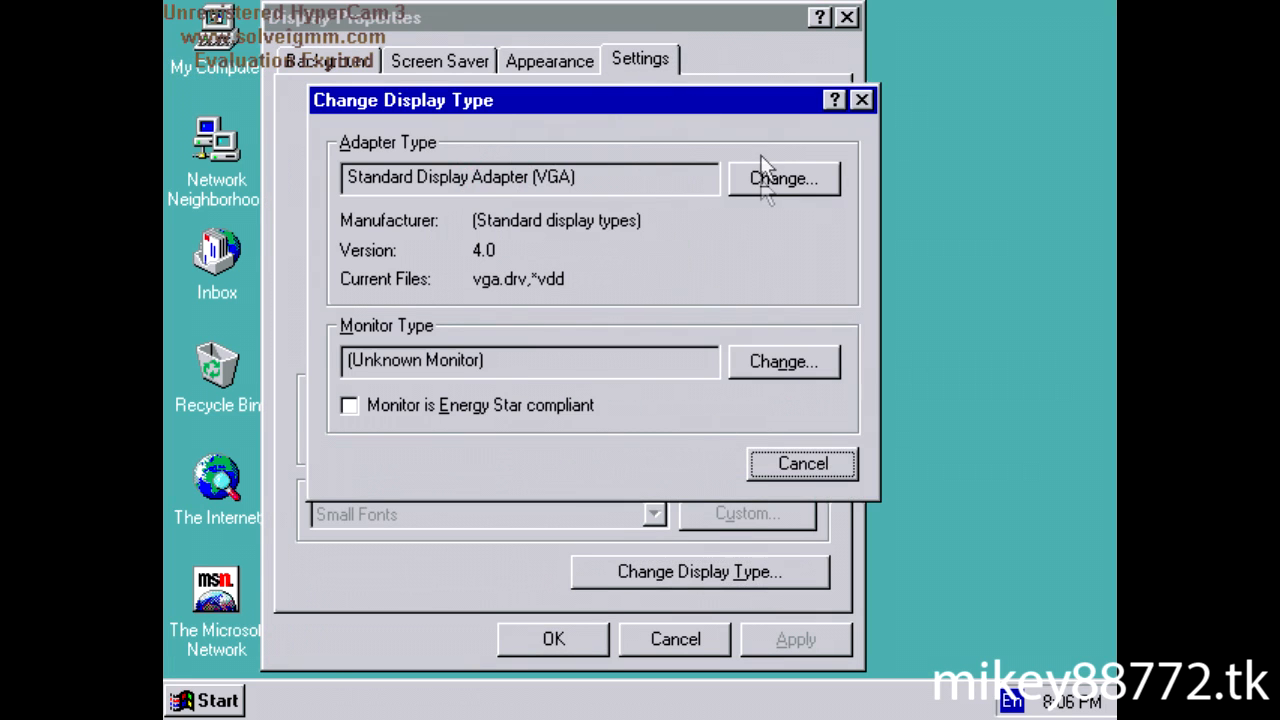
pyautogui.click(784, 178)
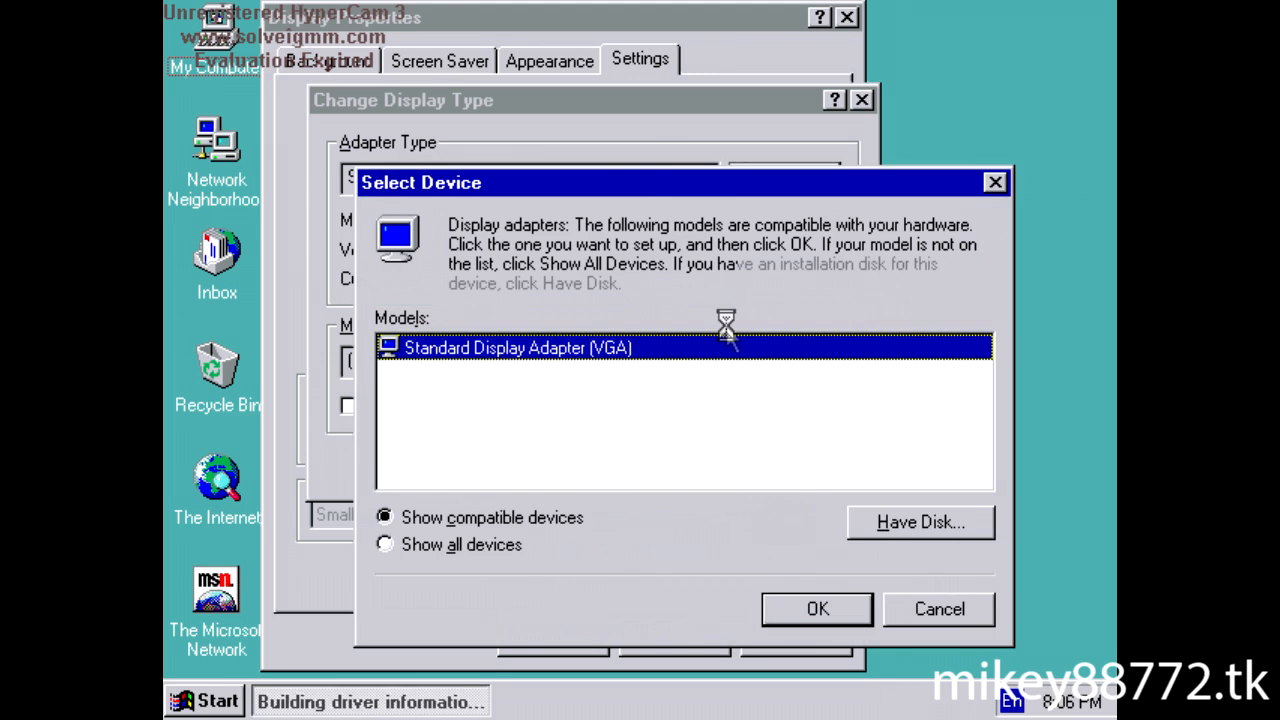
pyautogui.click(920, 522)
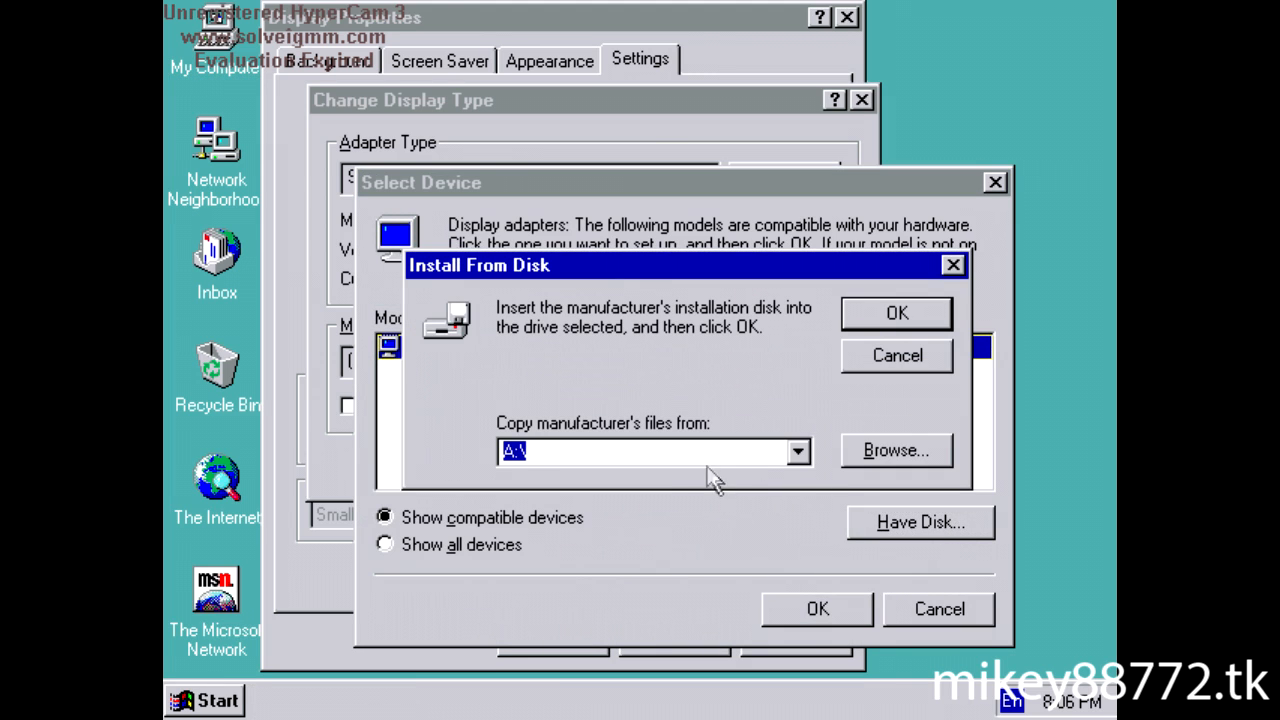
pyautogui.click(895, 450)
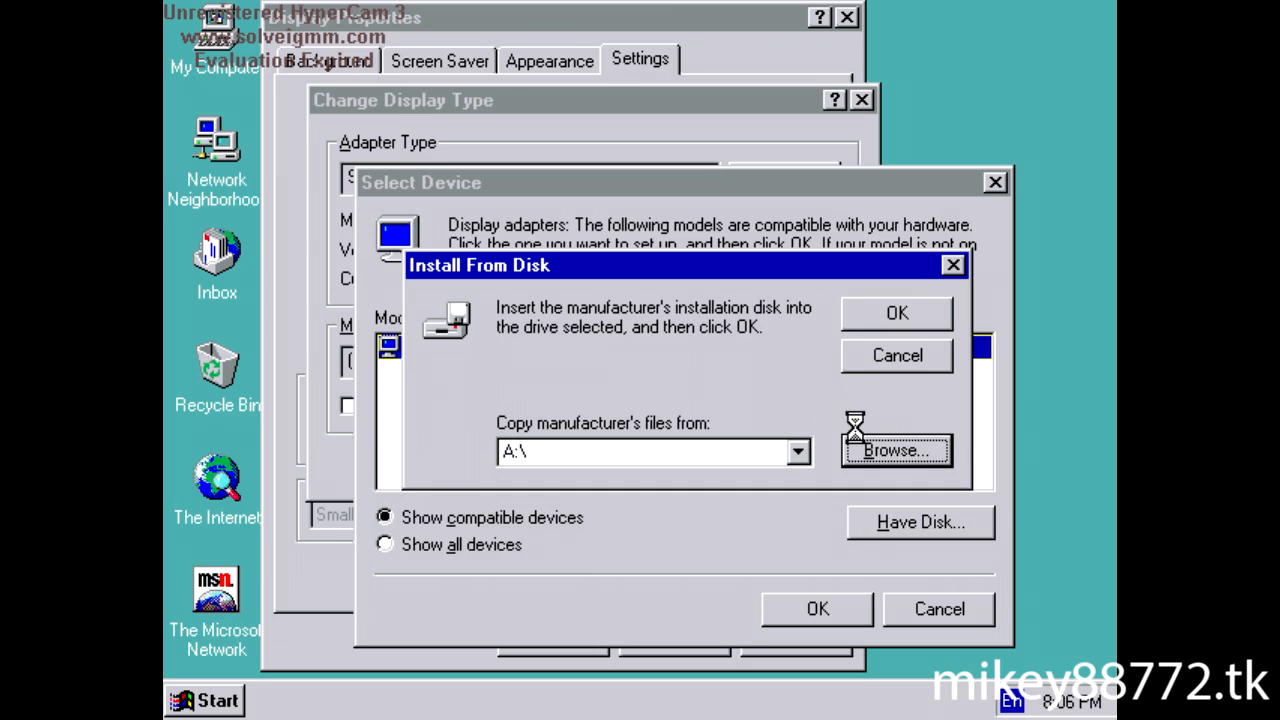
# Browse from C:\ to the VMware drivers\video folder and accept vmx_svga.inf
pyautogui.click(895, 450)
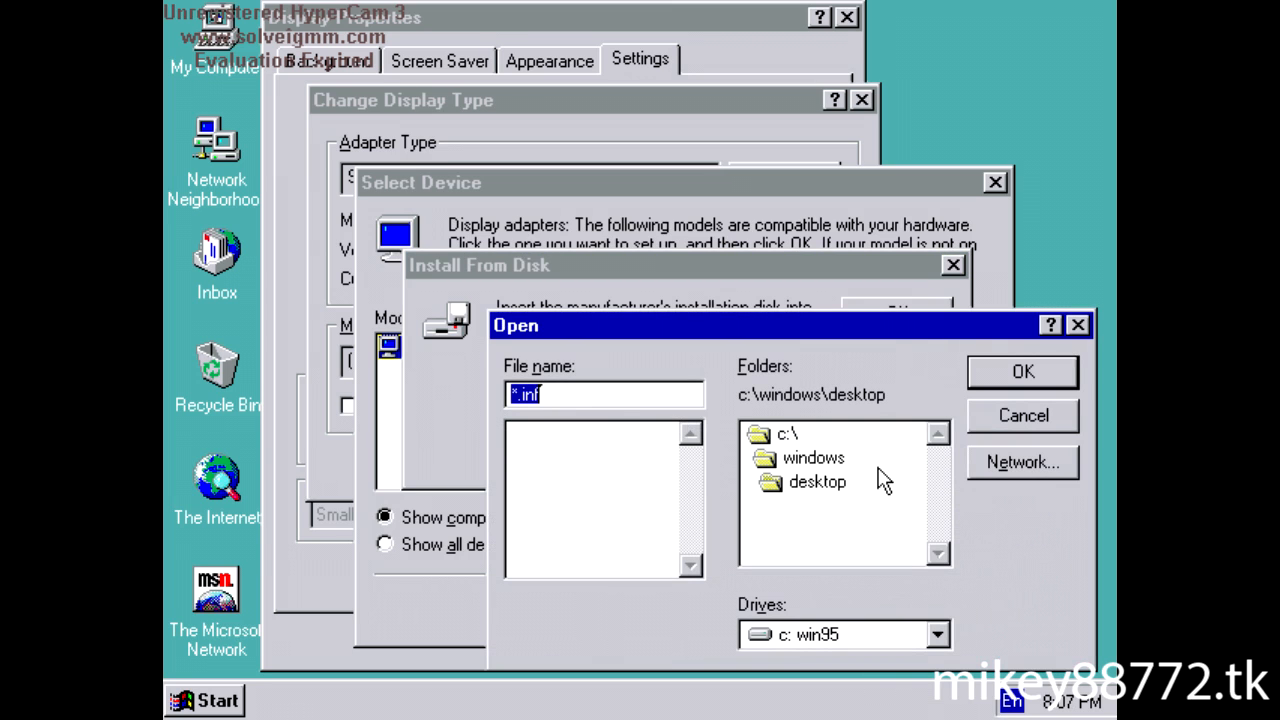
pyautogui.moveTo(882, 610)
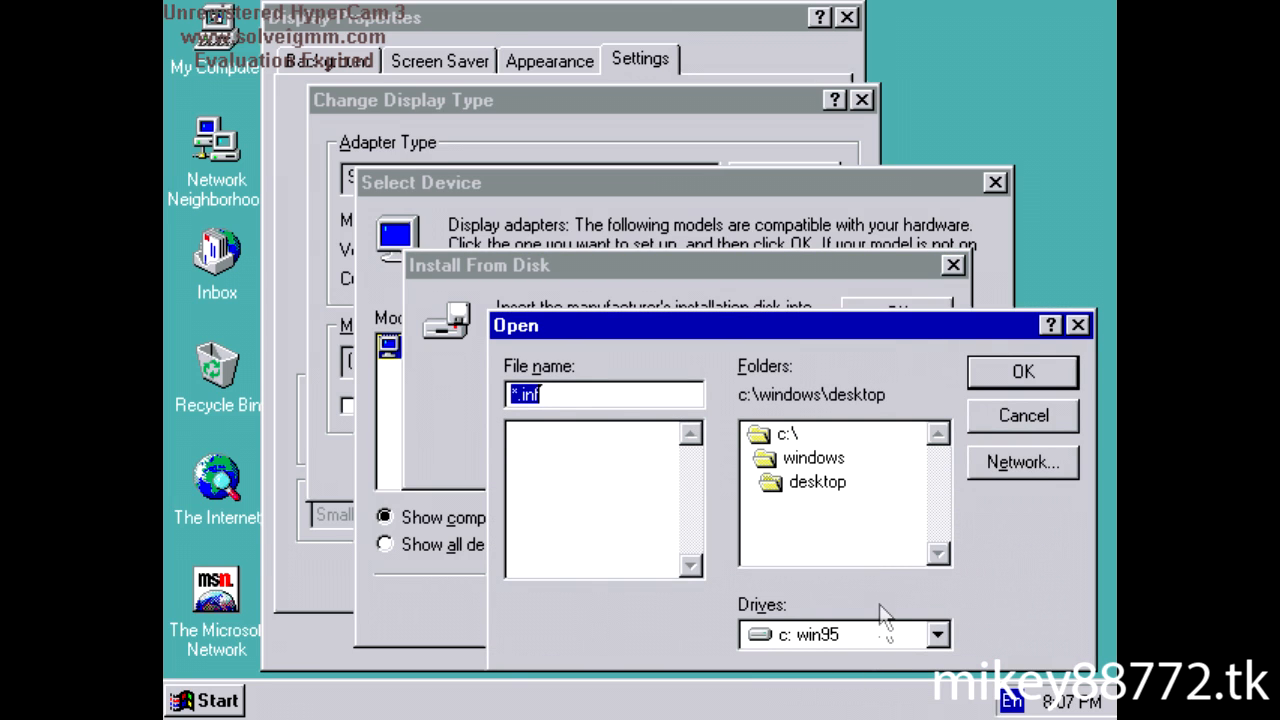
pyautogui.moveTo(835, 558)
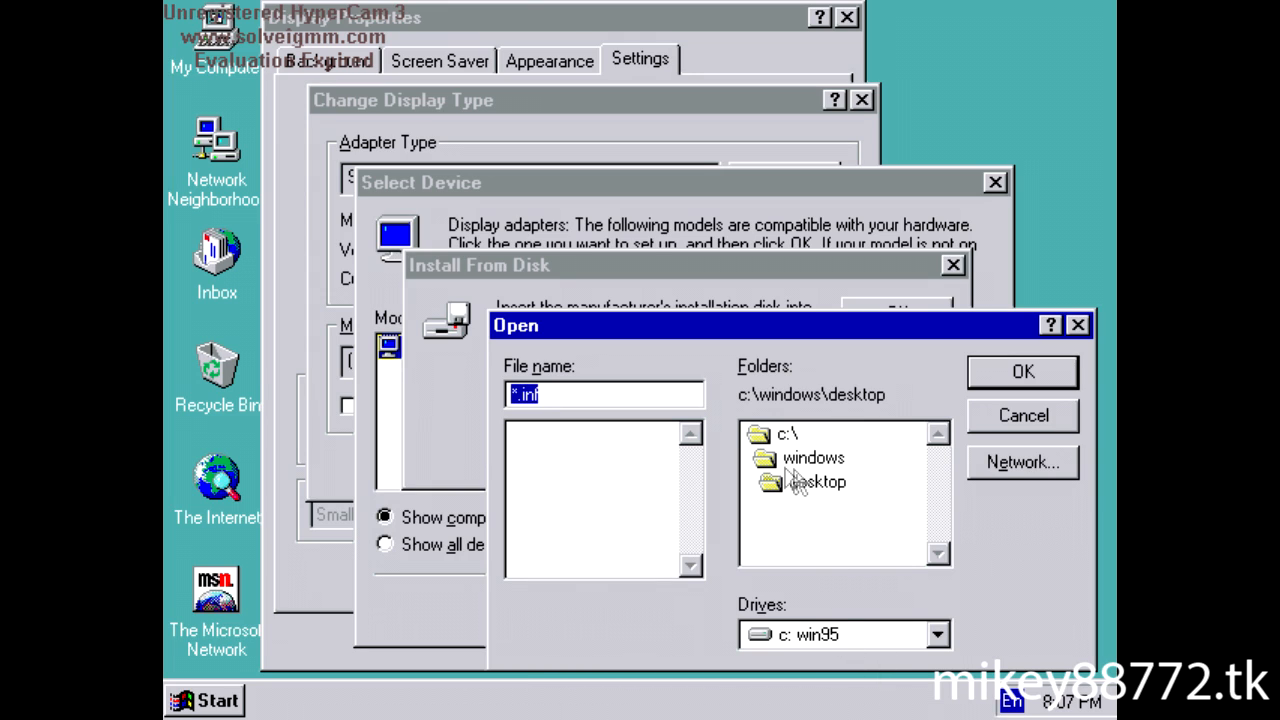
pyautogui.click(813, 457)
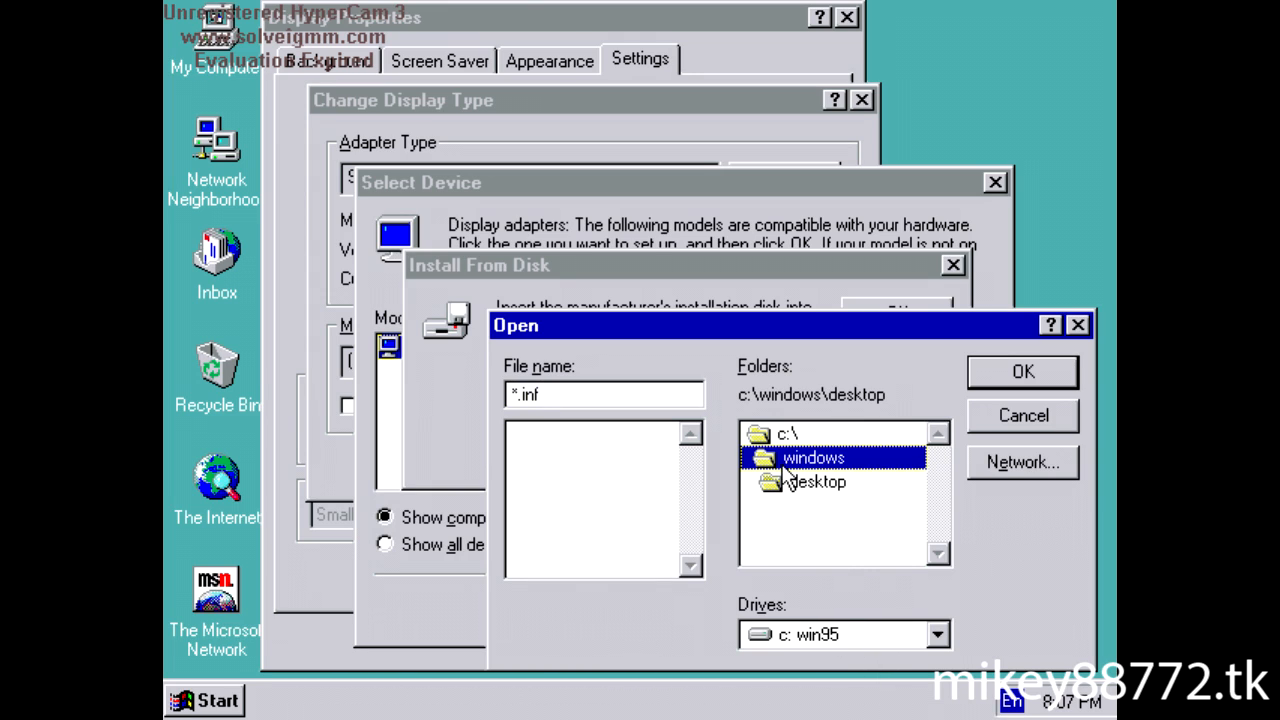
pyautogui.click(936, 634)
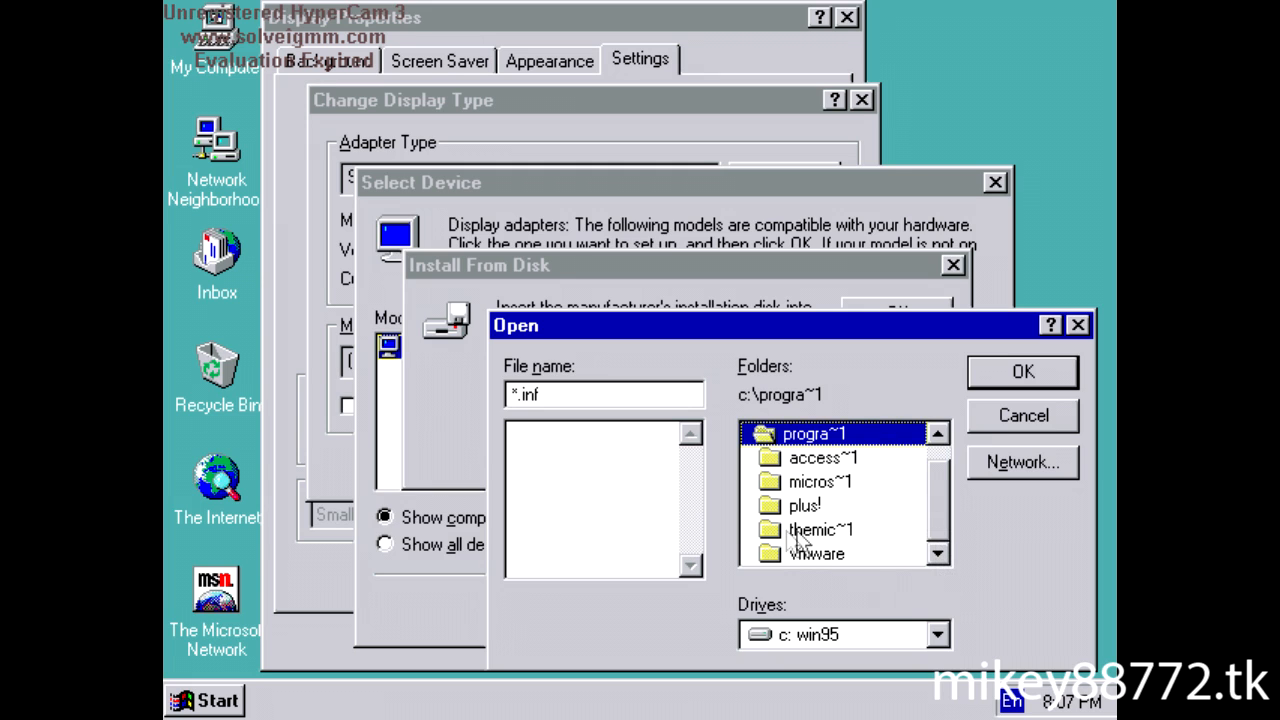
pyautogui.doubleClick(816, 553)
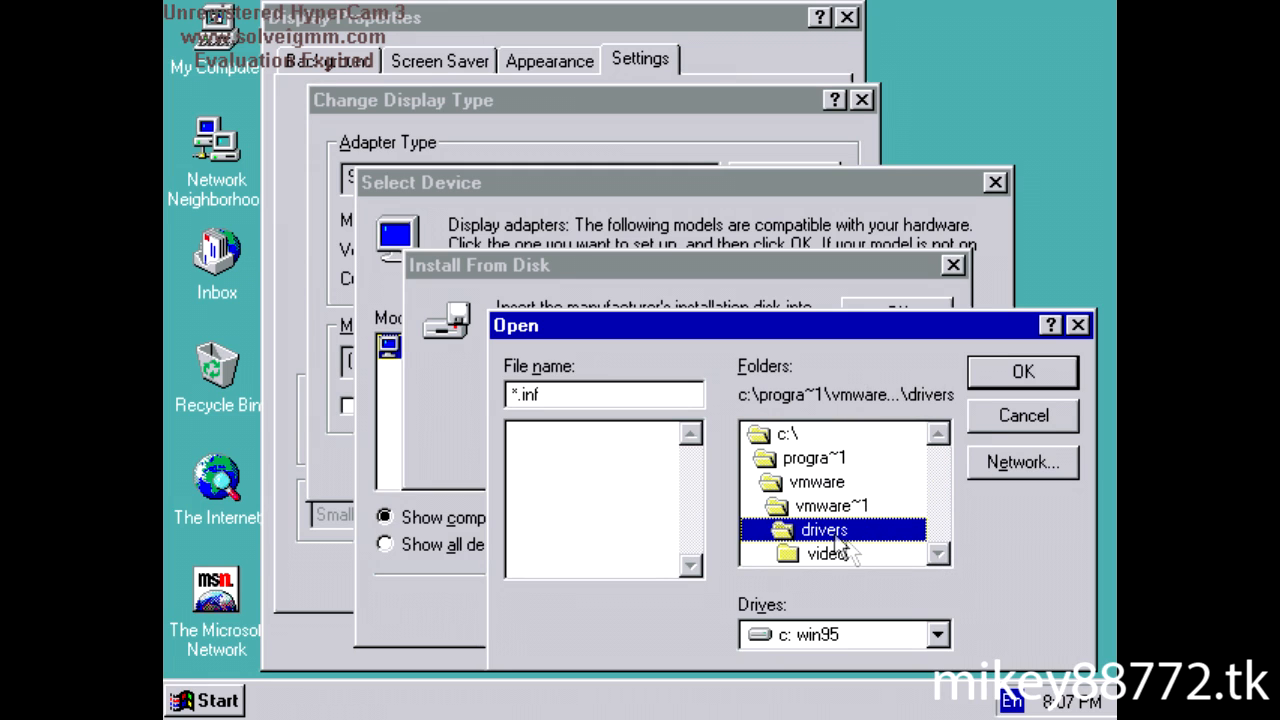
pyautogui.doubleClick(826, 553)
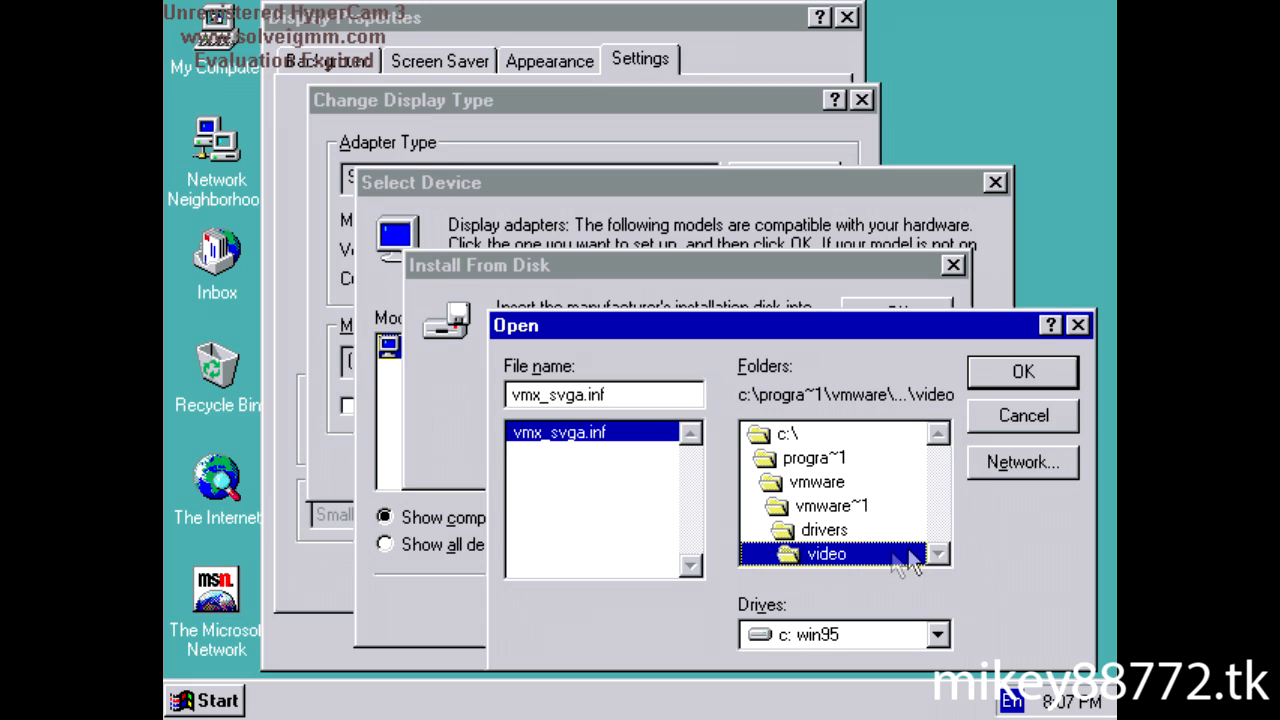
pyautogui.click(1022, 371)
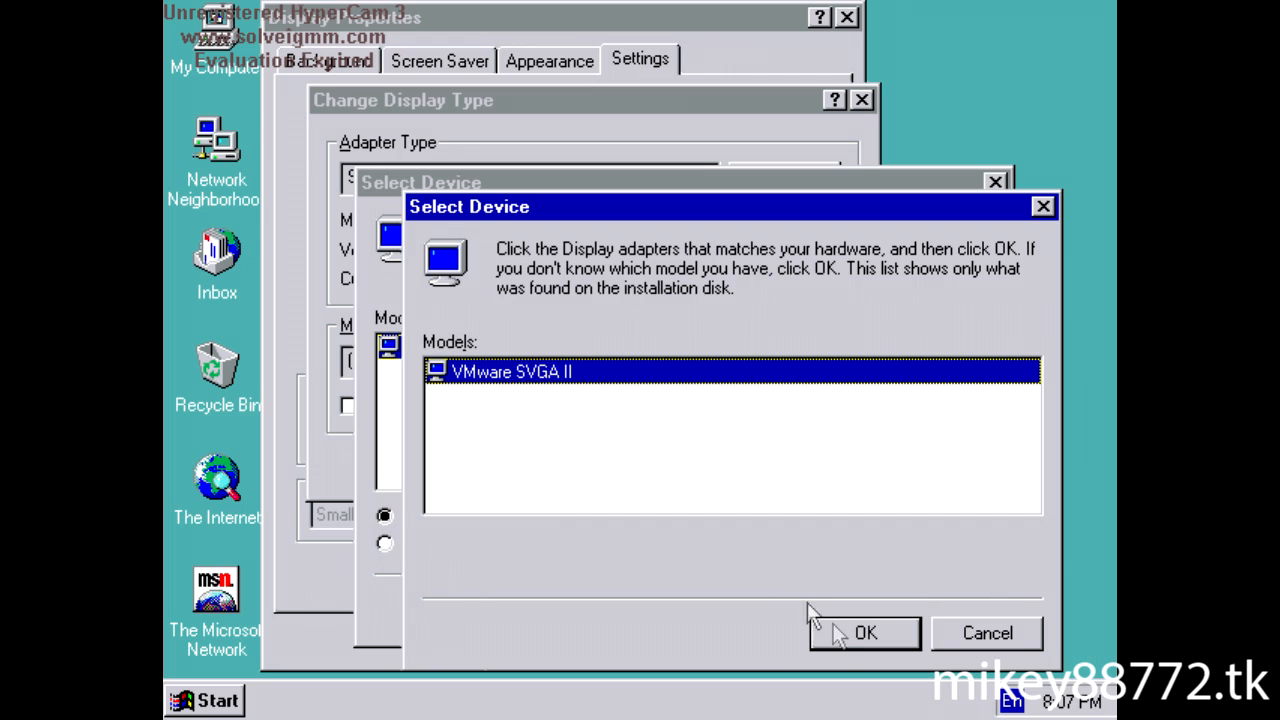
# Confirm VMware SVGA II as the adapter, keep the monitor type unchanged, and apply
pyautogui.click(864, 633)
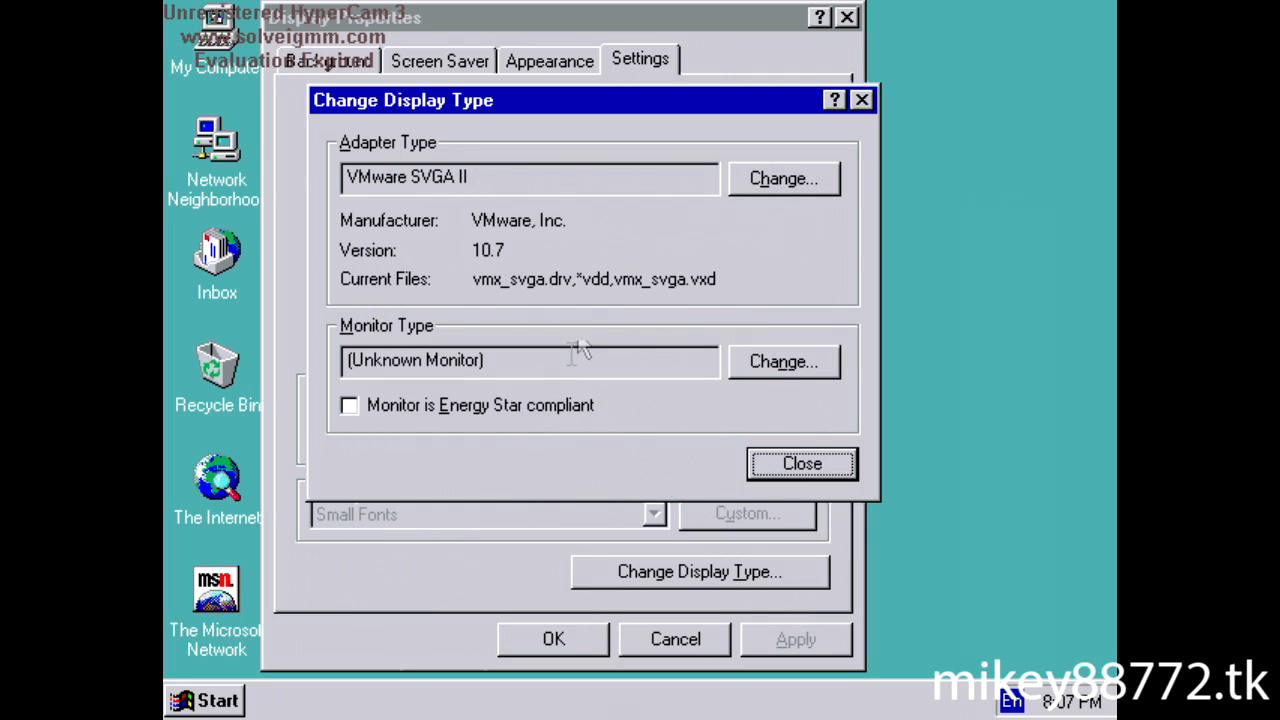
pyautogui.click(784, 361)
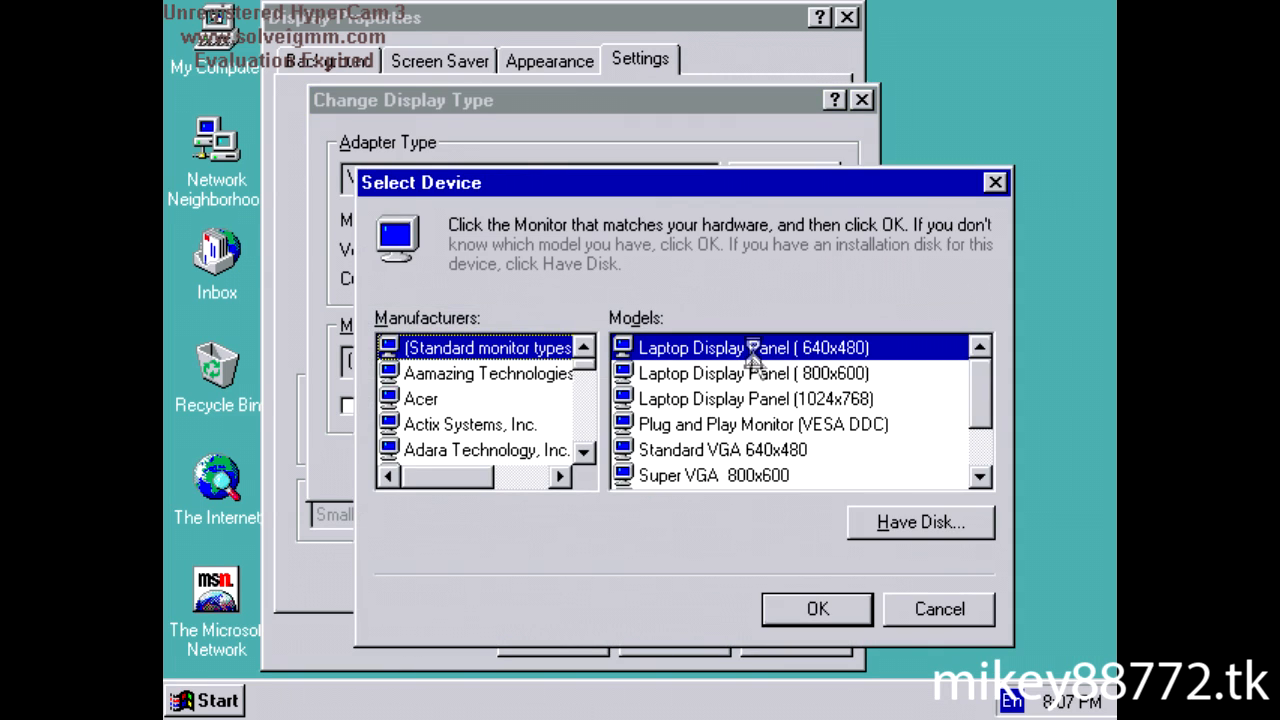
pyautogui.click(919, 522)
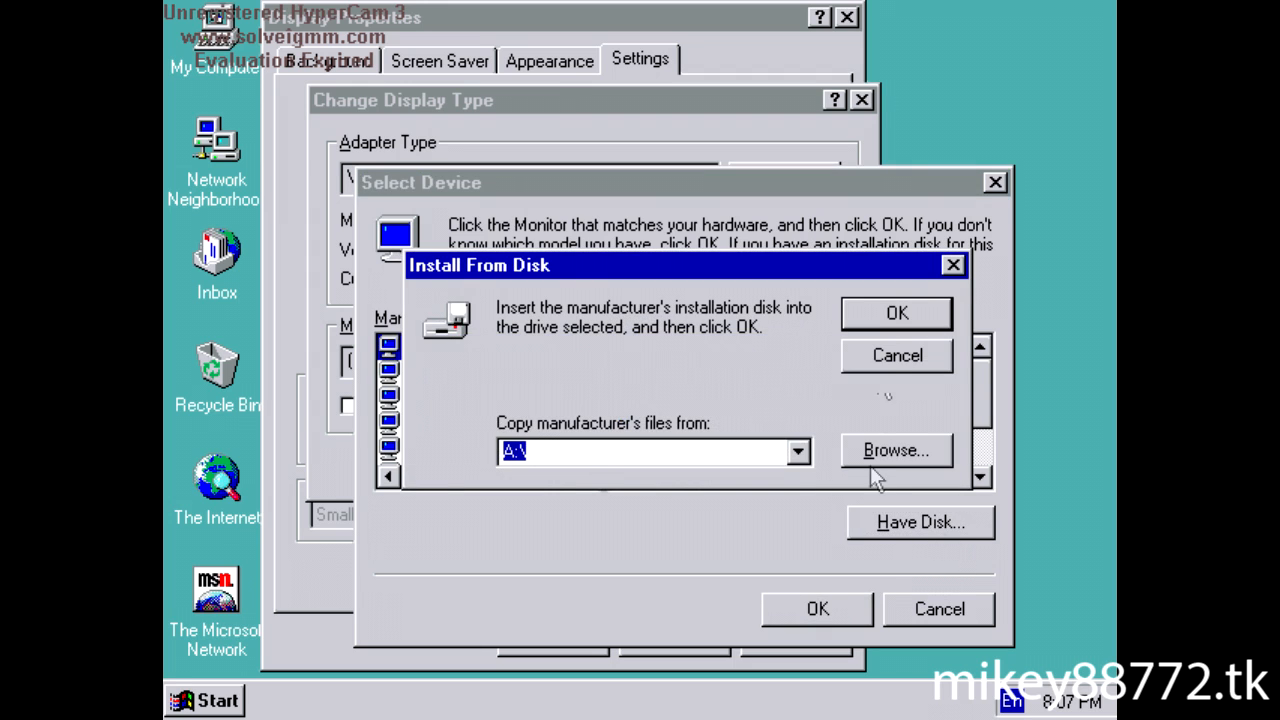
pyautogui.click(895, 355)
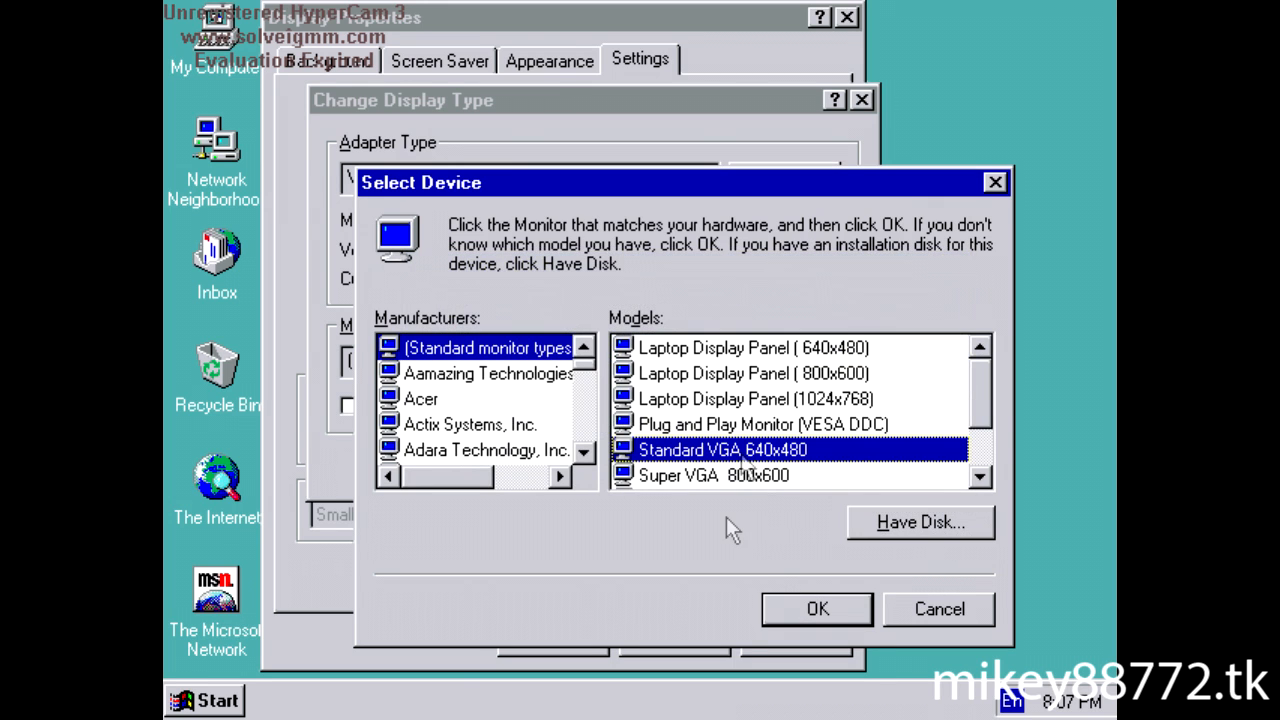
pyautogui.click(938, 609)
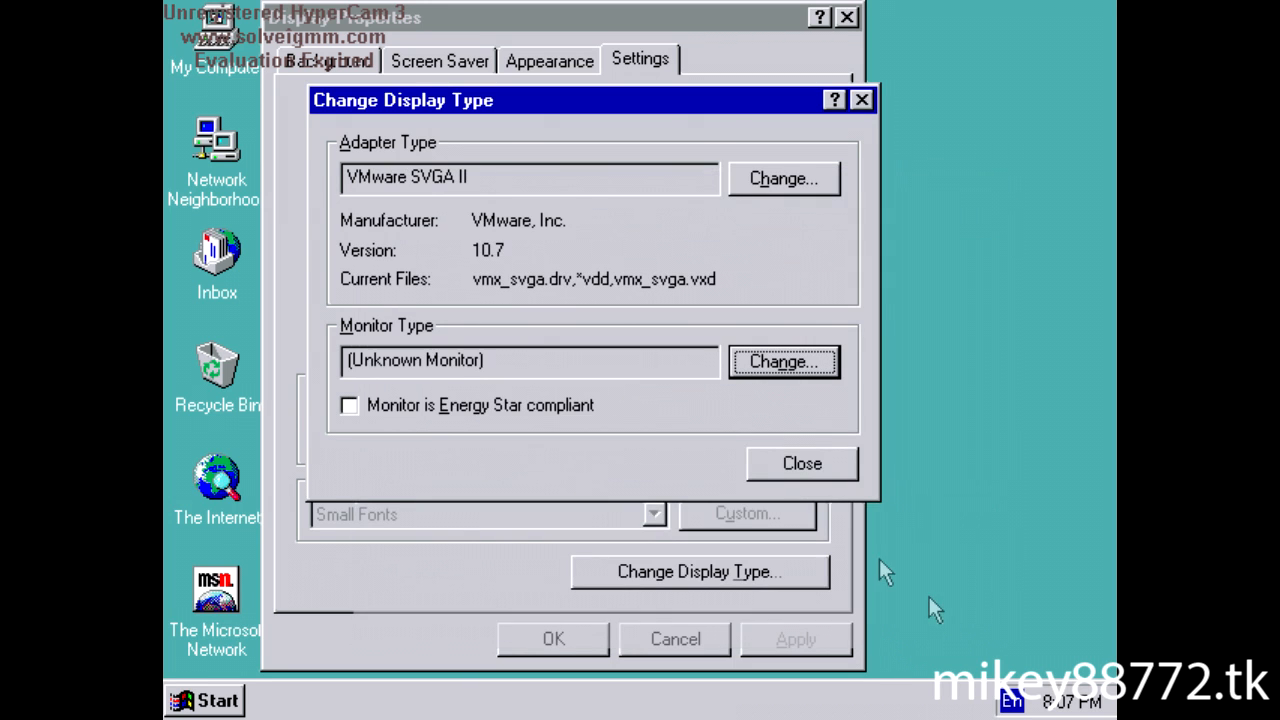
pyautogui.click(801, 463)
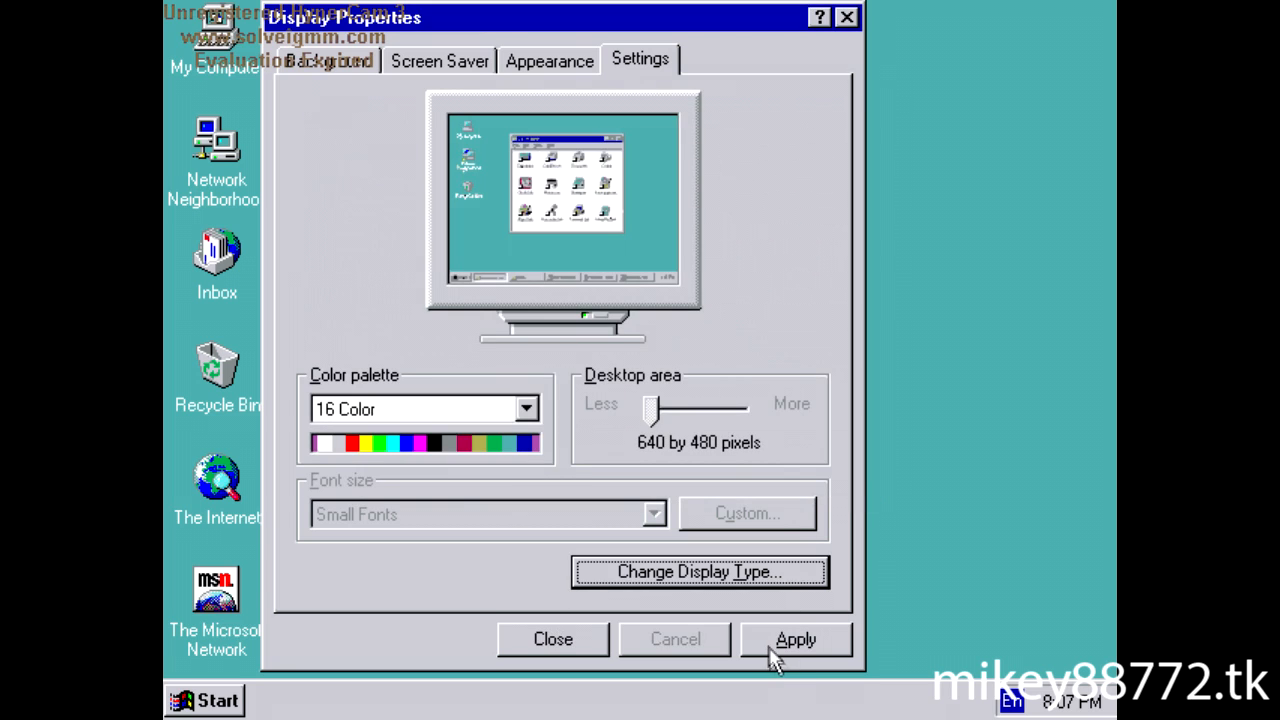
pyautogui.click(795, 639)
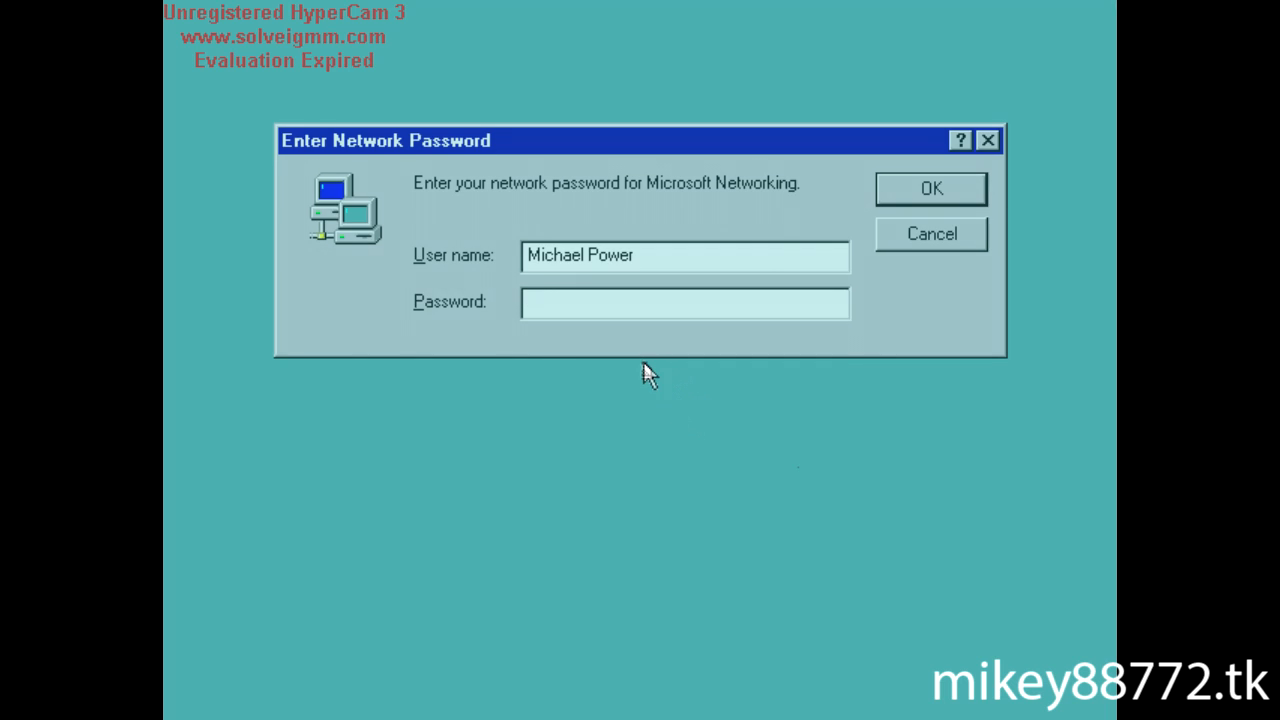
# Confirm the network logon and close the Welcome to Windows 95 screen
pyautogui.click(930, 188)
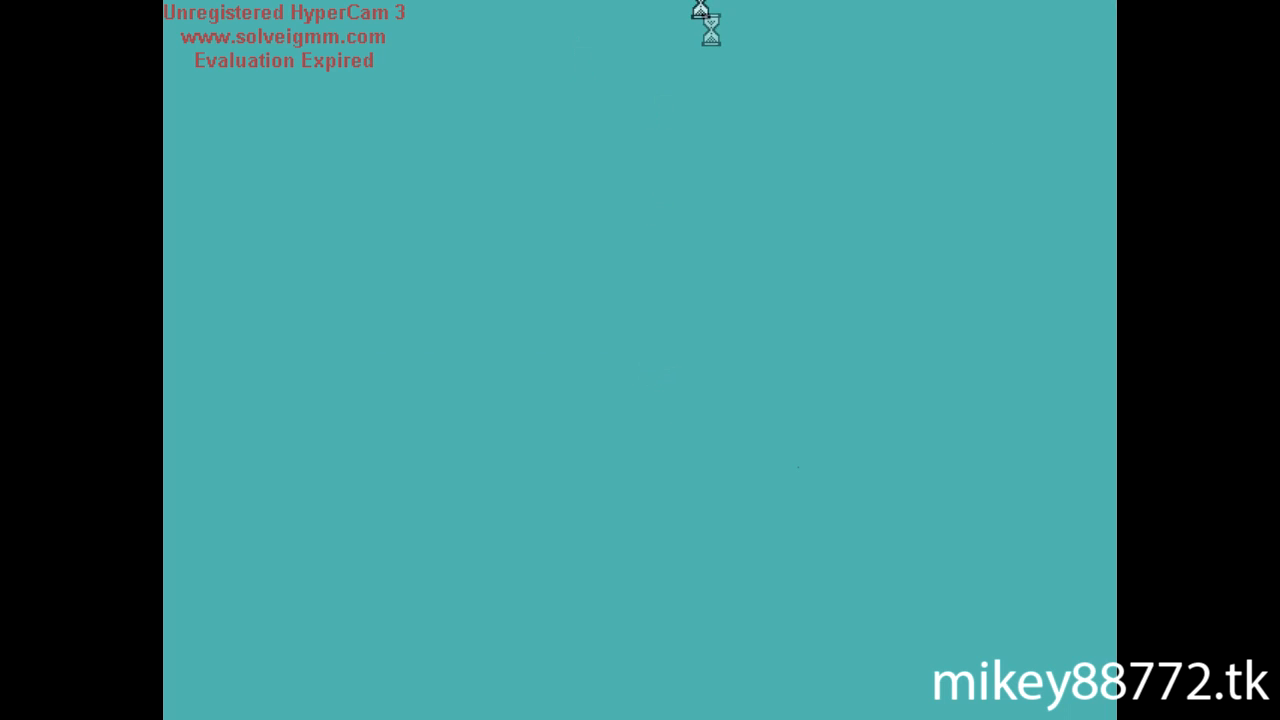
pyautogui.moveTo(640, 252)
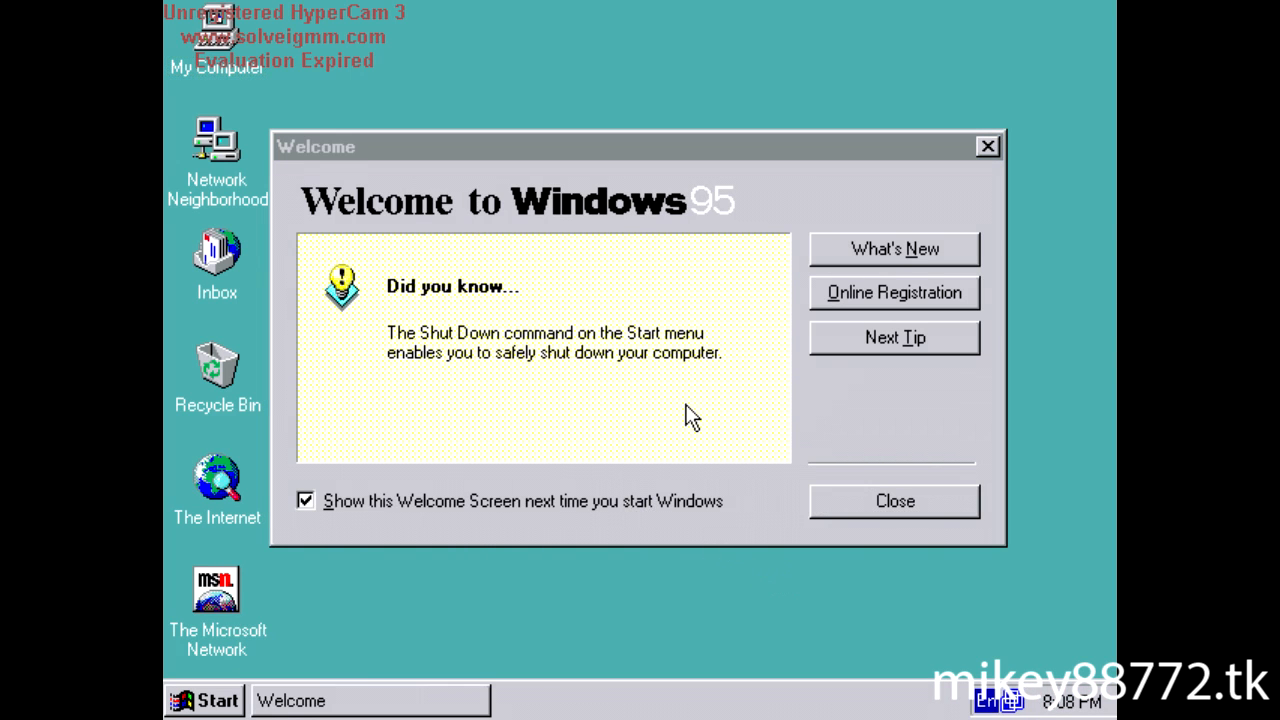
pyautogui.click(893, 501)
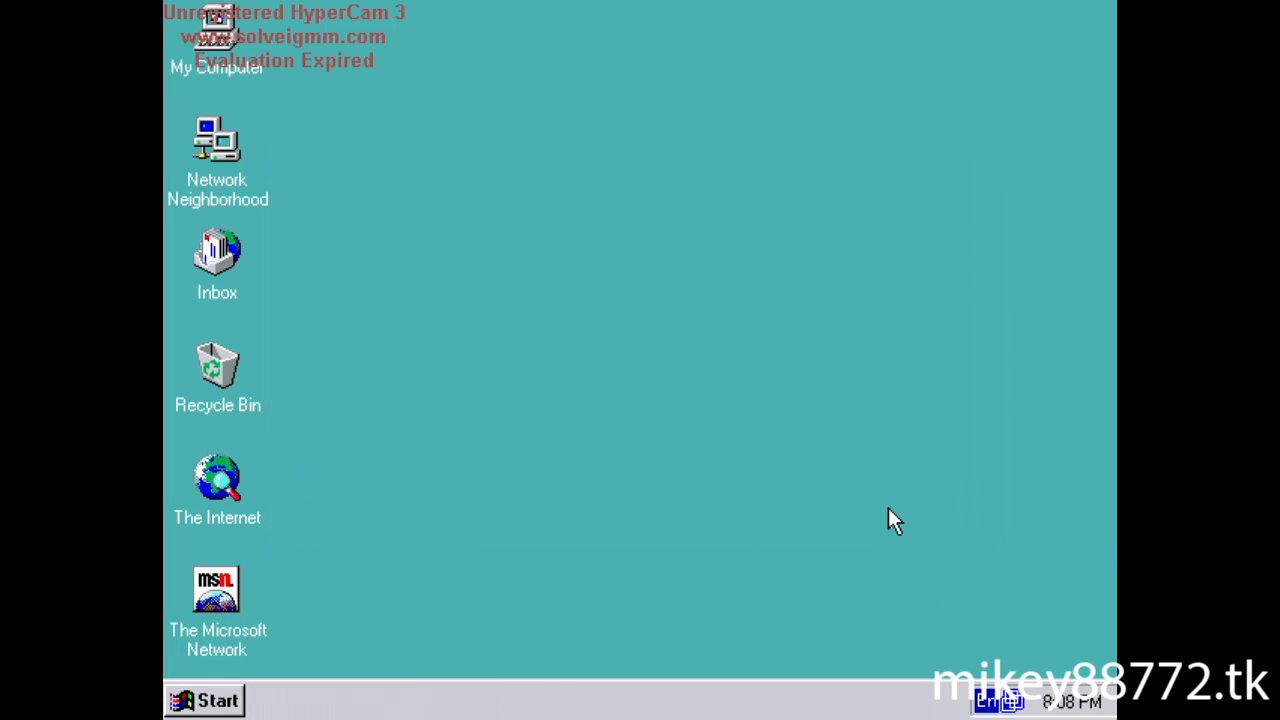